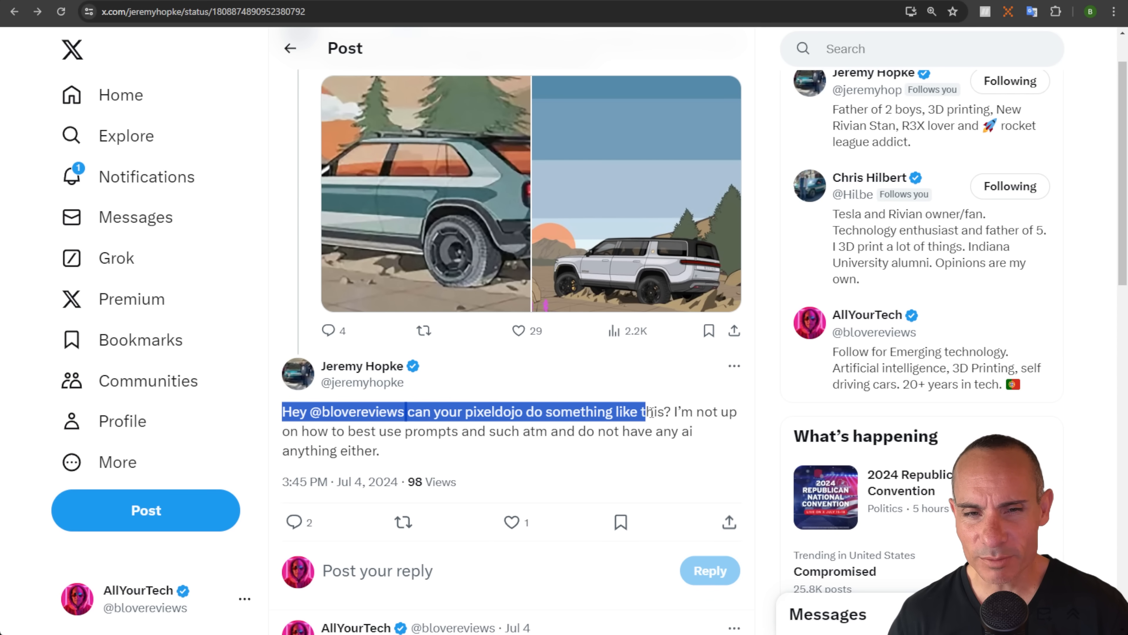
Highlight the request text and view the second shared R3X drawing full-size
left_click_drag(645, 412, 670, 411)
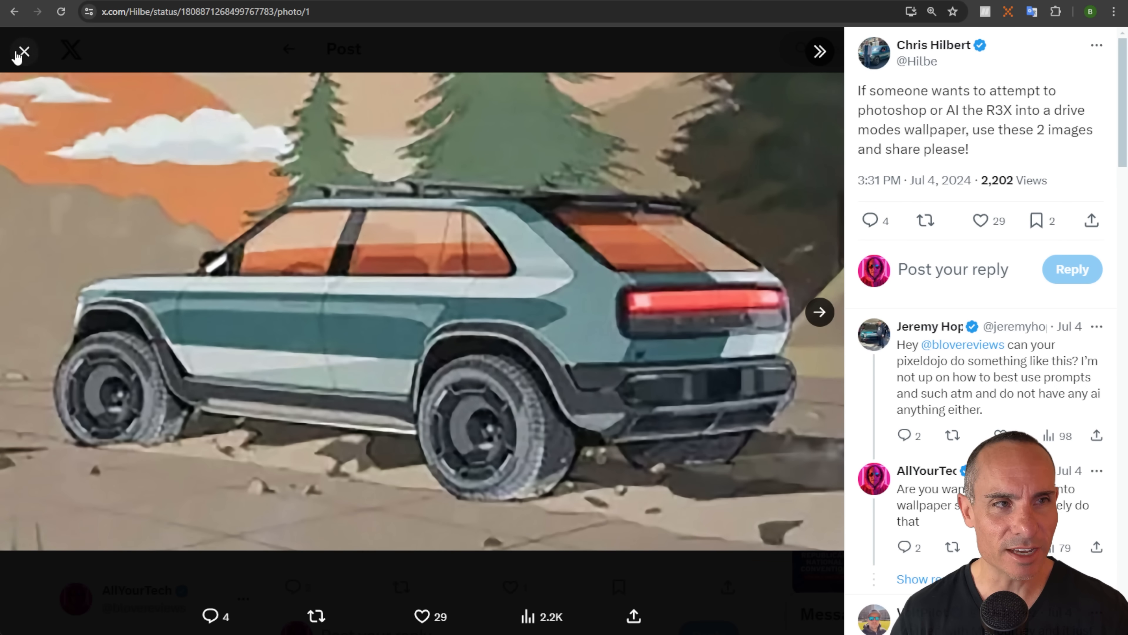
left_click(819, 311)
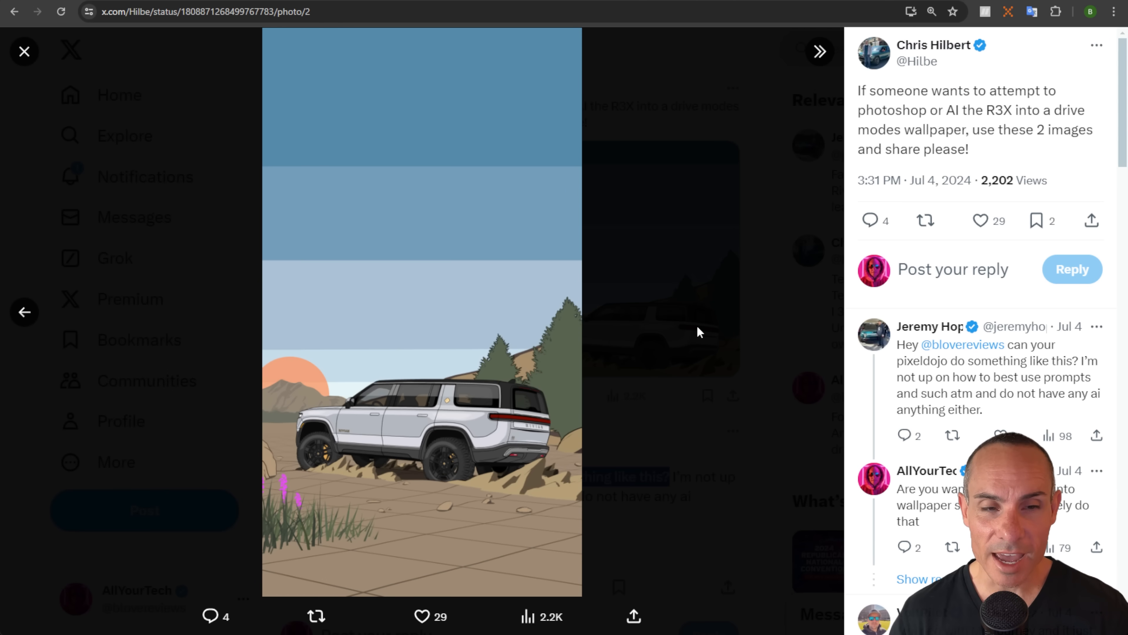
mouse_move(24, 50)
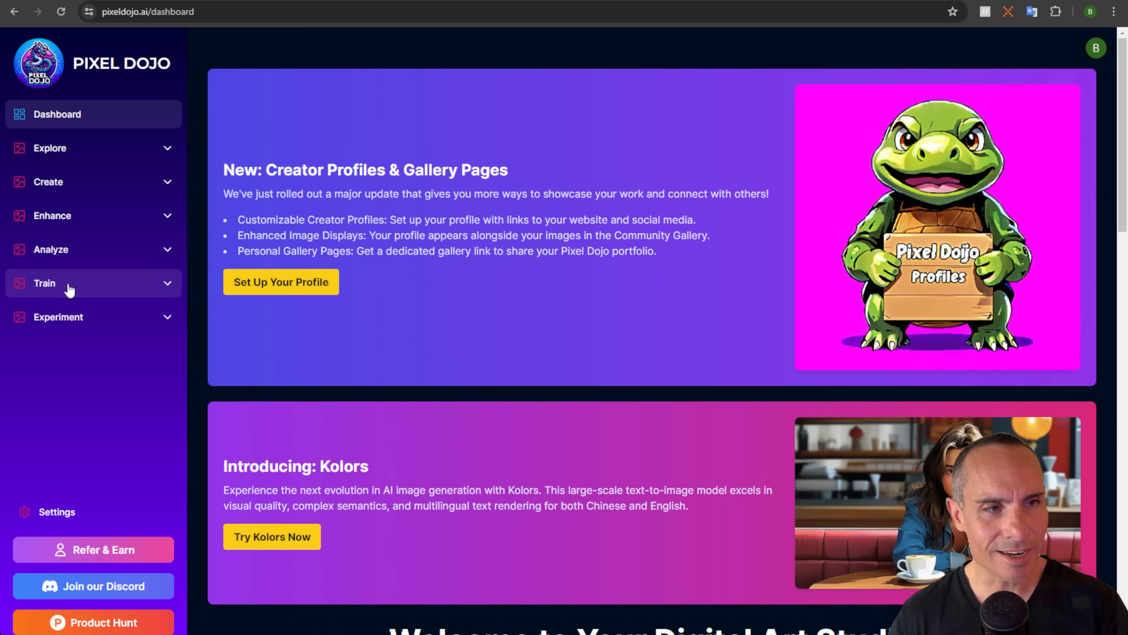
Expand the Train tools and go to the Style Trainer
left_click(44, 284)
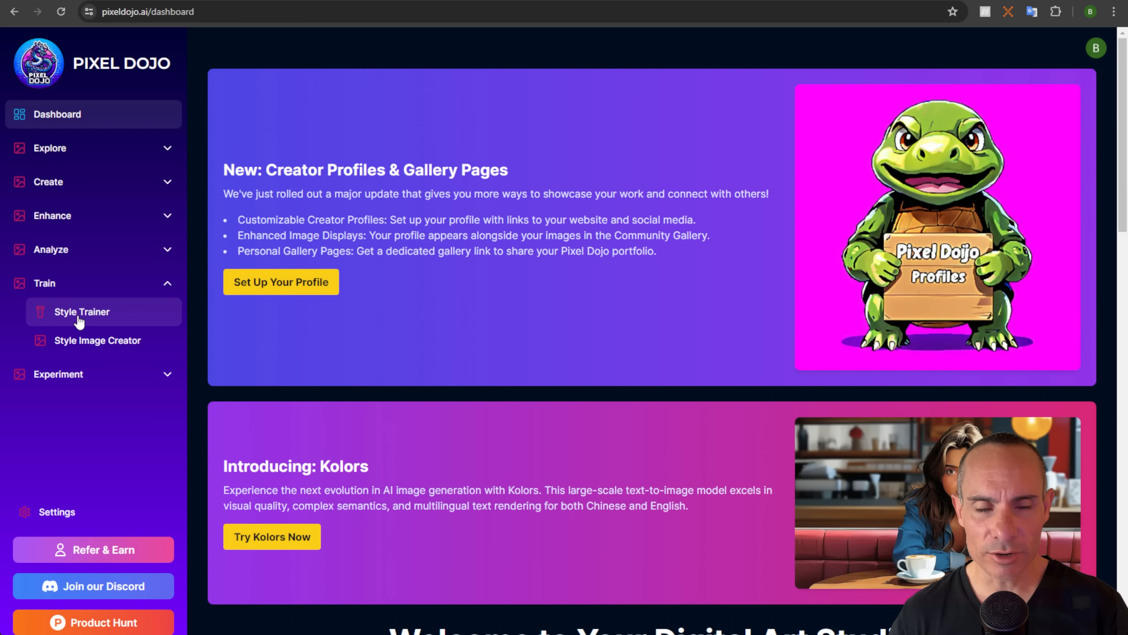
left_click(81, 312)
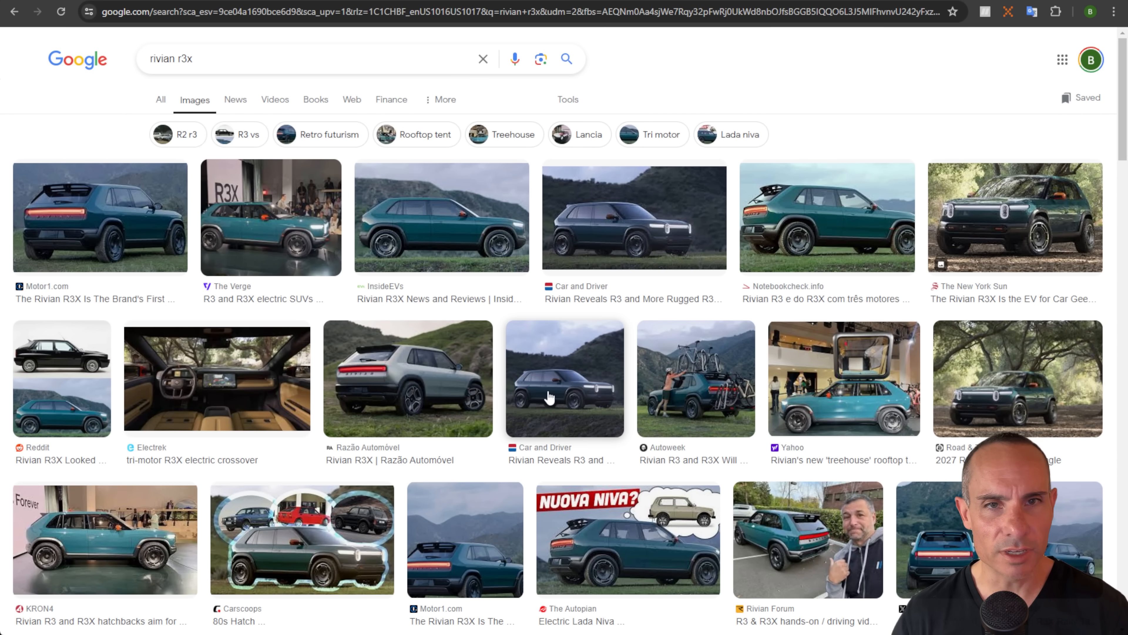
mouse_move(603, 205)
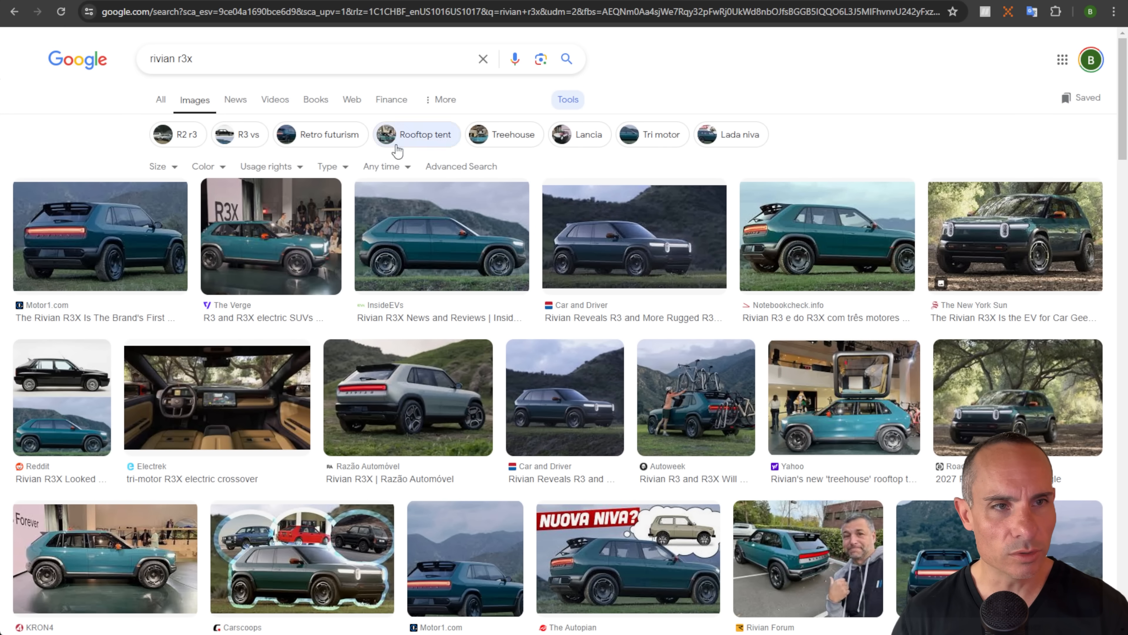
Restrict results to large images and preview the New York Sun R3X photo
left_click(158, 166)
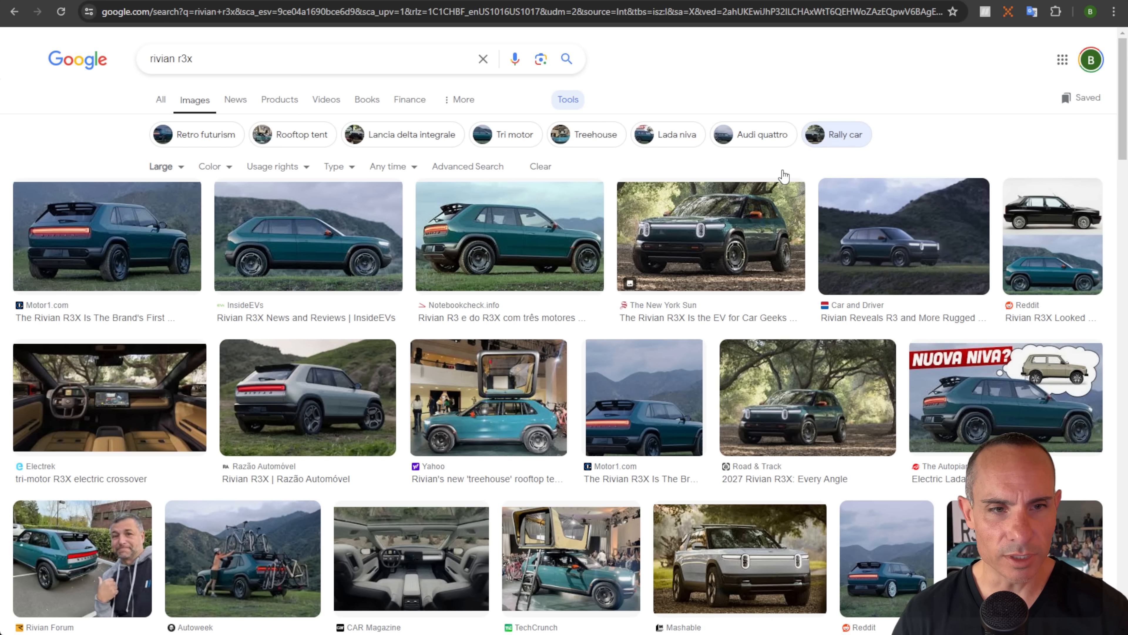
mouse_move(722, 307)
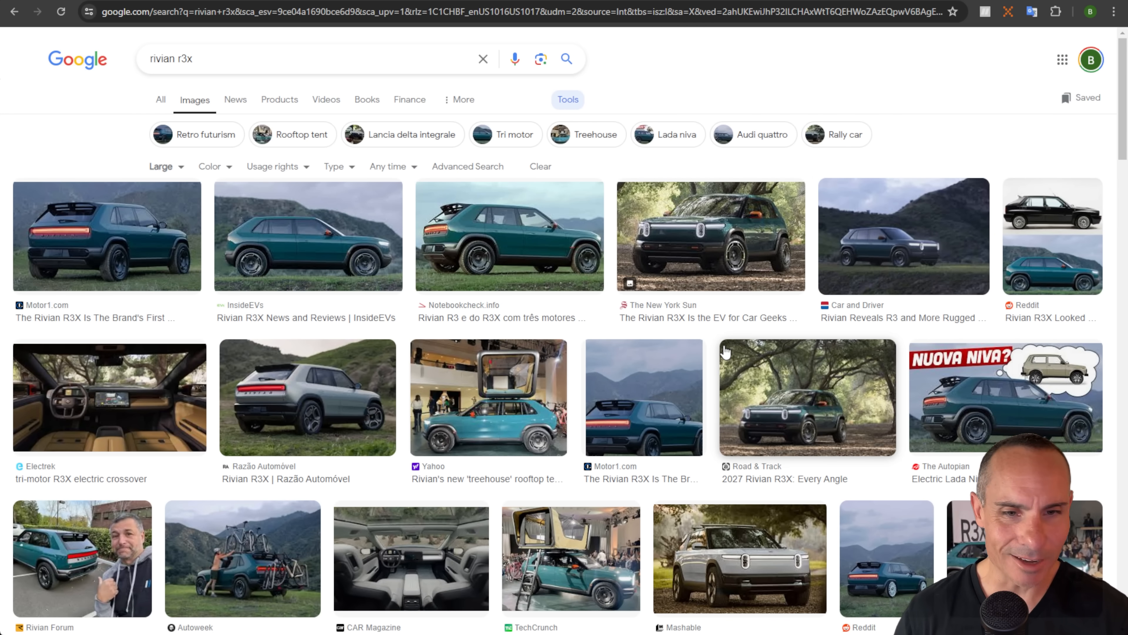
scroll("down", 3)
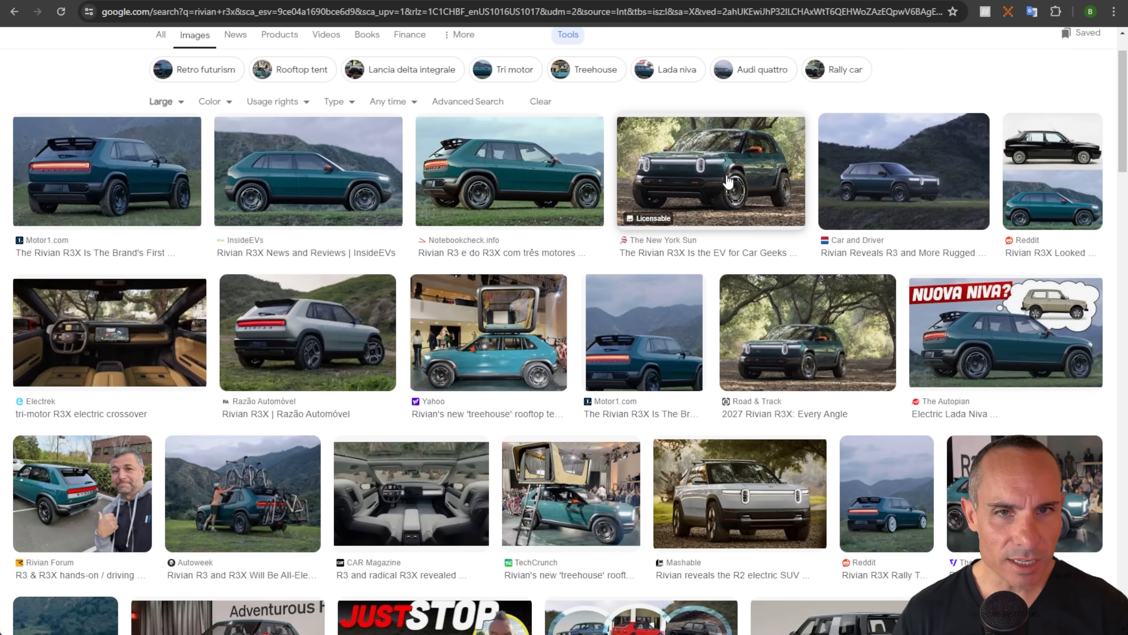
left_click(729, 183)
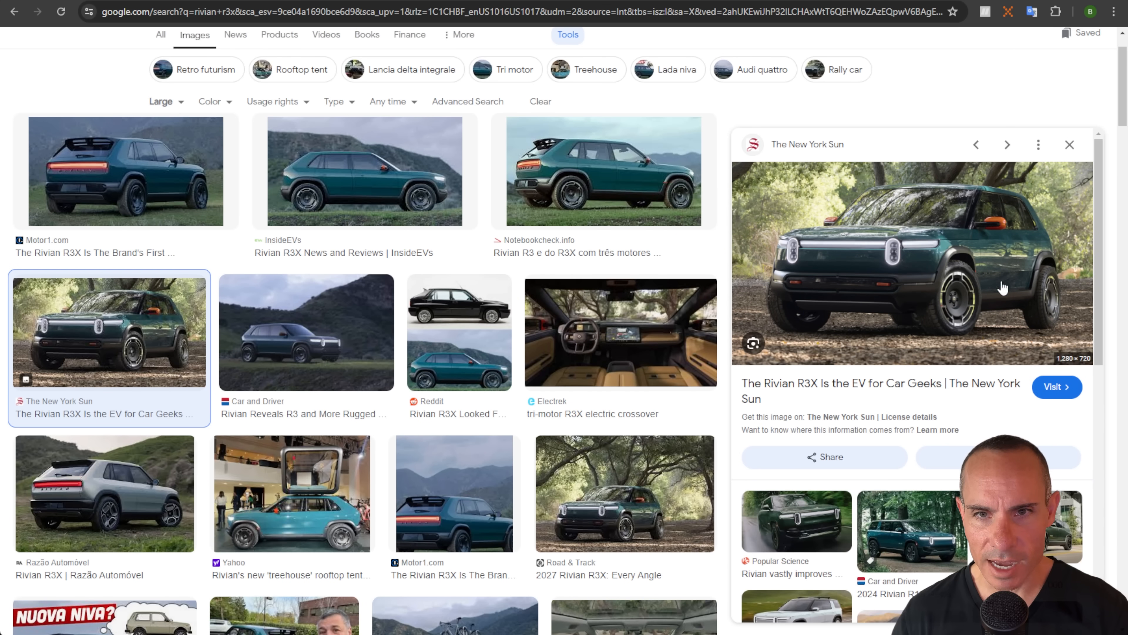
mouse_move(584, 177)
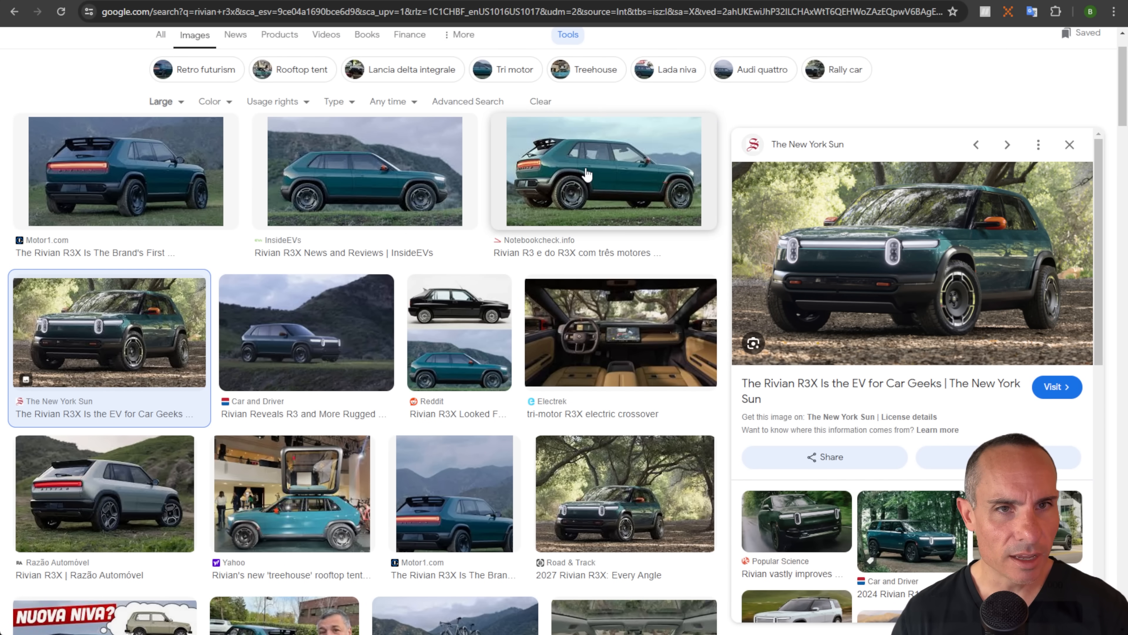
Preview Motor1's rear-view shot of the green R3X
left_click(112, 171)
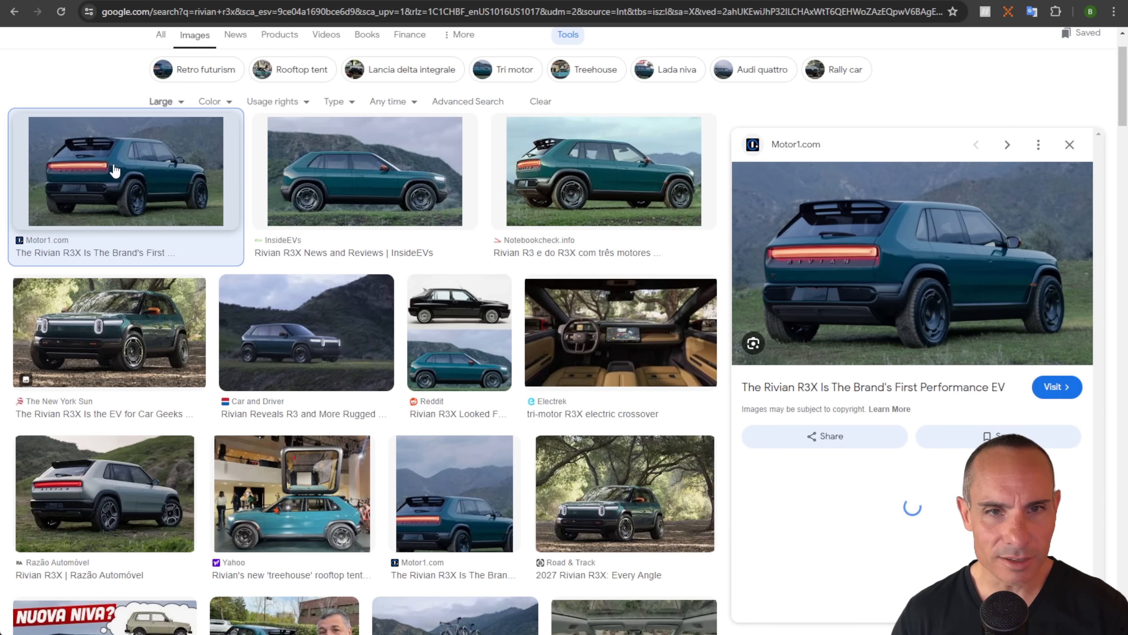
scroll("down", 3)
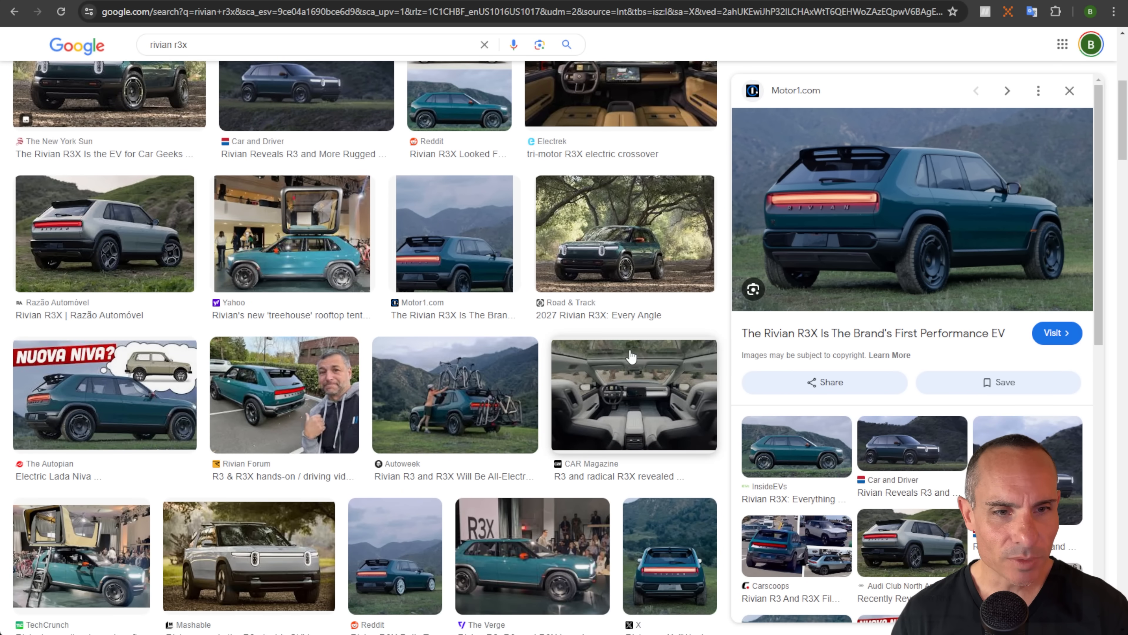
scroll("up", 3)
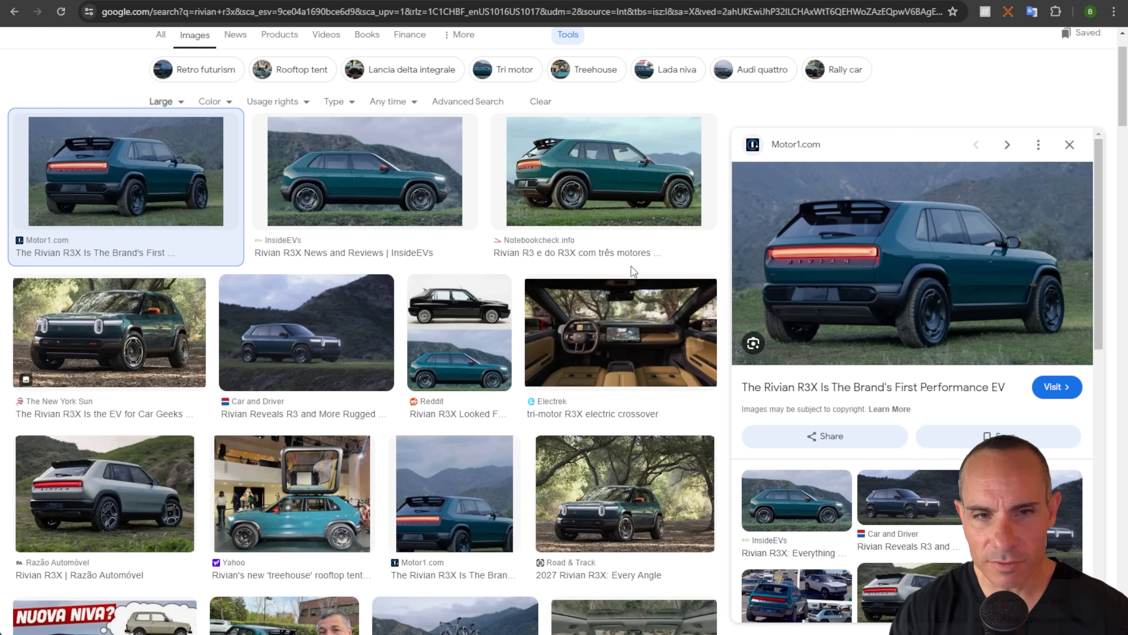
mouse_move(688, 265)
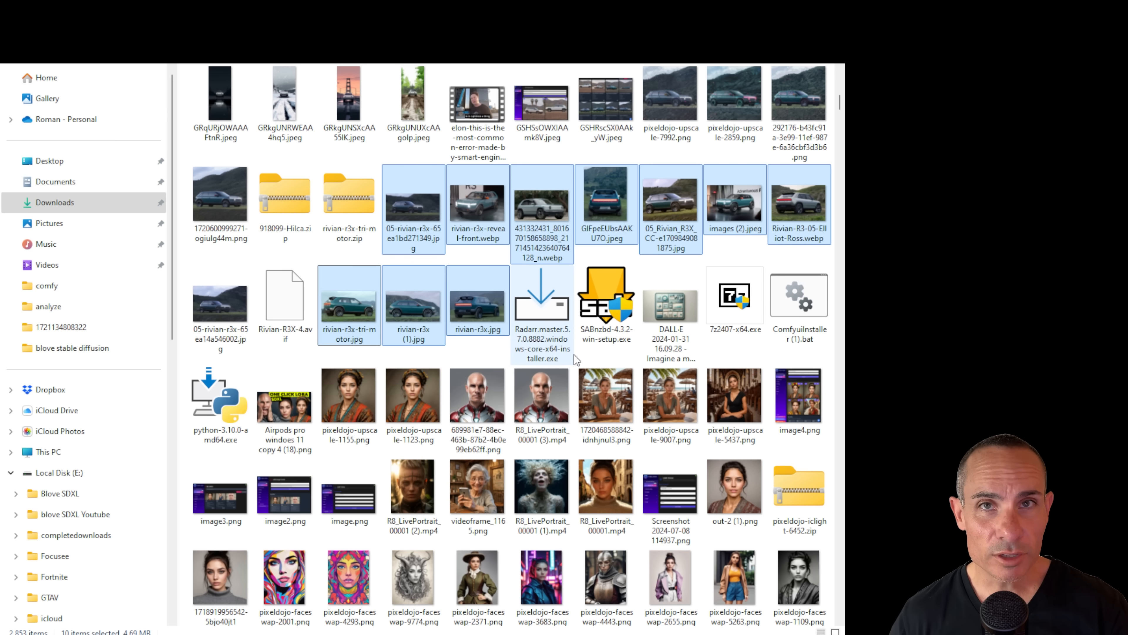
mouse_move(539, 282)
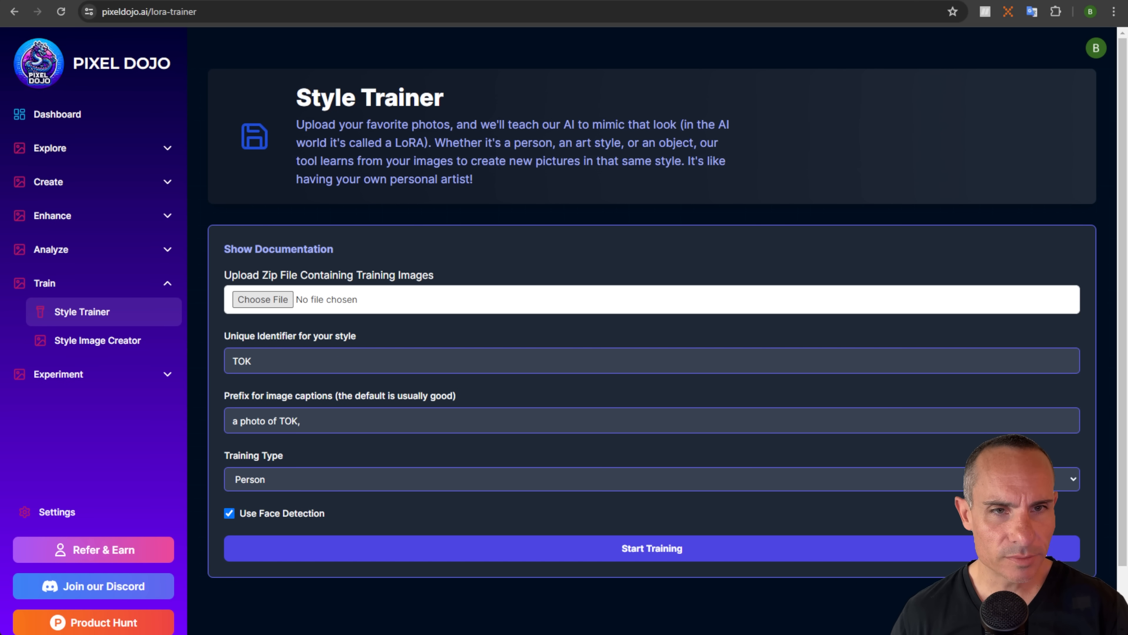
Load the rivian-r3x-tri-motor zip, set identifier RIVIANR3X and caption prefix 'a photo of RIVIANR3X car,'
left_click(263, 300)
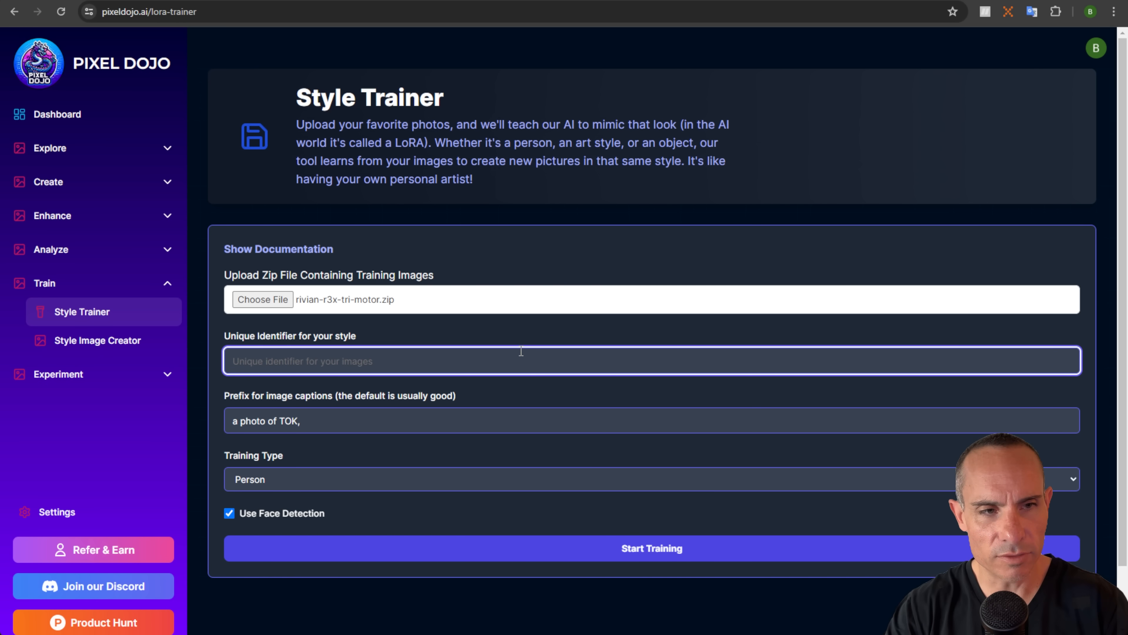
type("RIVIANR3X")
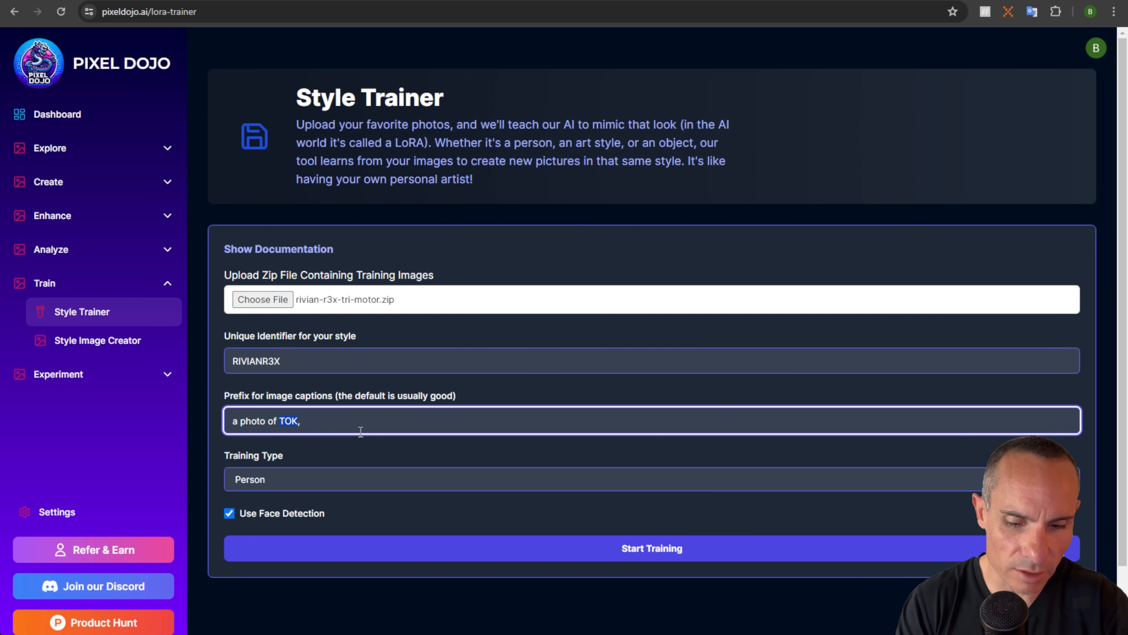
type("RIVIANR3X")
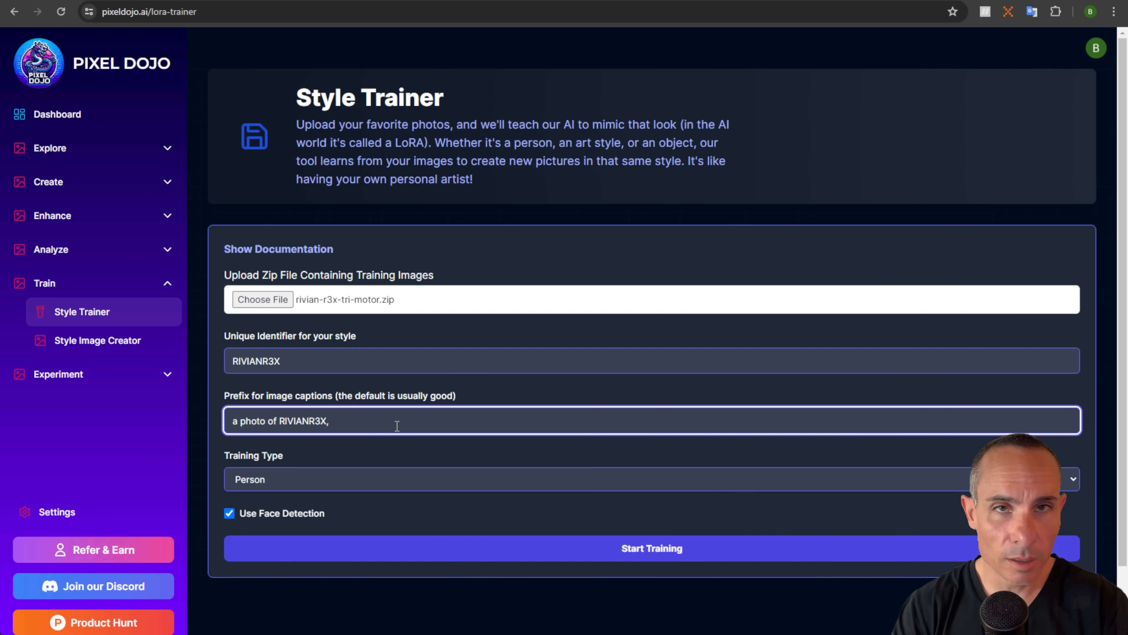
type("car")
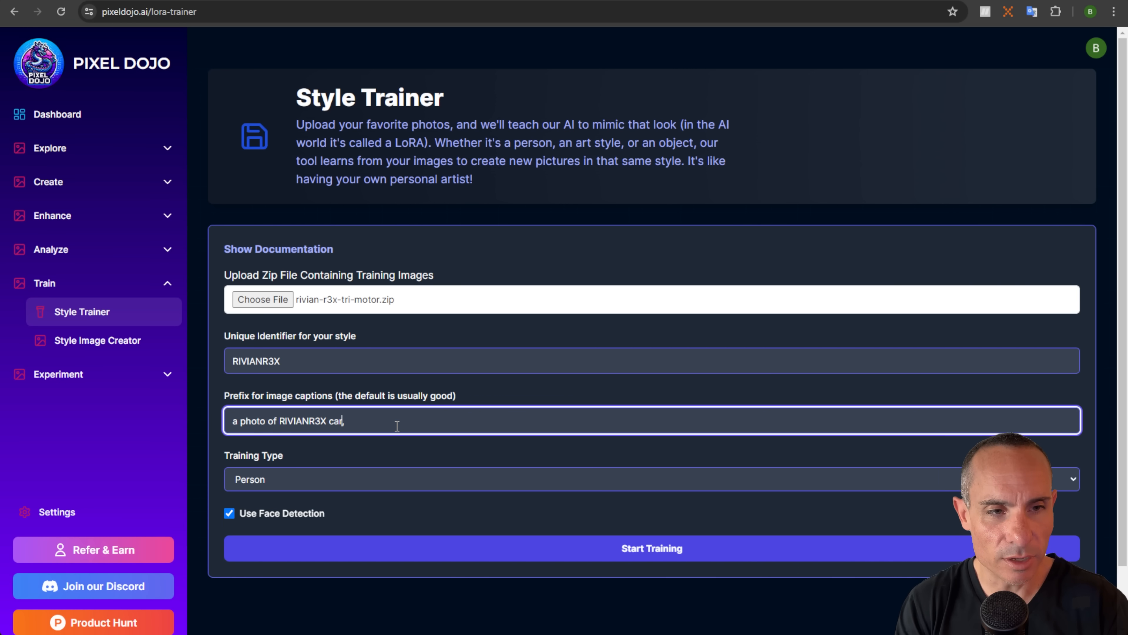
type(",")
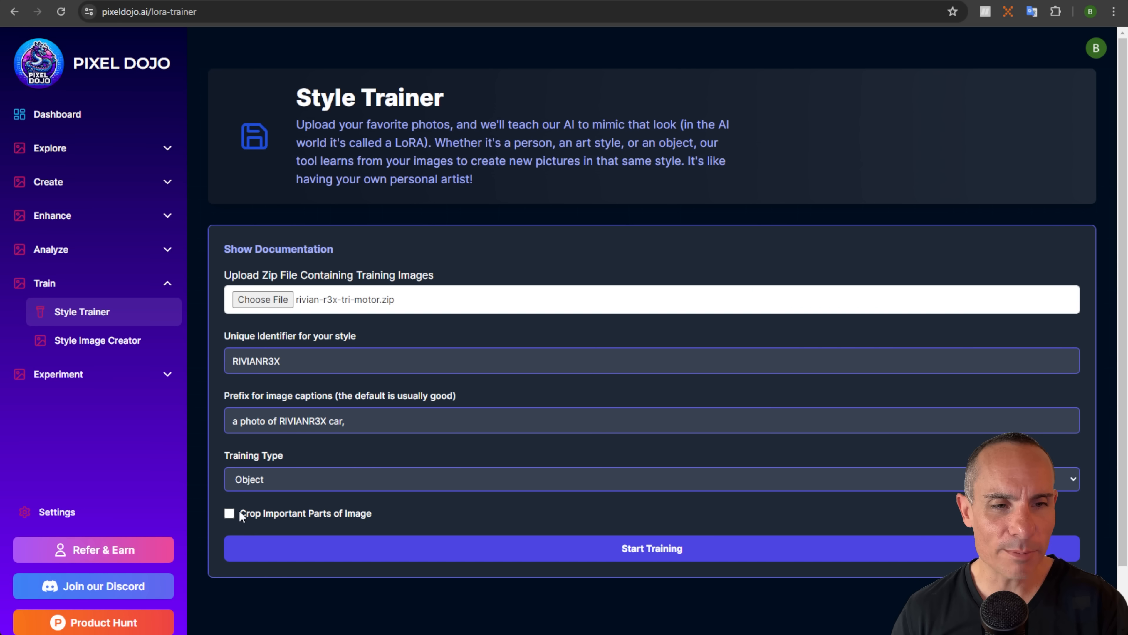
Enable cropping with the prompt 'photo of a car' and start training the RIVIANR3X style
left_click(229, 513)
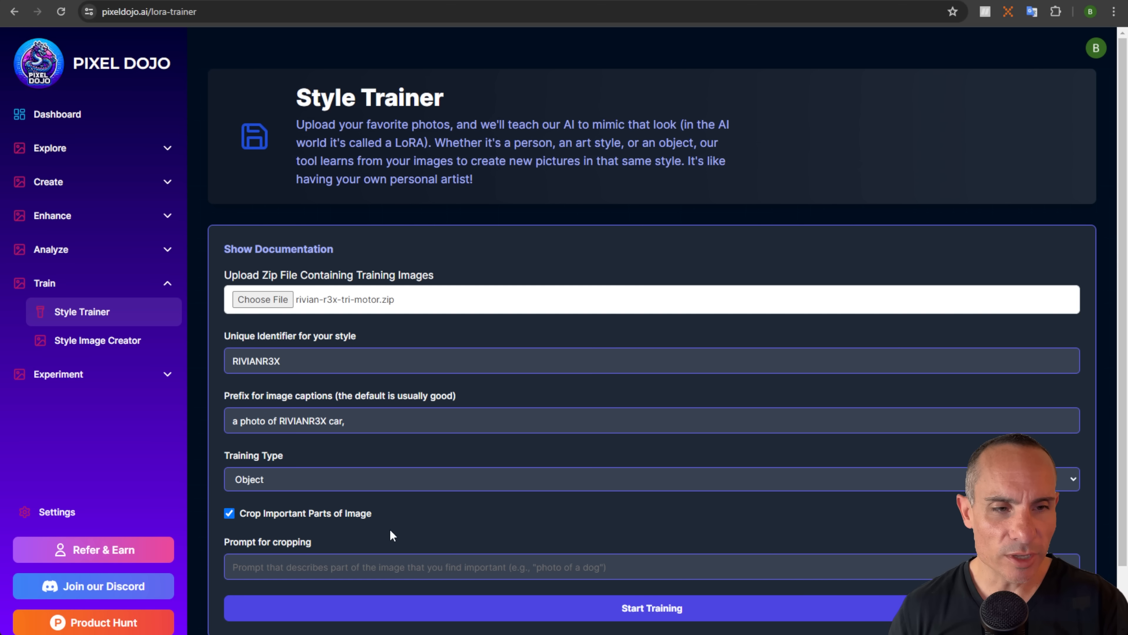
left_click(338, 567)
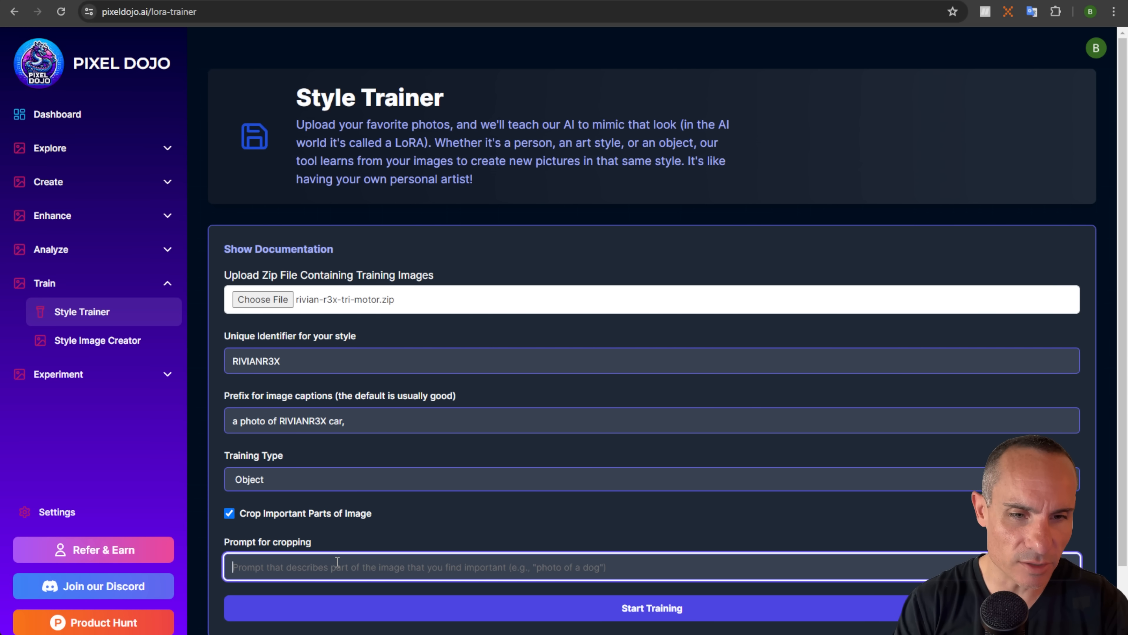
type("photo of")
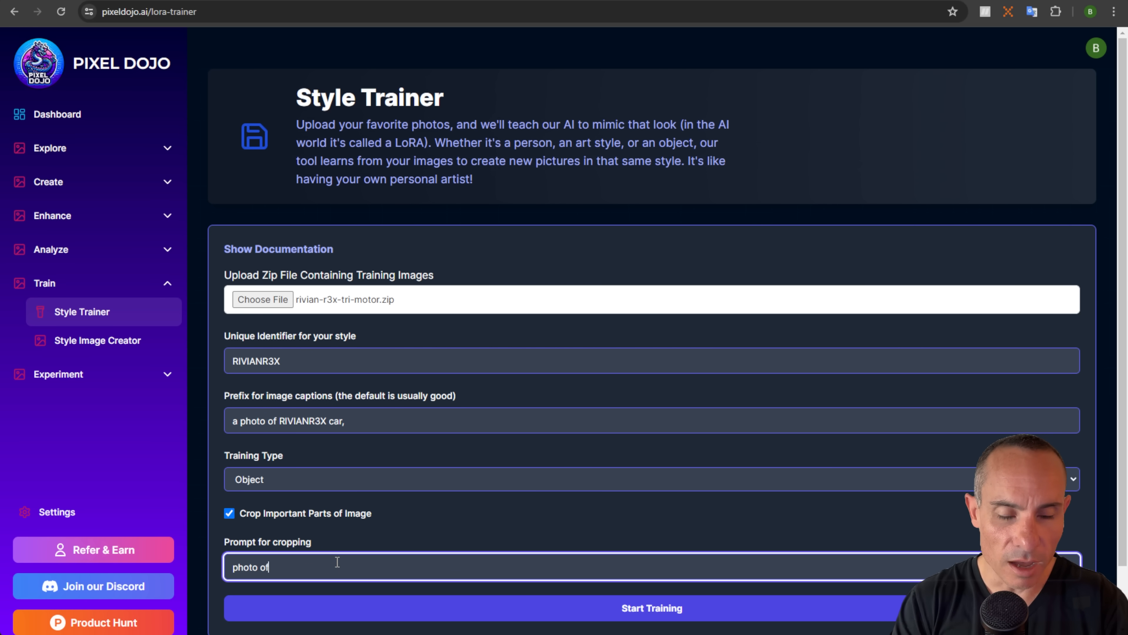
type("a car")
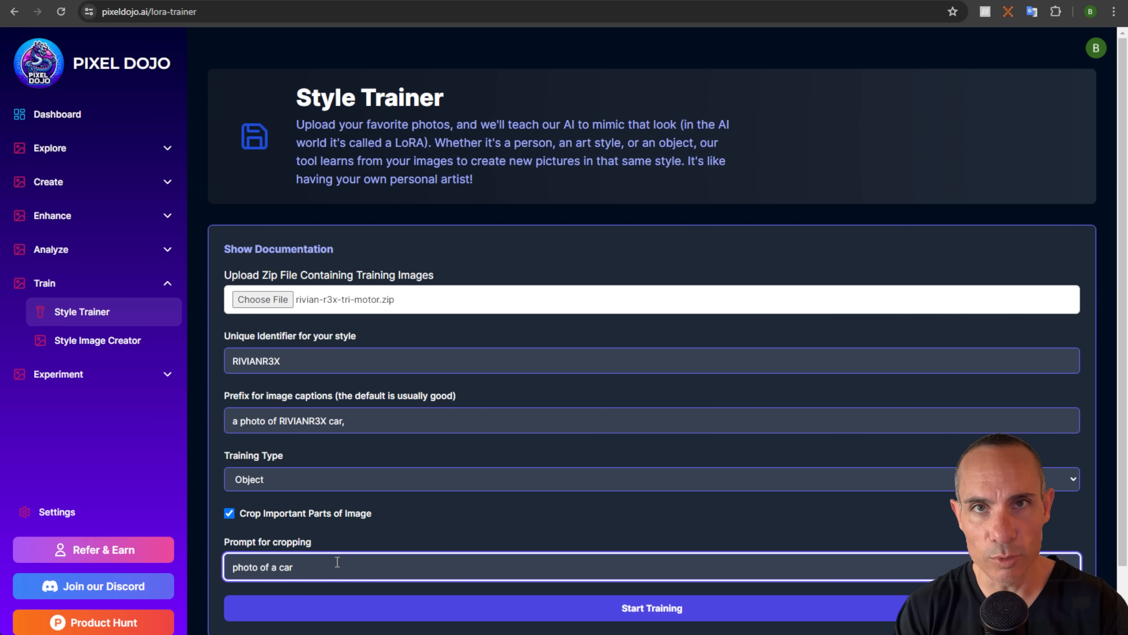
scroll("down", 3)
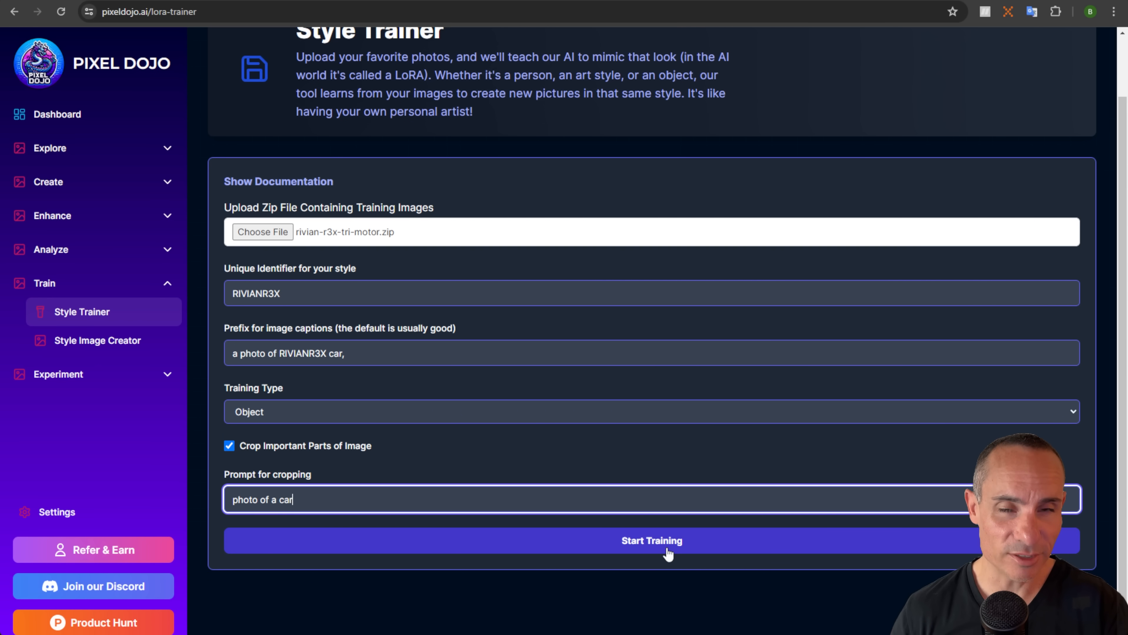
left_click(669, 552)
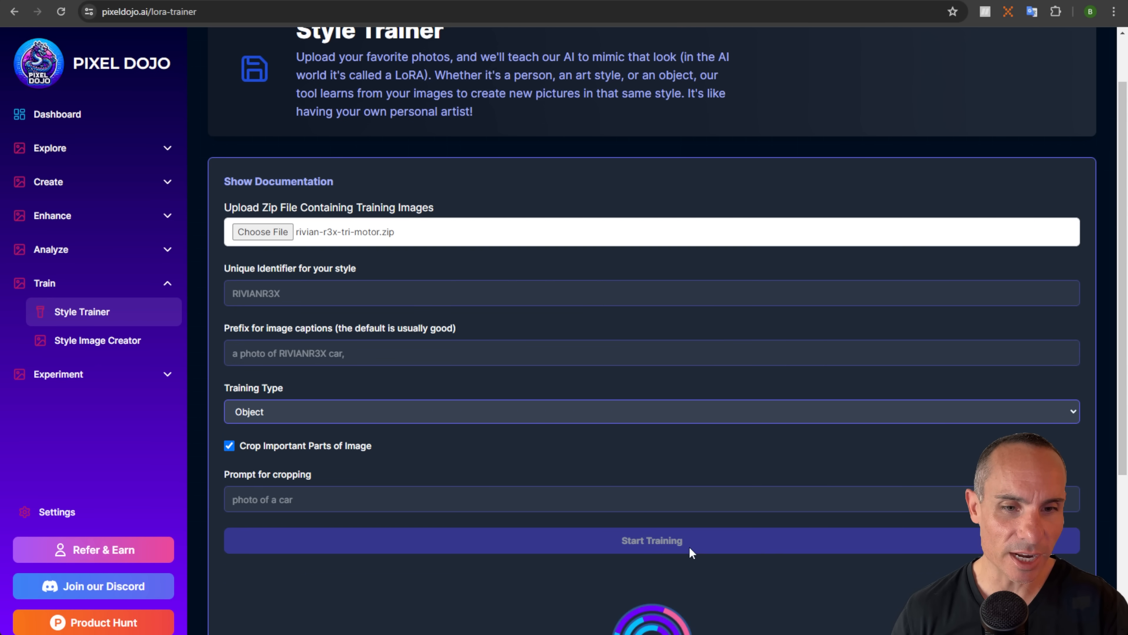
After training completes, view the new LoRA in My Custom Styles
left_click(652, 541)
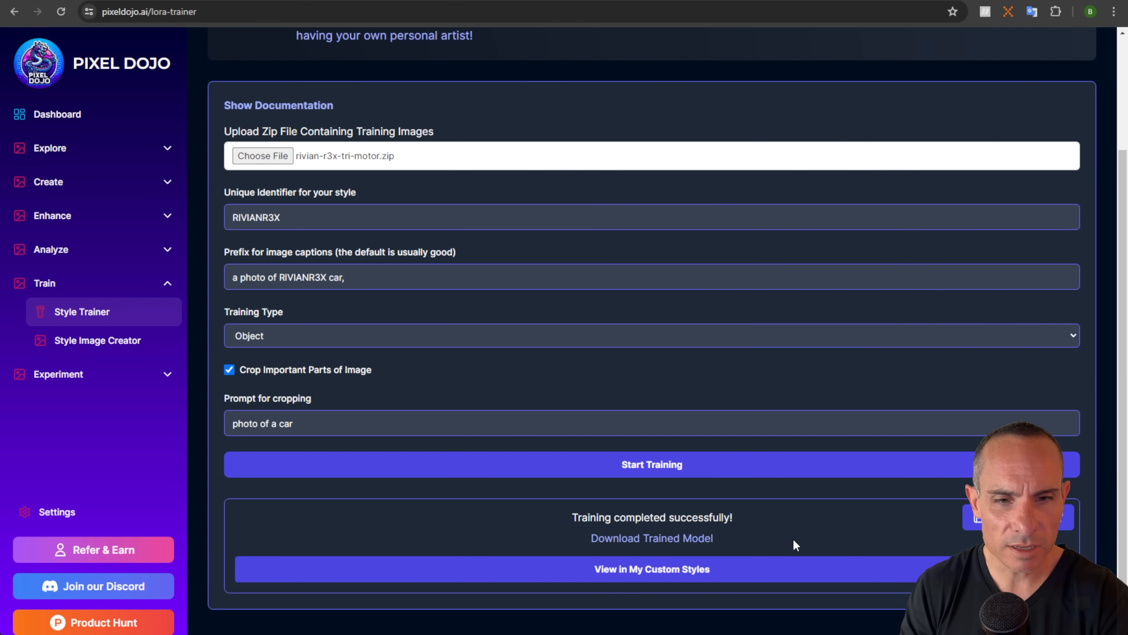
mouse_move(815, 541)
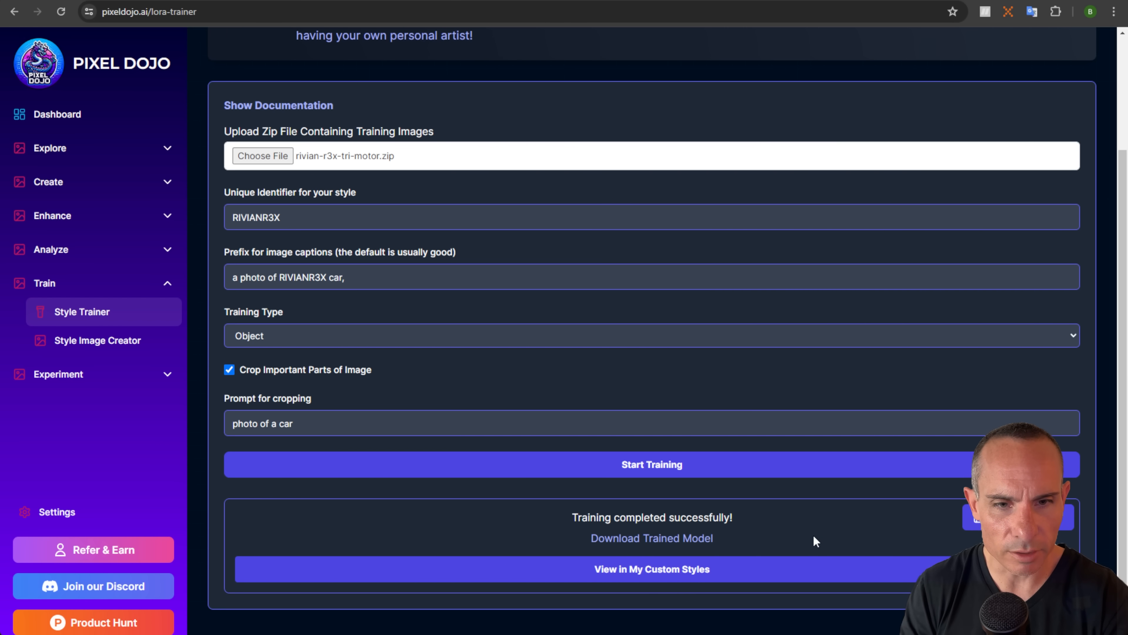
mouse_move(840, 556)
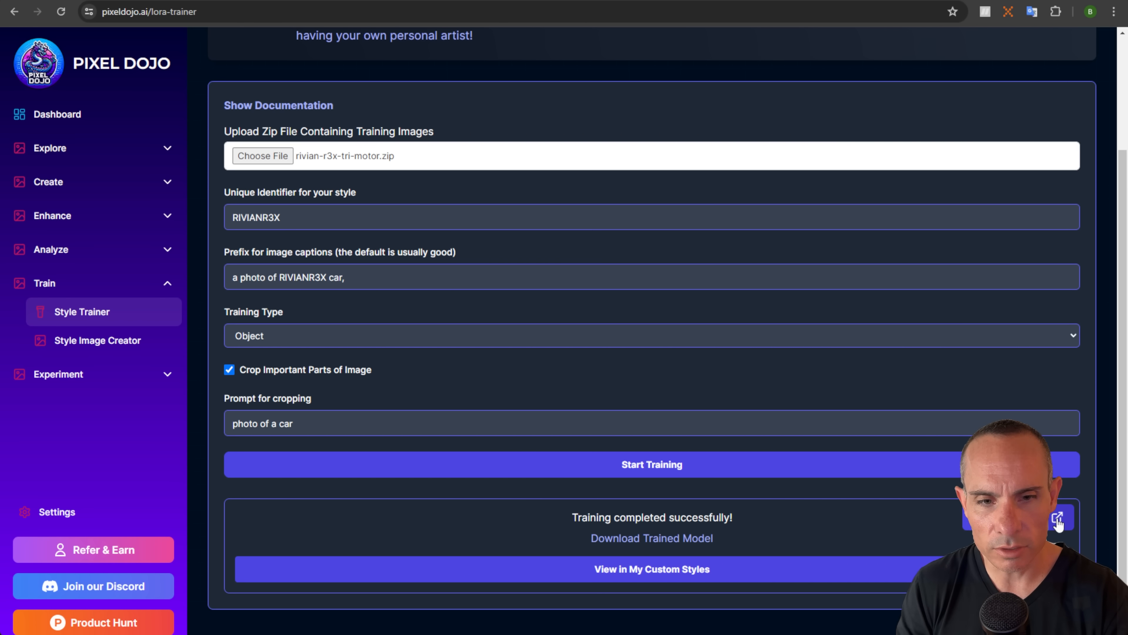
mouse_move(674, 577)
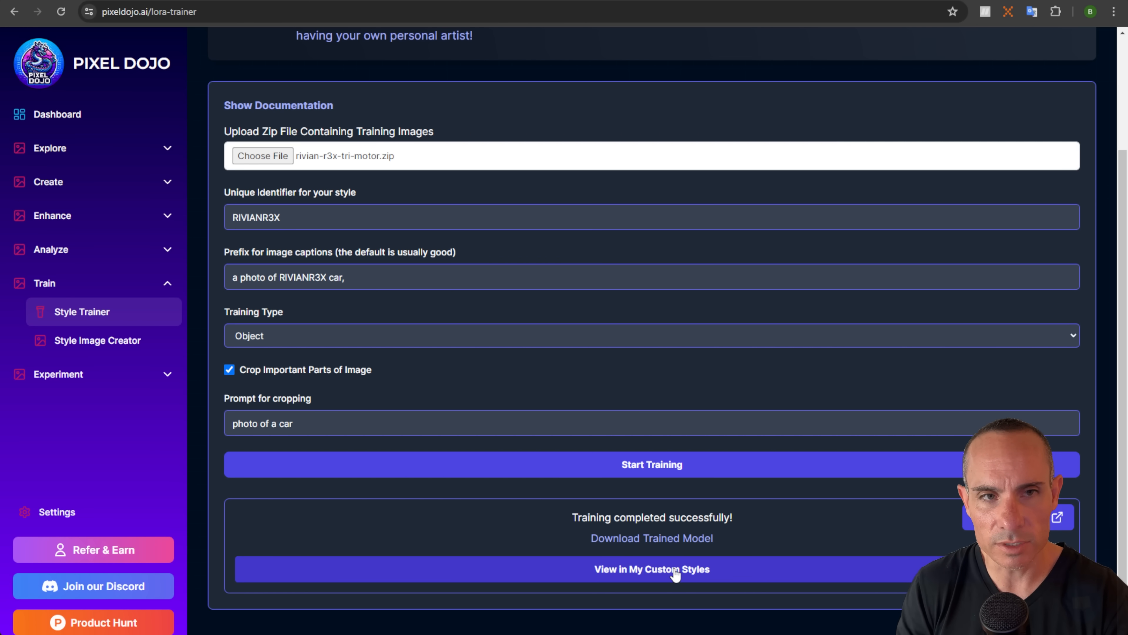
left_click(652, 569)
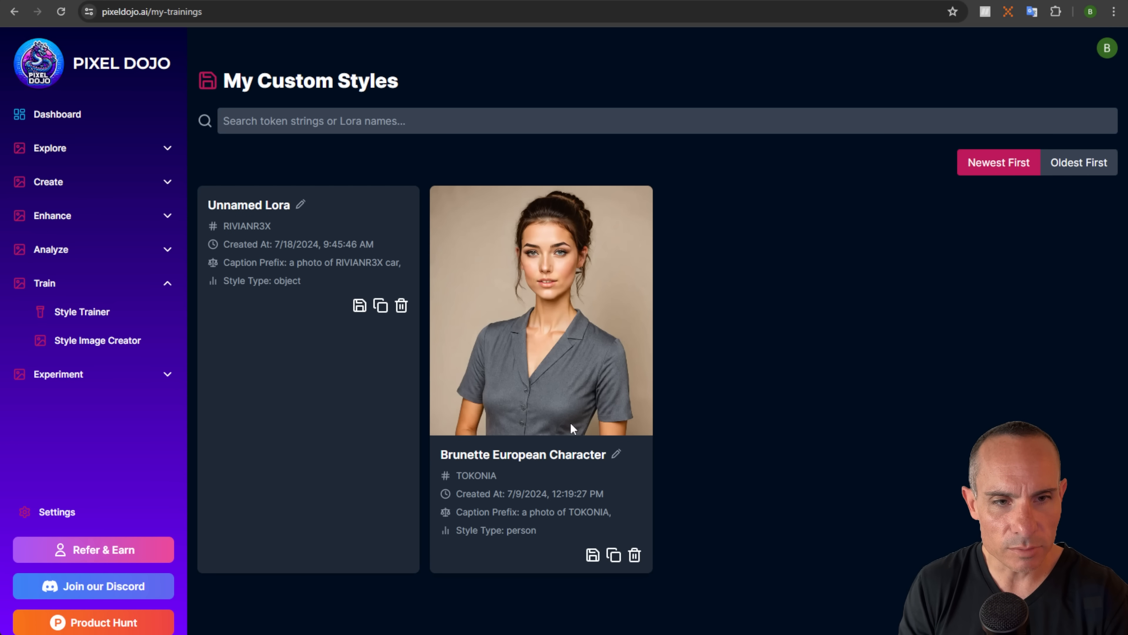
mouse_move(325, 253)
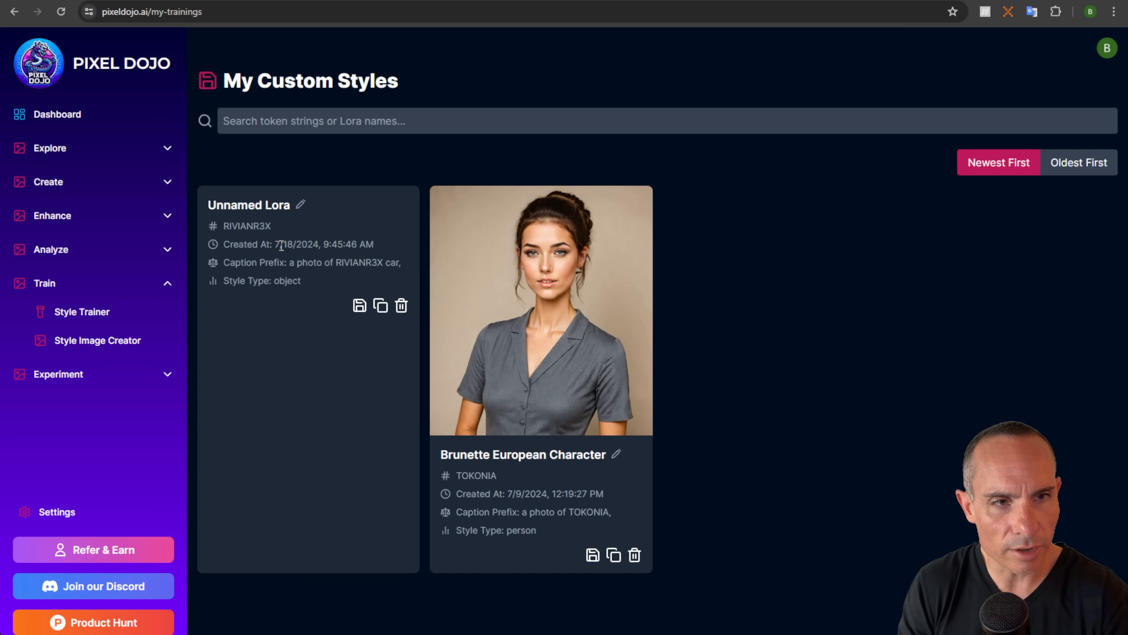
Rename the Unnamed Lora to 'Rivian R3X' and save the name
left_click_drag(275, 244, 374, 244)
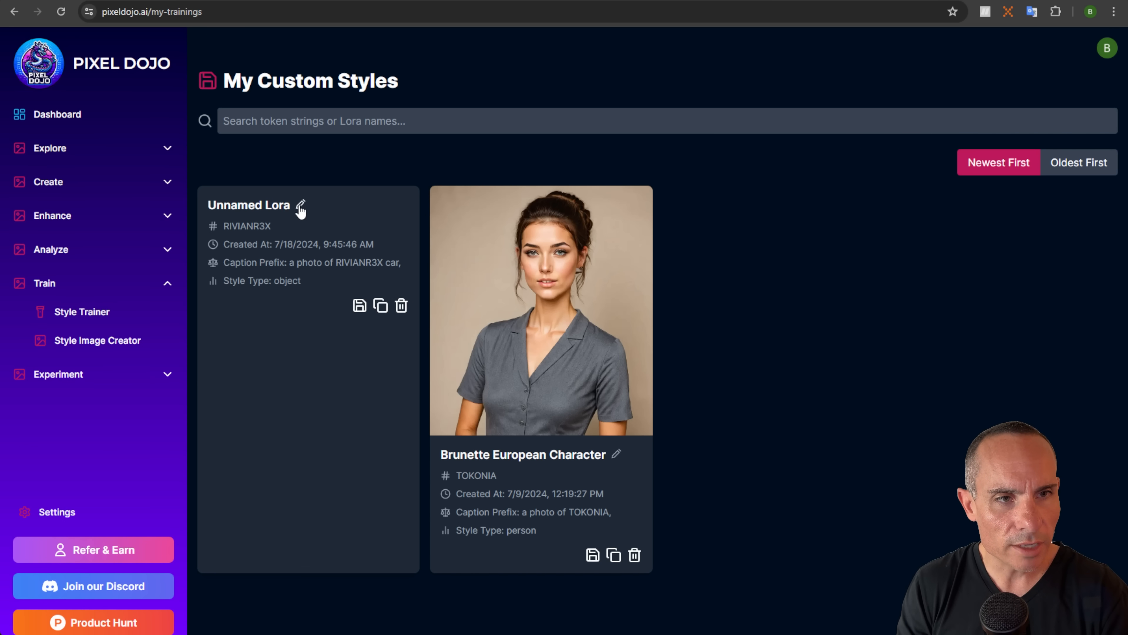
left_click(303, 211)
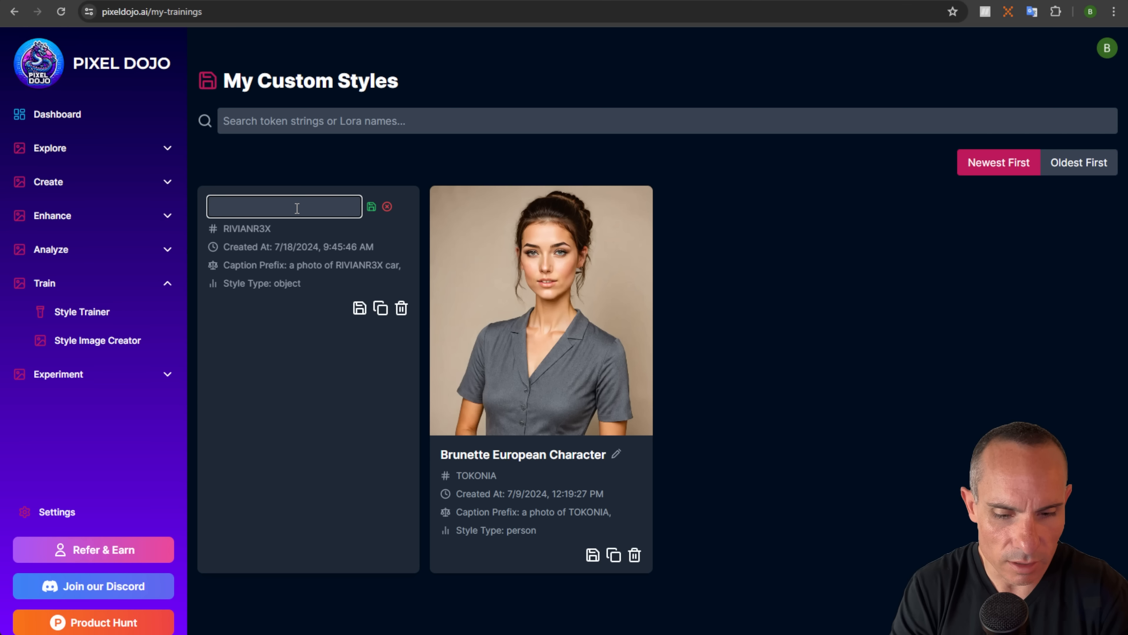
type("Rivian R3X")
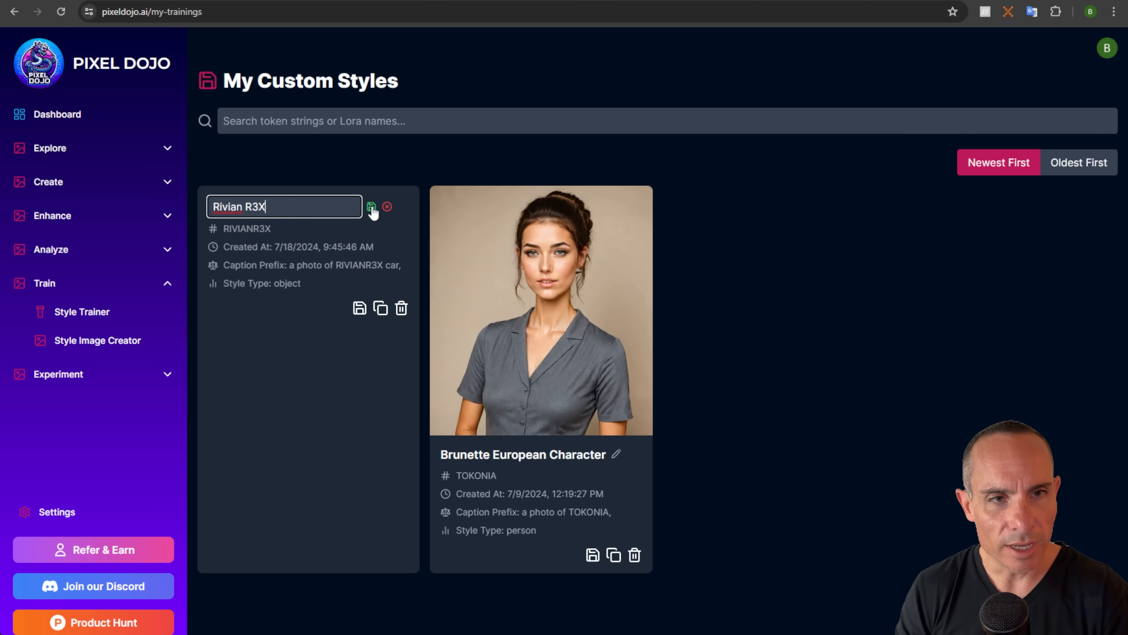
left_click(372, 207)
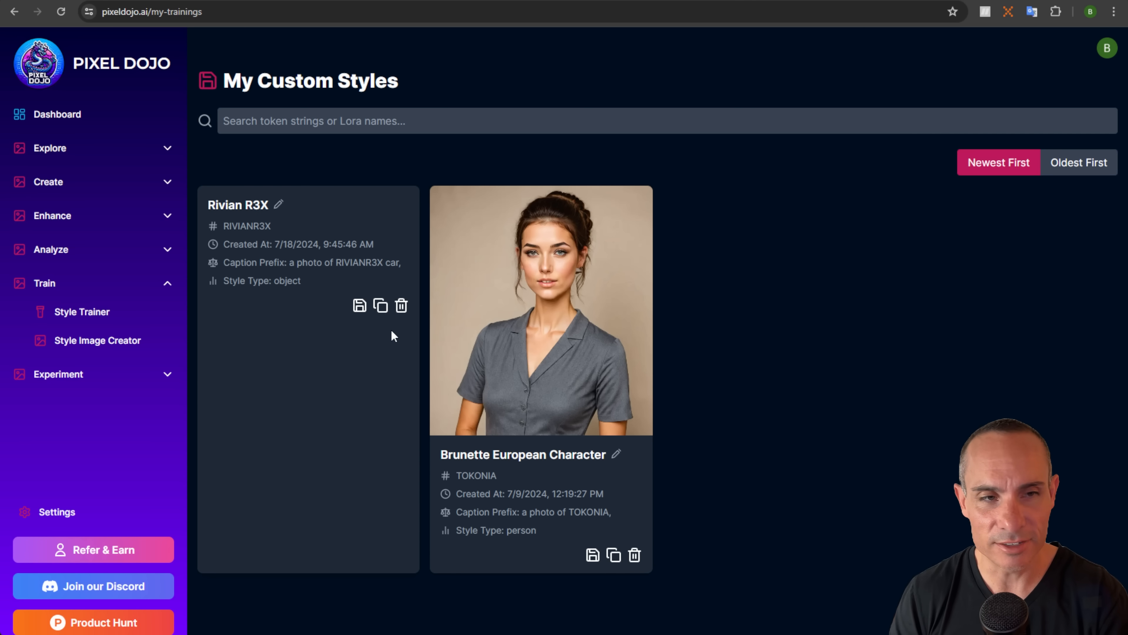
mouse_move(359, 306)
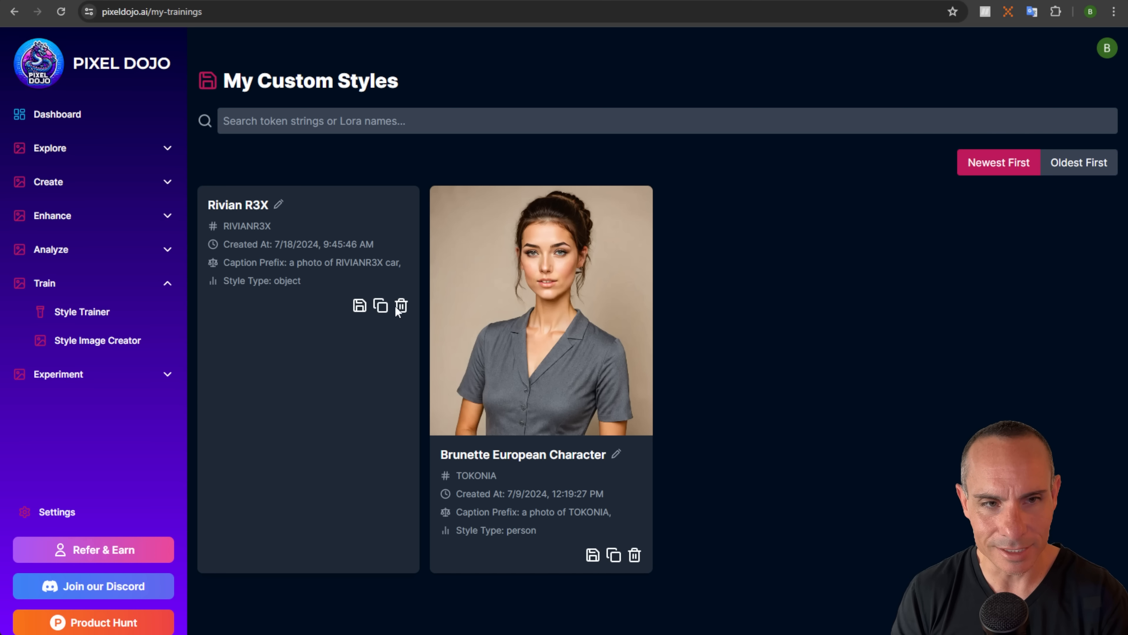
mouse_move(402, 307)
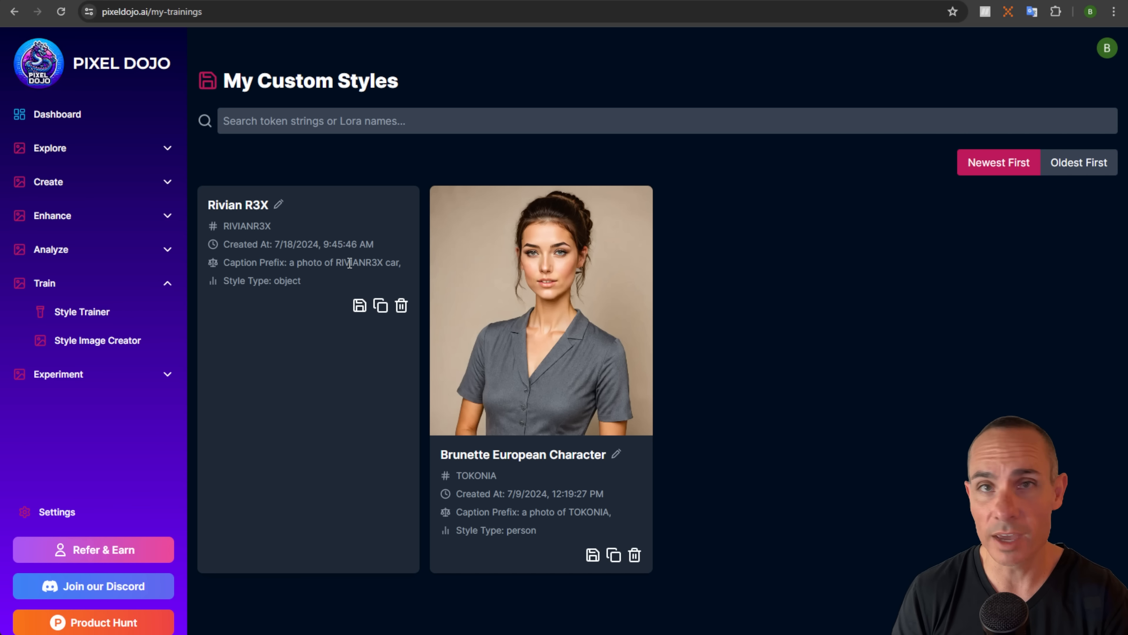
mouse_move(108, 352)
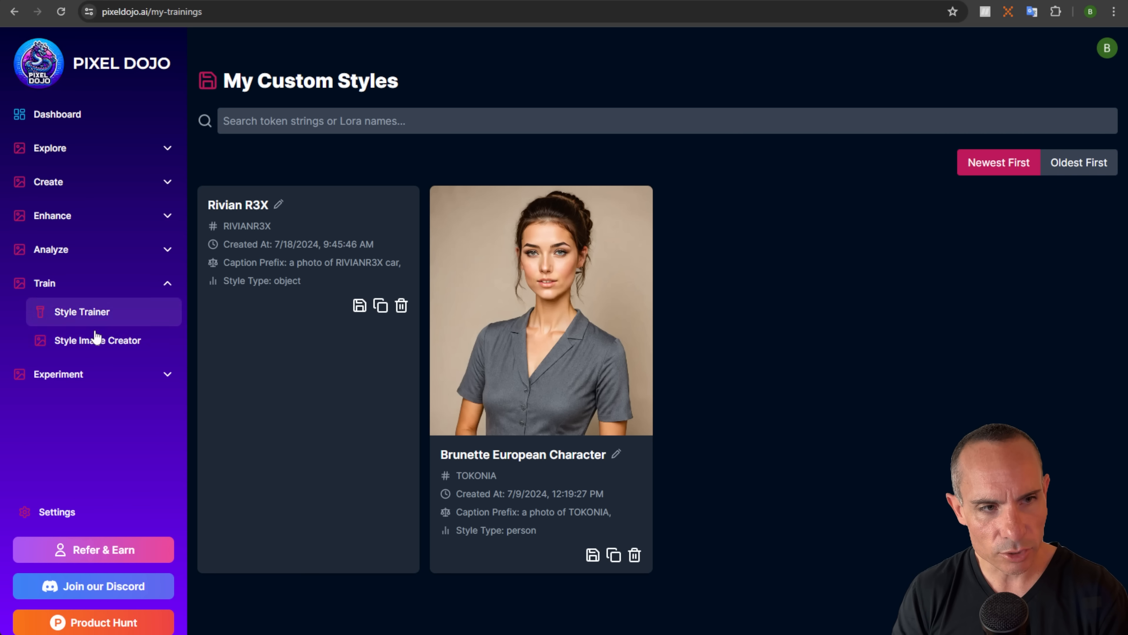
In Style Image Creator, generate four images with the Rivian R3X style
left_click(97, 340)
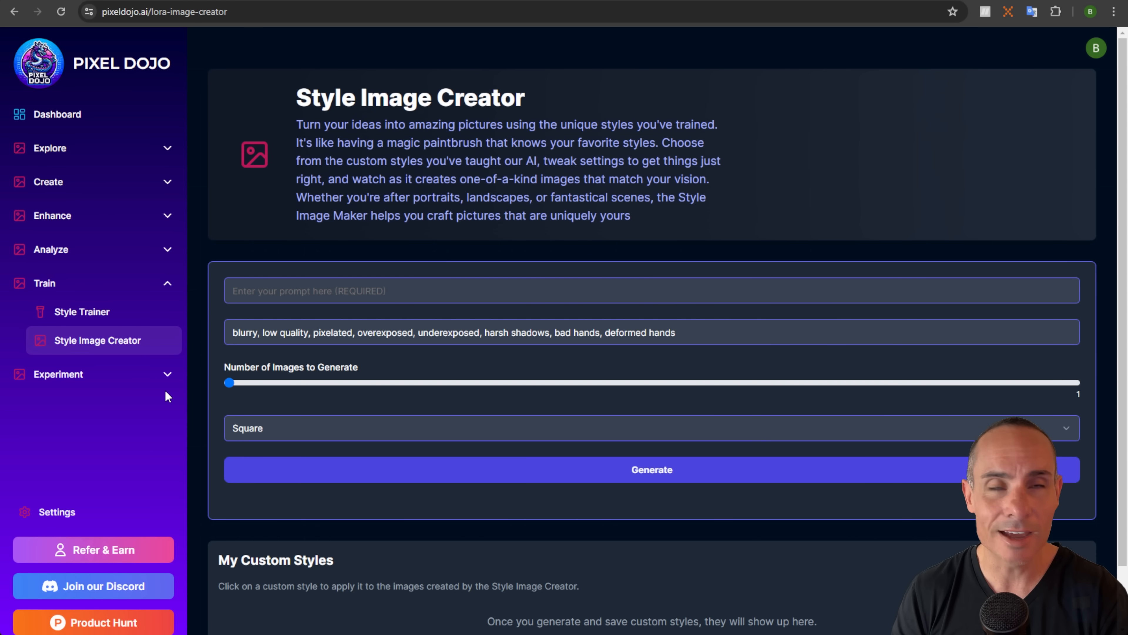
scroll("down", 3)
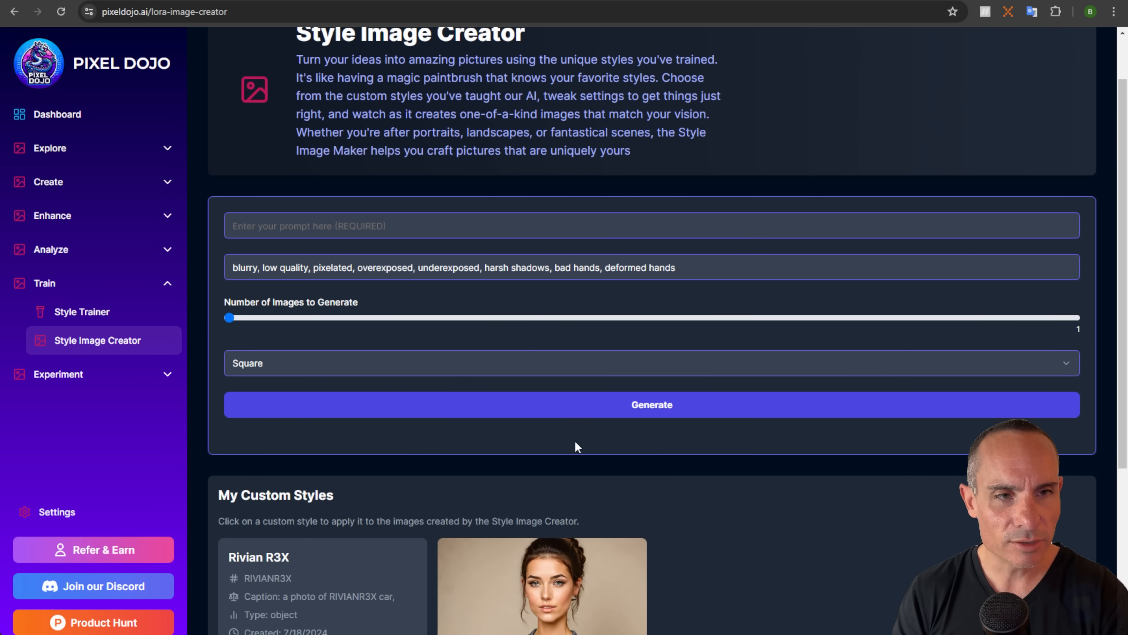
scroll("down", 3)
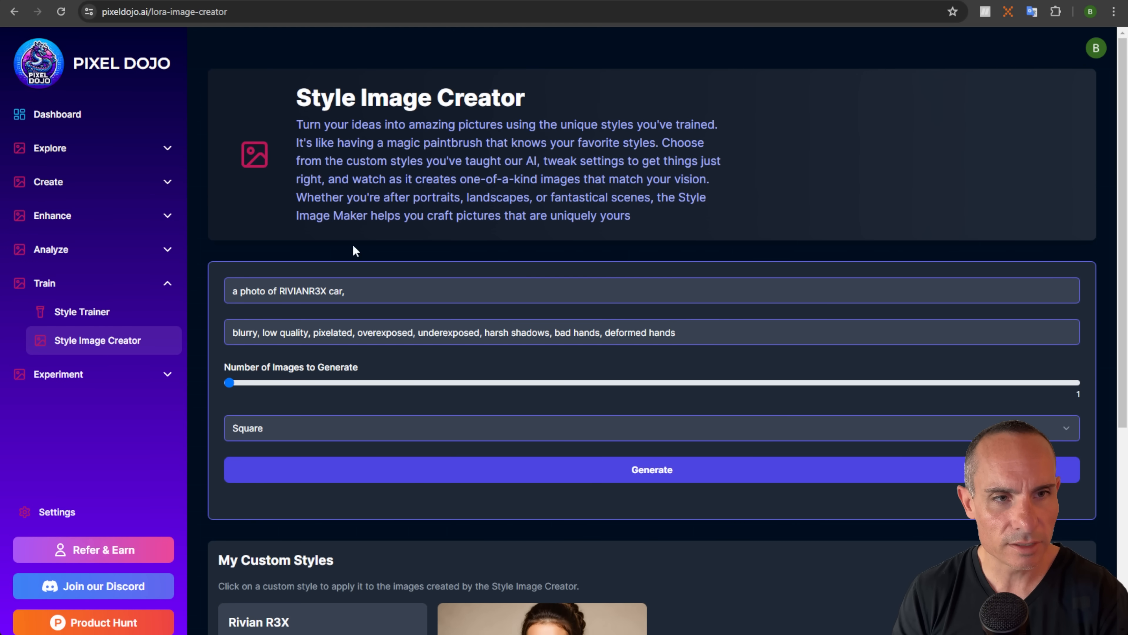
triple_click(288, 290)
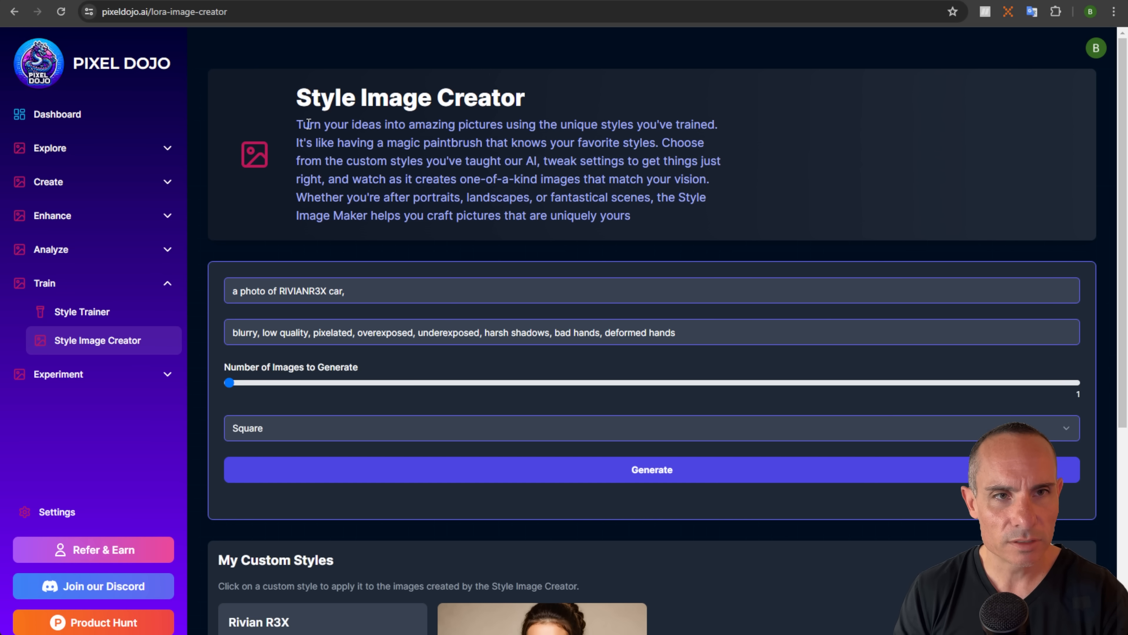
left_click_drag(310, 124, 718, 124)
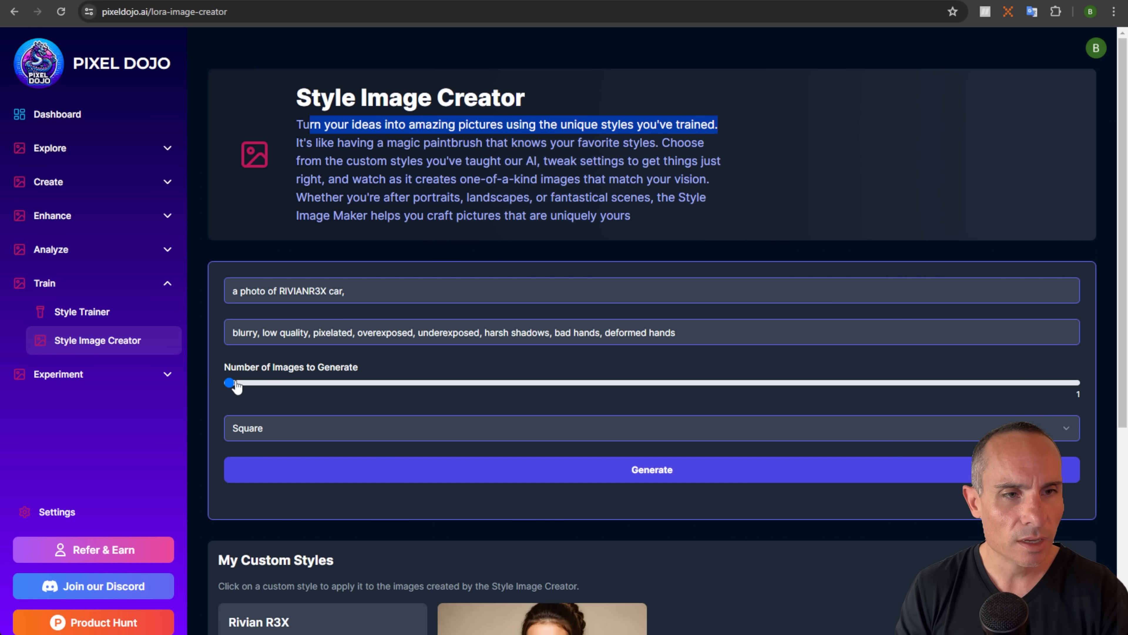
left_click_drag(231, 383, 1072, 384)
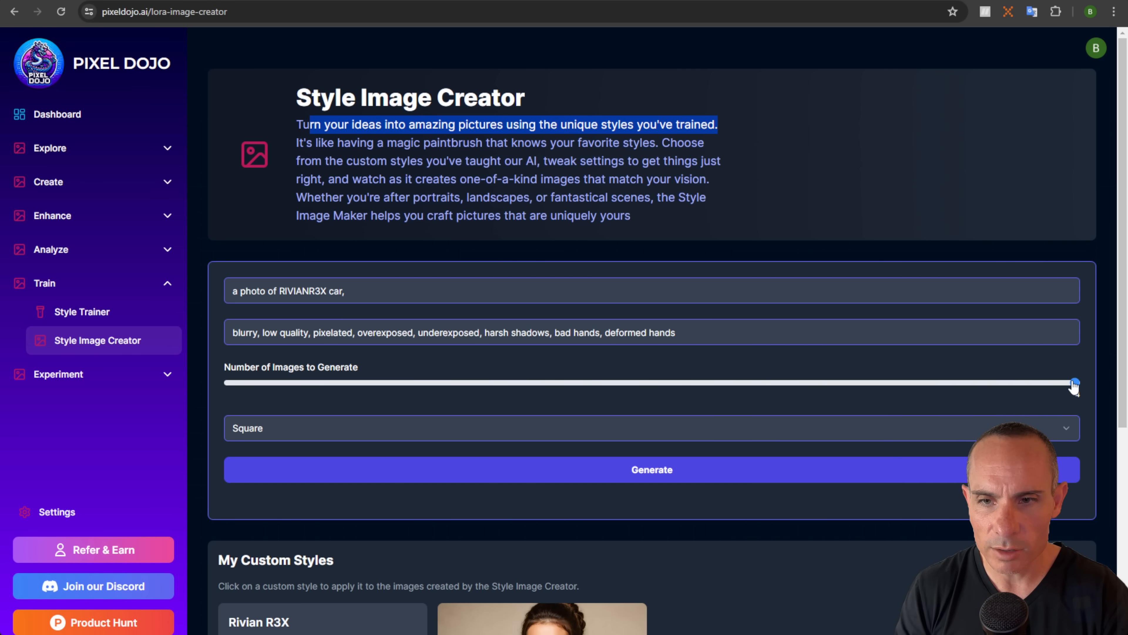
left_click_drag(1072, 382, 1076, 382)
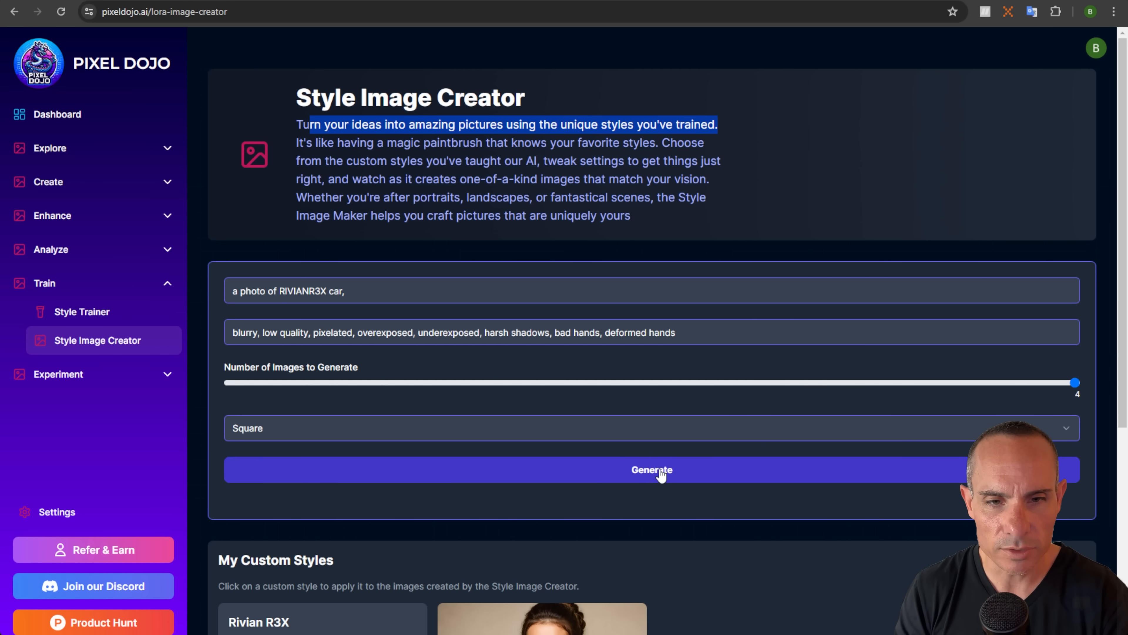
left_click(653, 470)
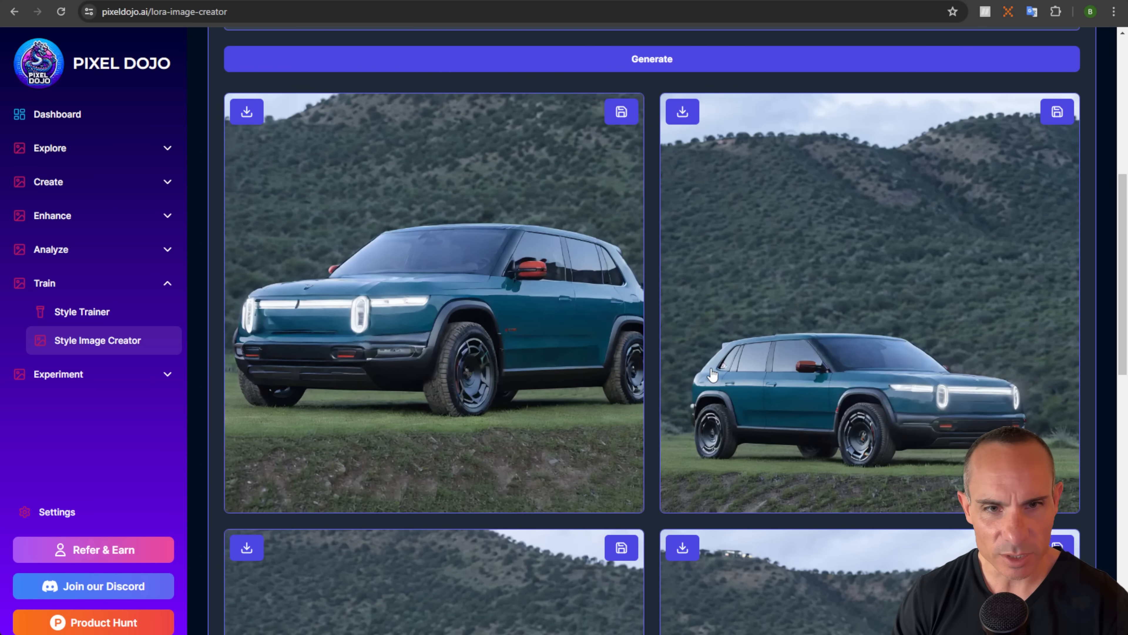
mouse_move(862, 443)
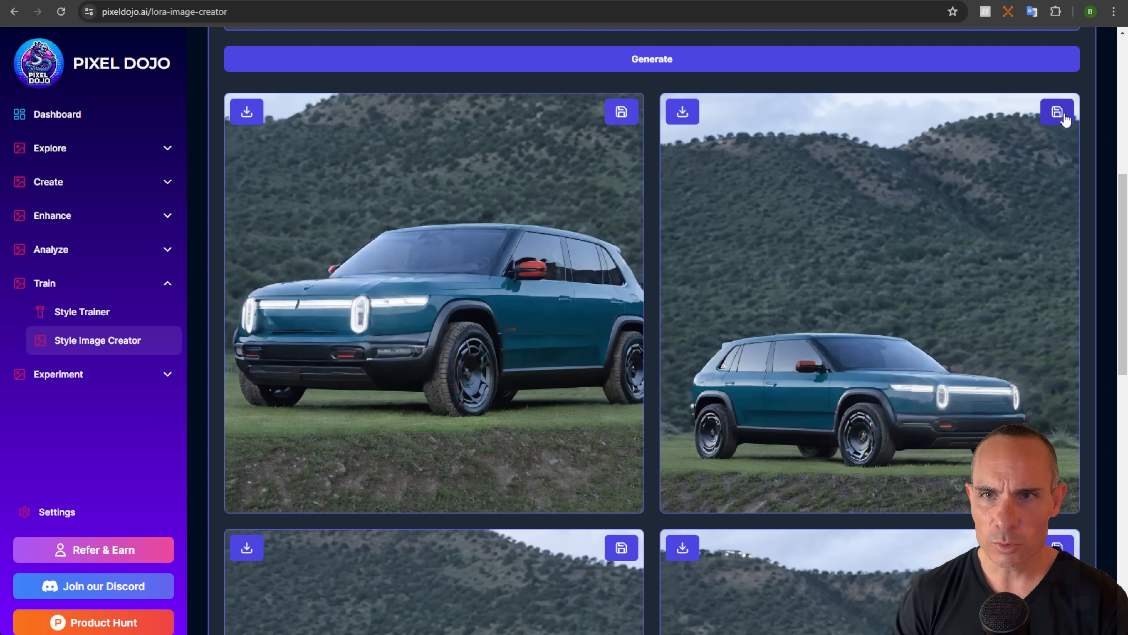
Save the first and second generated R3X car images
left_click(1057, 112)
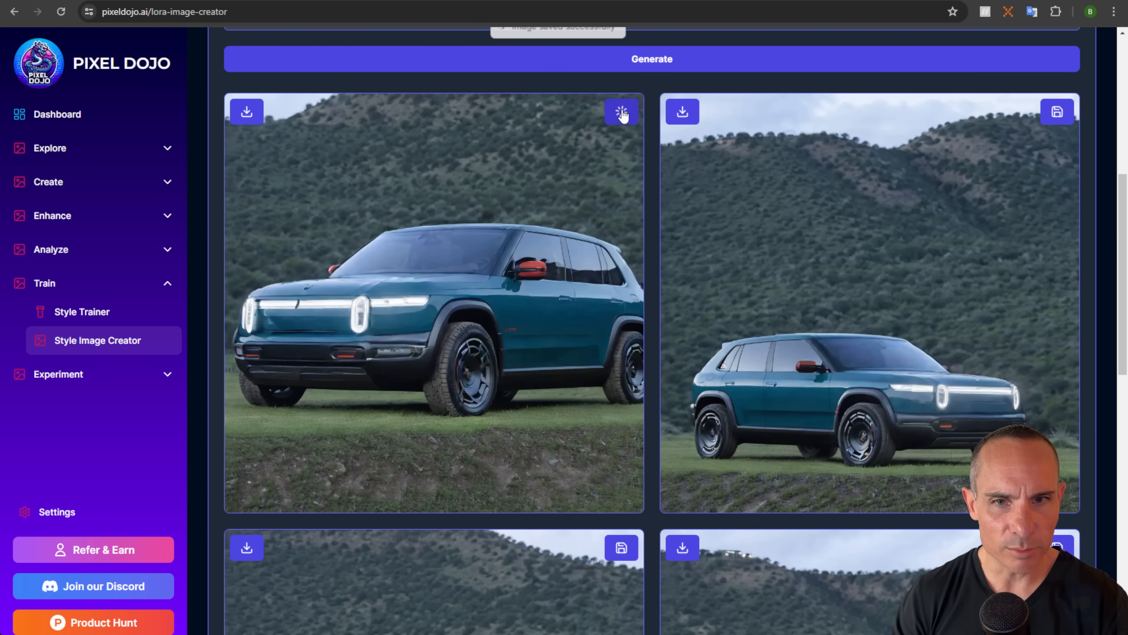
left_click(621, 112)
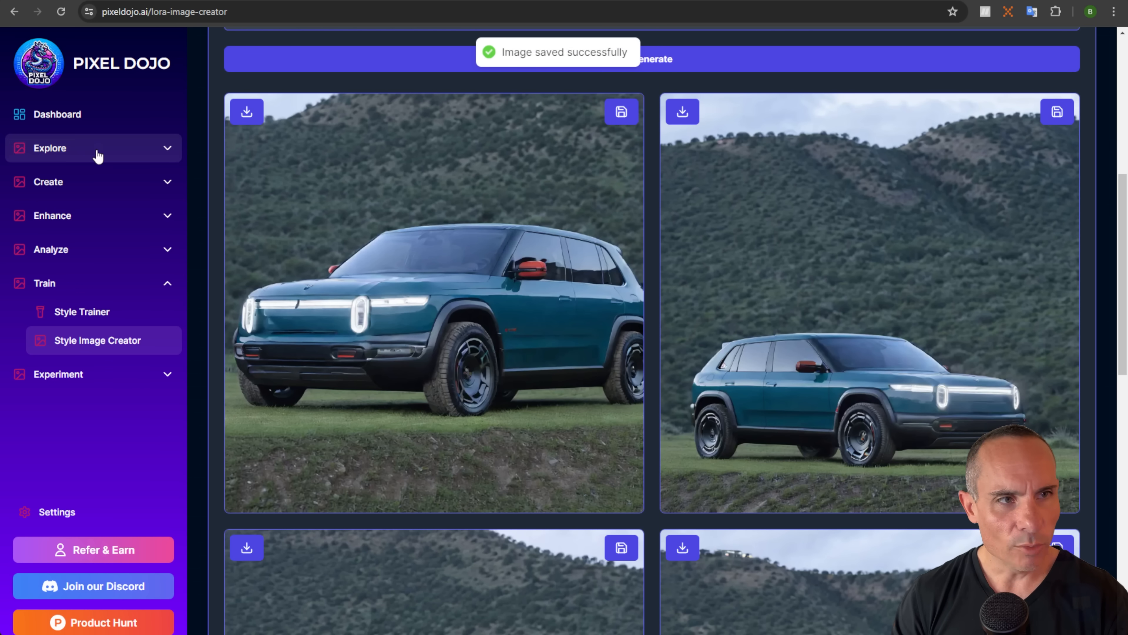
left_click(50, 148)
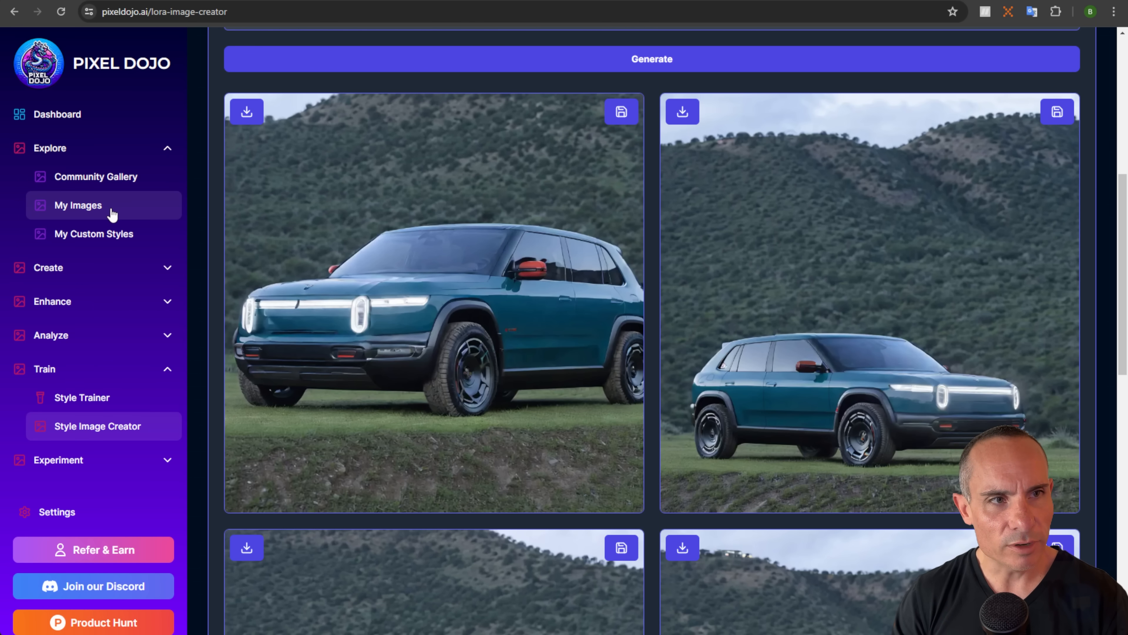
Check the saved images in My Images, then the Rivian R3X card in My Custom Styles
left_click(78, 205)
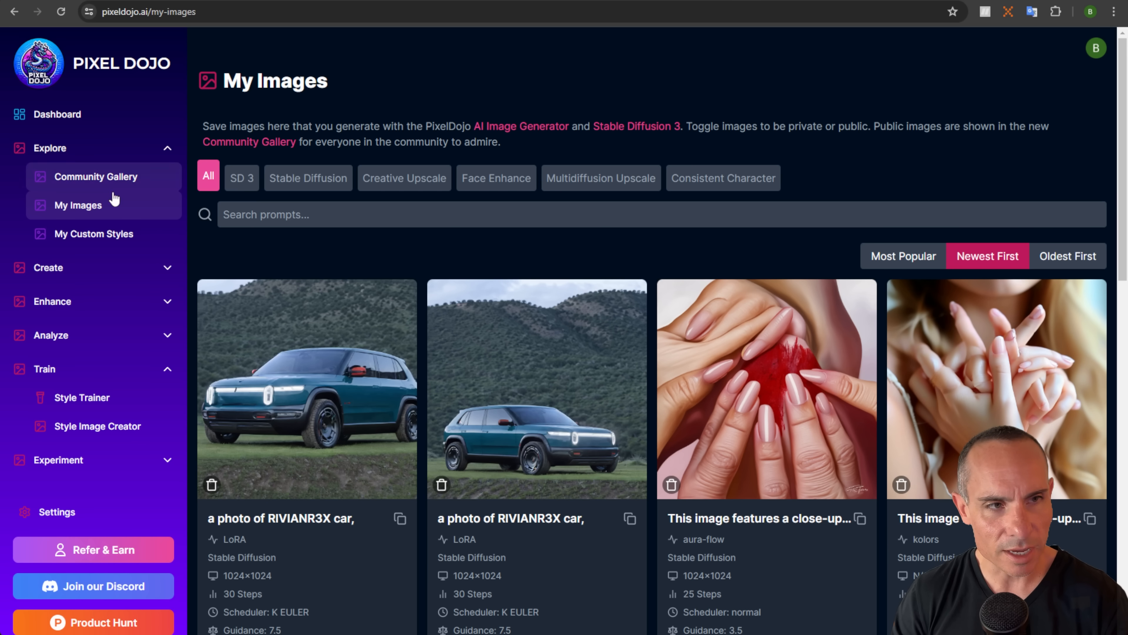
left_click(93, 234)
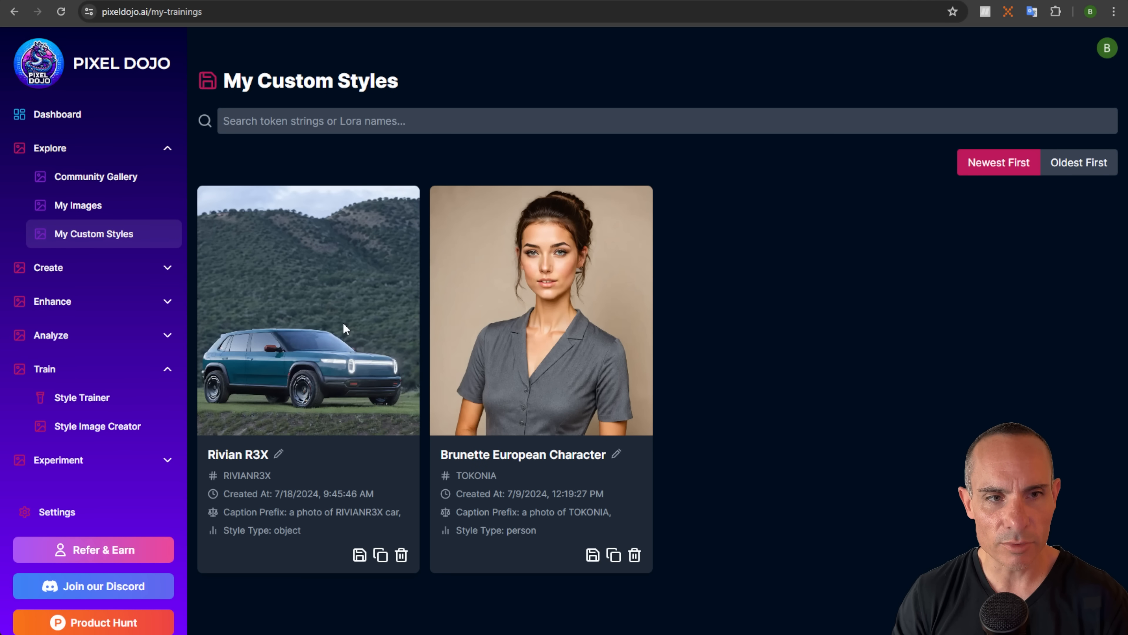
mouse_move(338, 326)
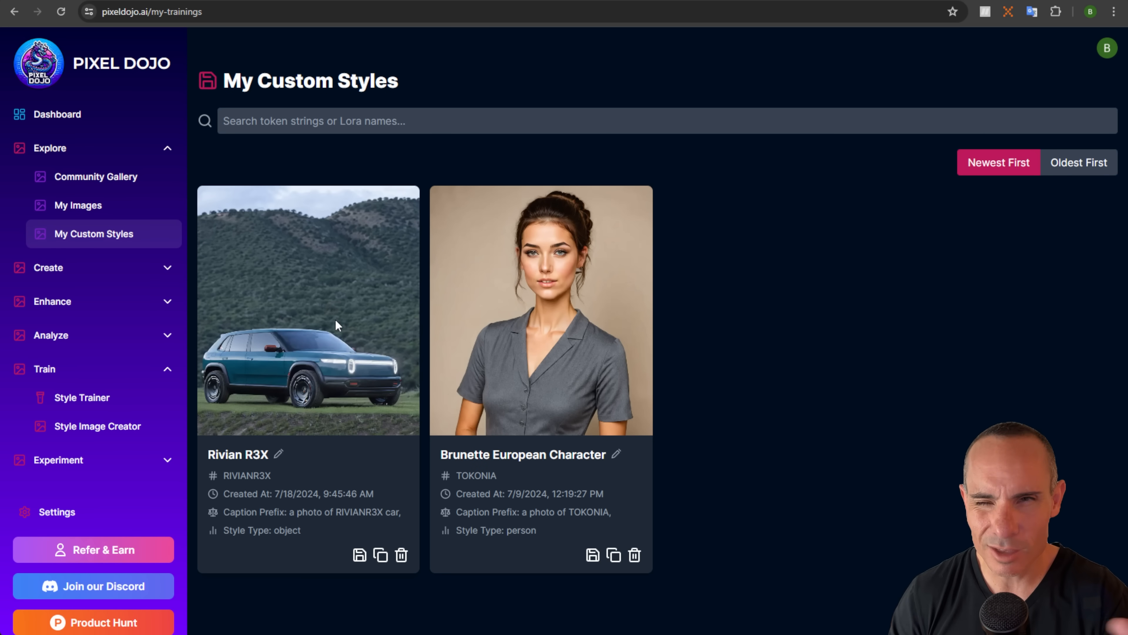
mouse_move(418, 311)
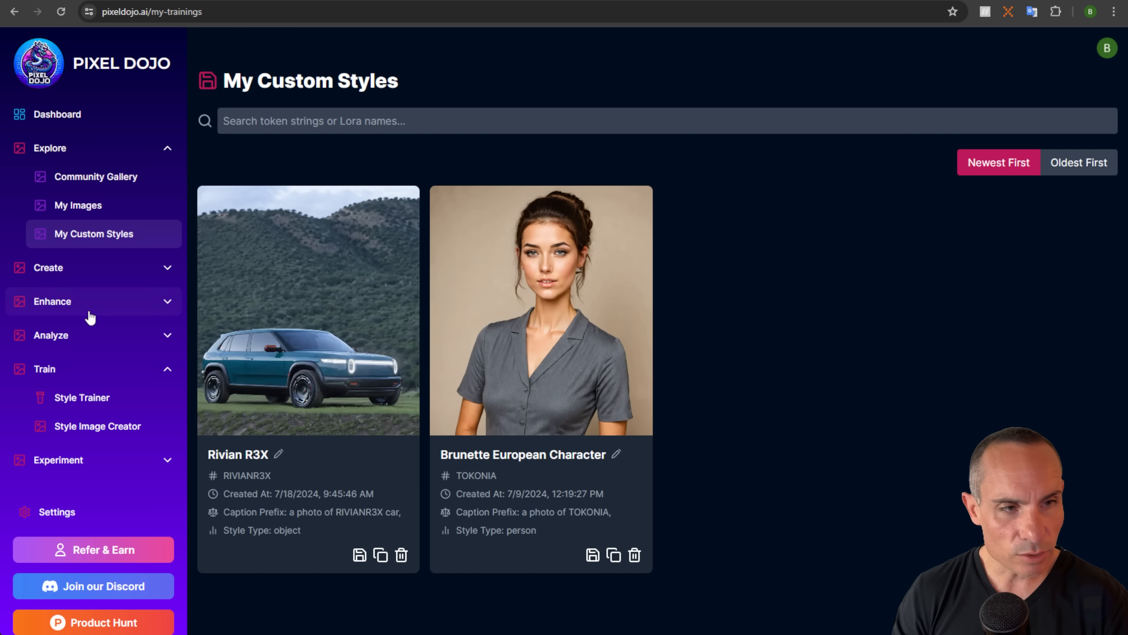
left_click(53, 301)
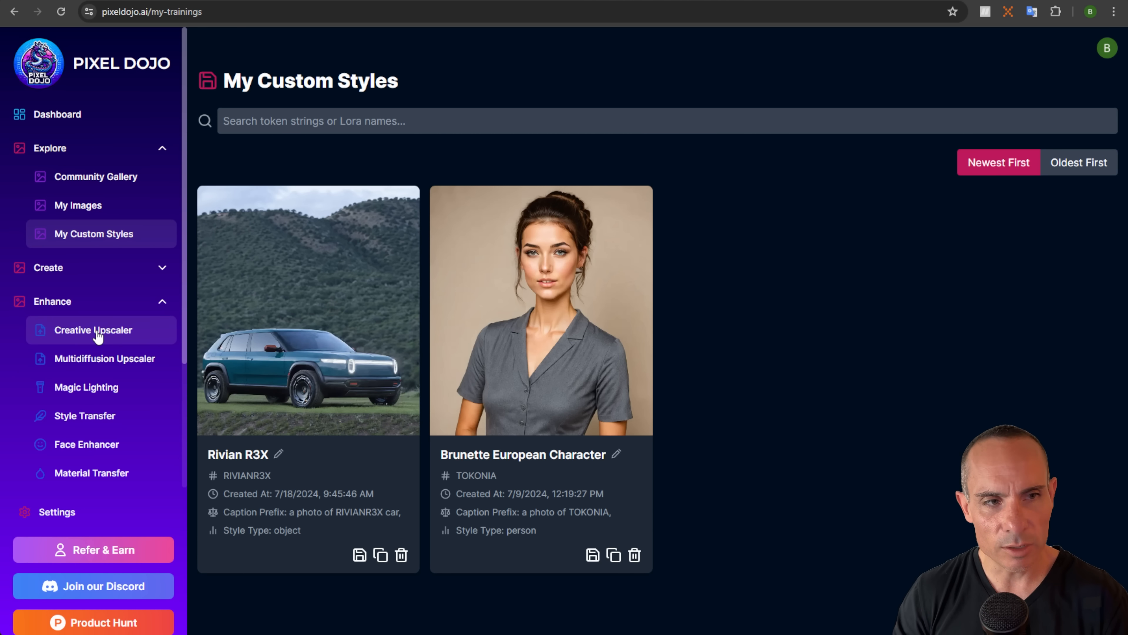
In Creative Upscaler, keep the Default style and start upscaling the saved SUV image
left_click(93, 330)
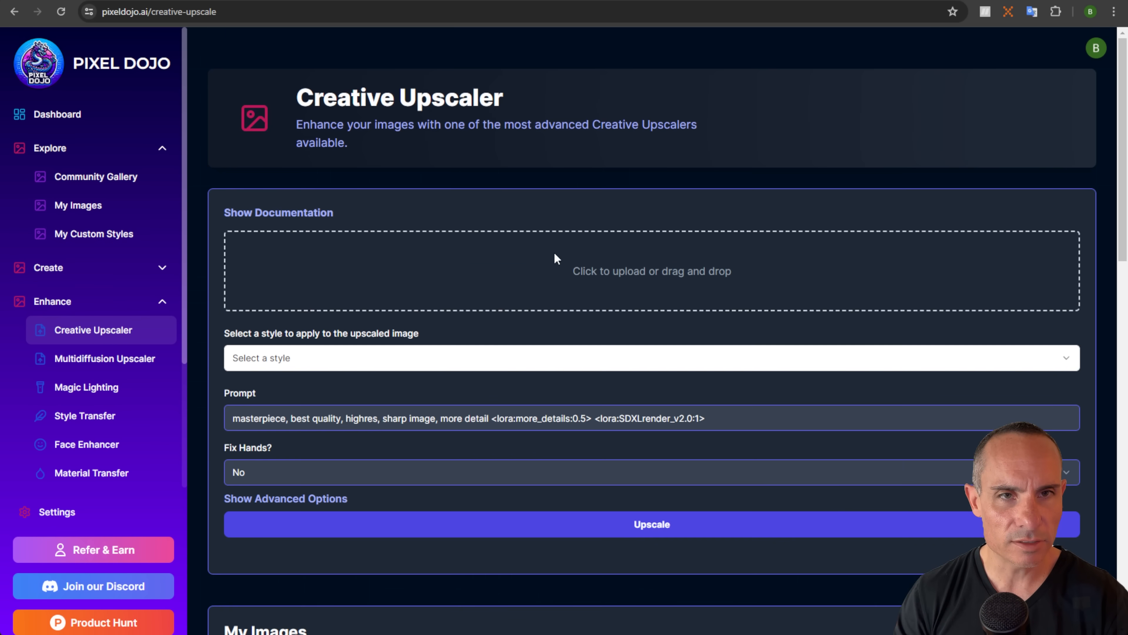
mouse_move(550, 259)
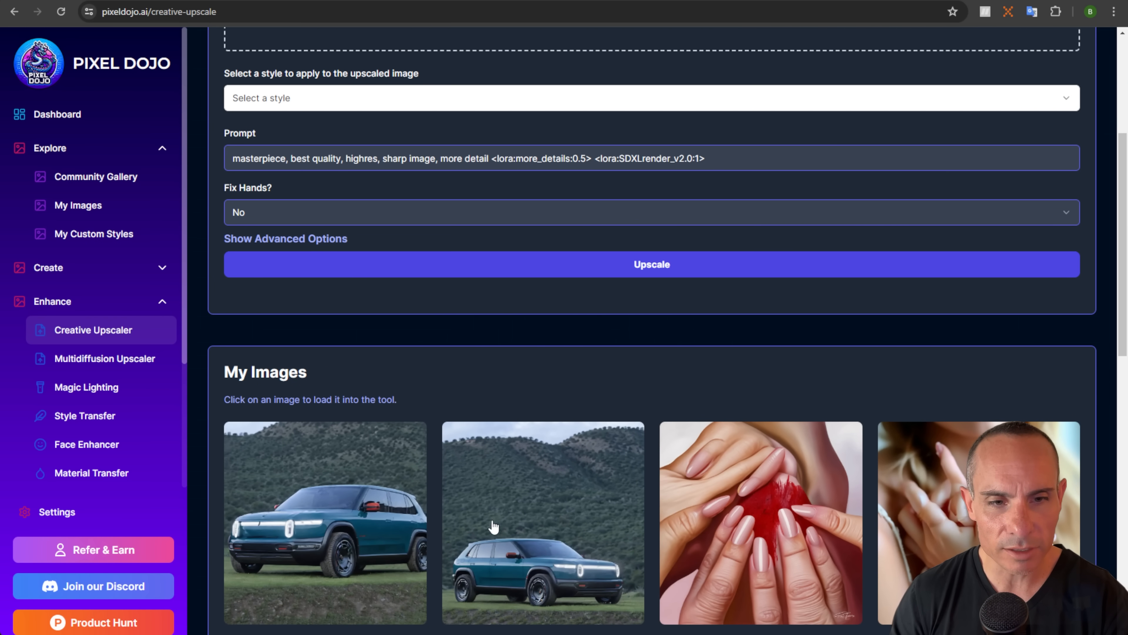
scroll("down", 3)
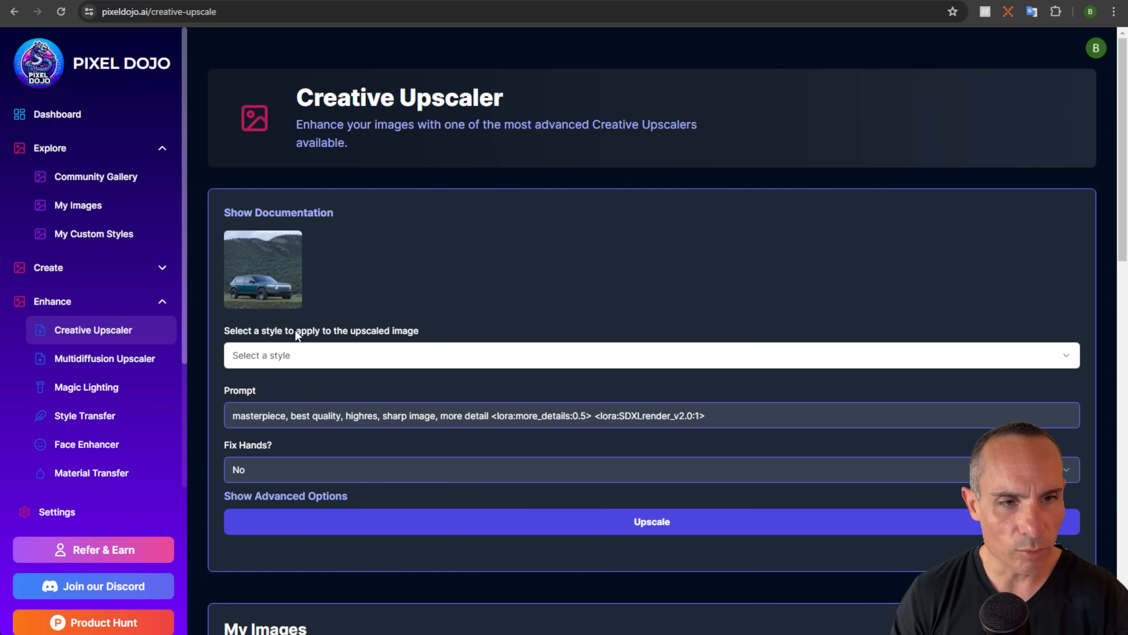
left_click(650, 357)
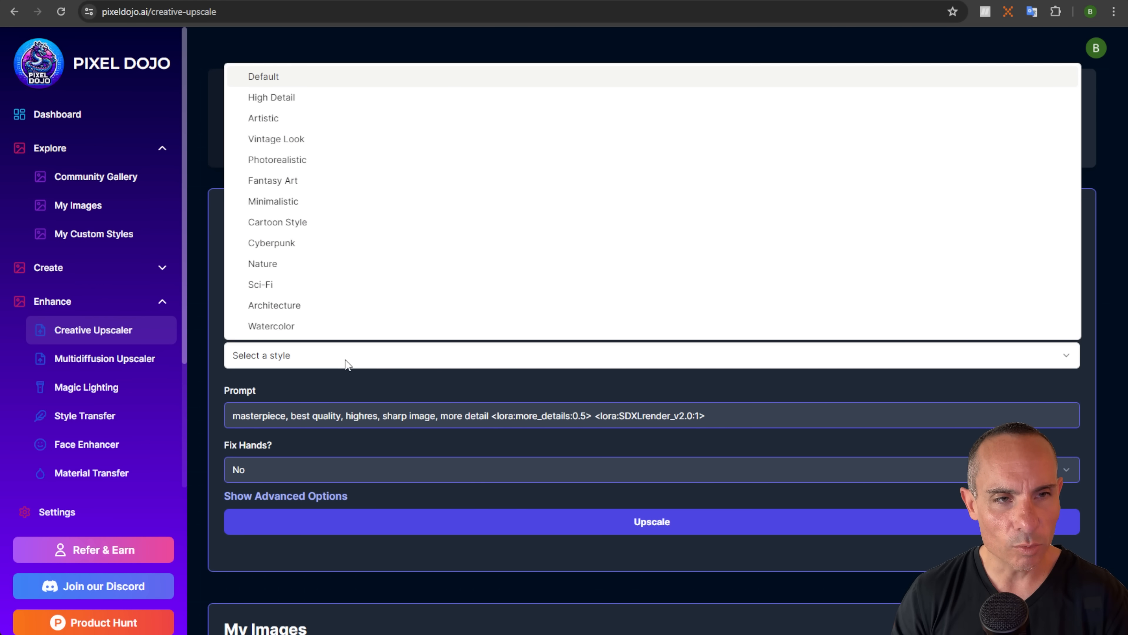
left_click(264, 77)
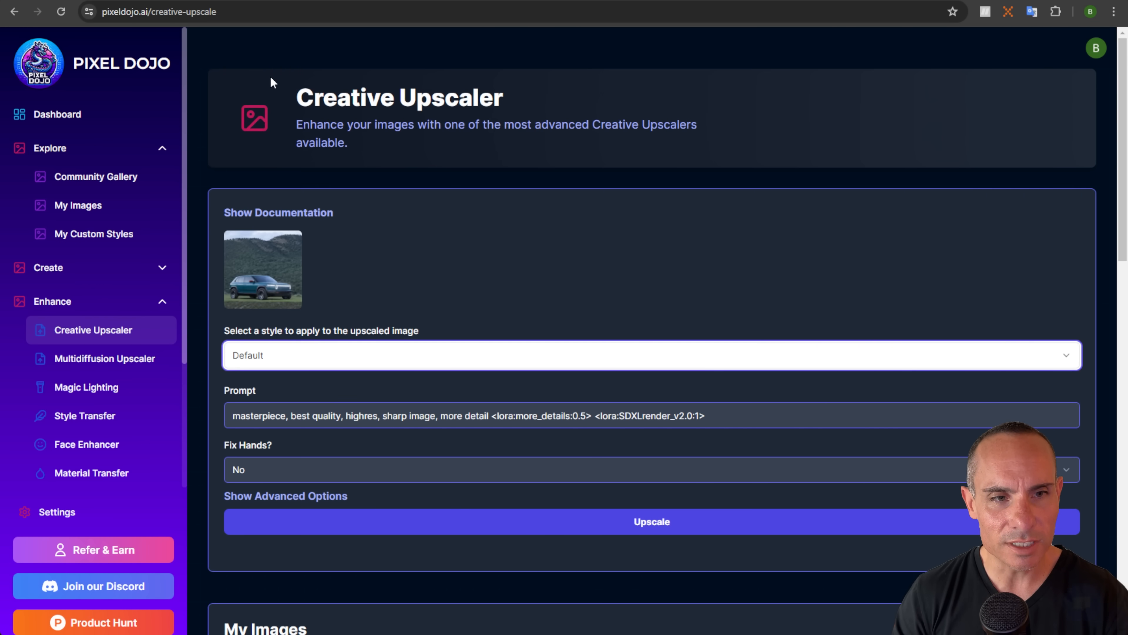
mouse_move(641, 551)
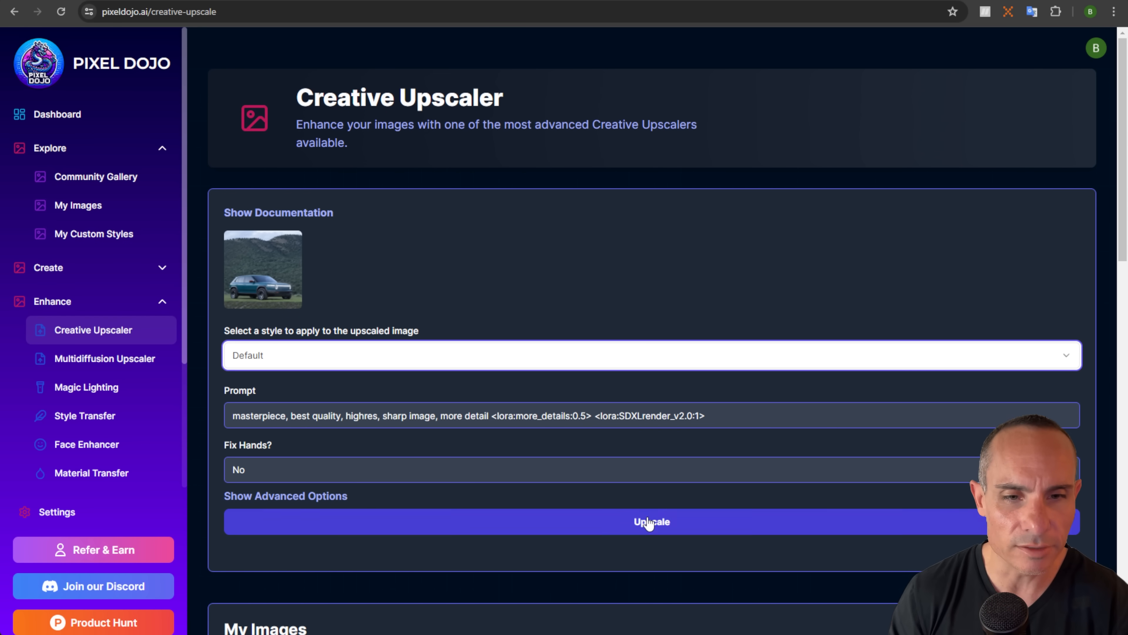
left_click(651, 522)
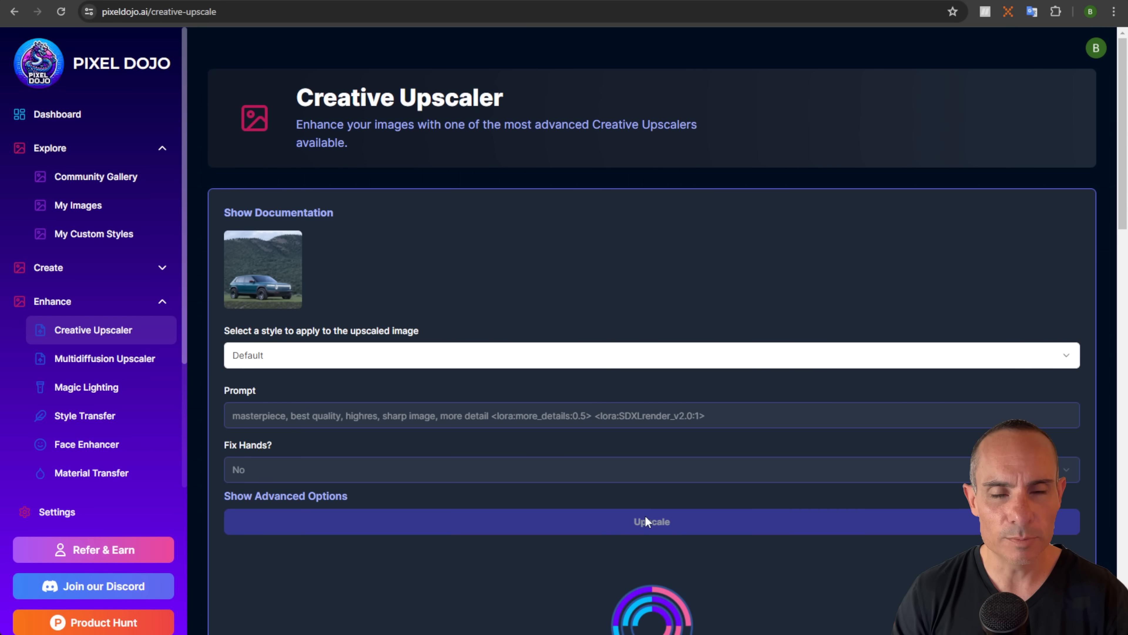
Run the default Creative Upscaler on the teal R3X and slide the comparison across the upscaled side
left_click(651, 521)
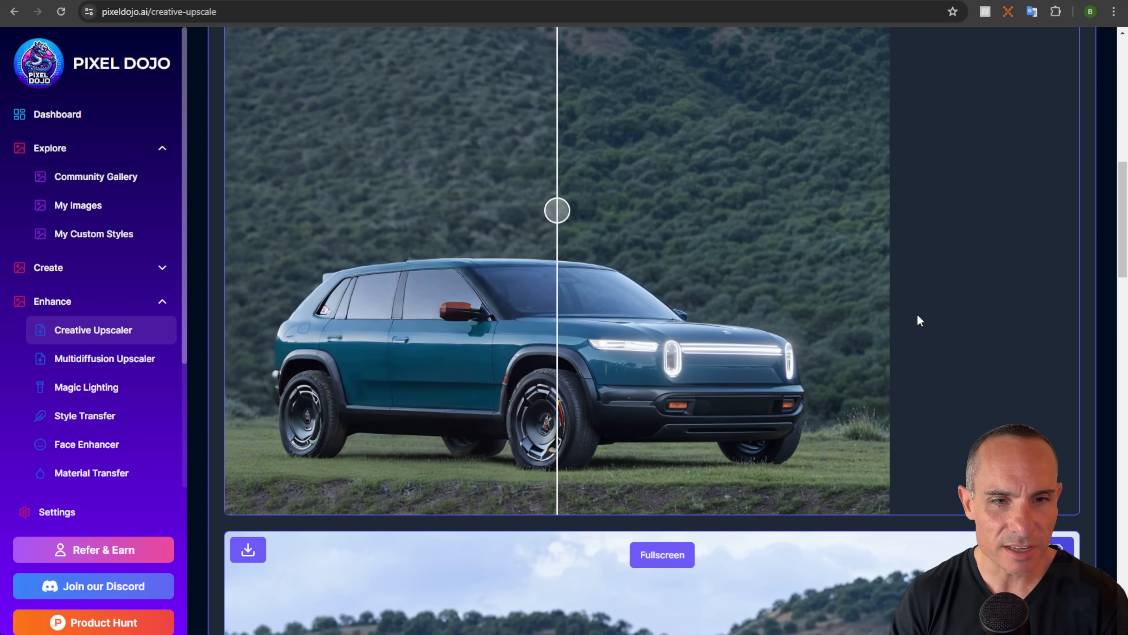
left_click_drag(558, 210, 616, 211)
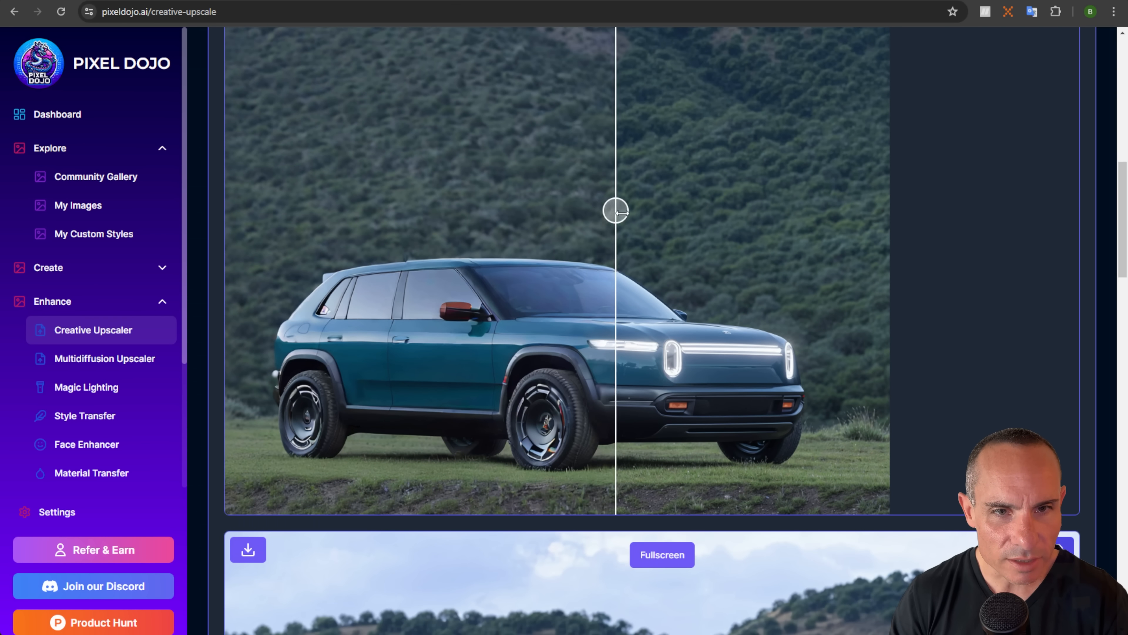
left_click_drag(616, 211, 855, 211)
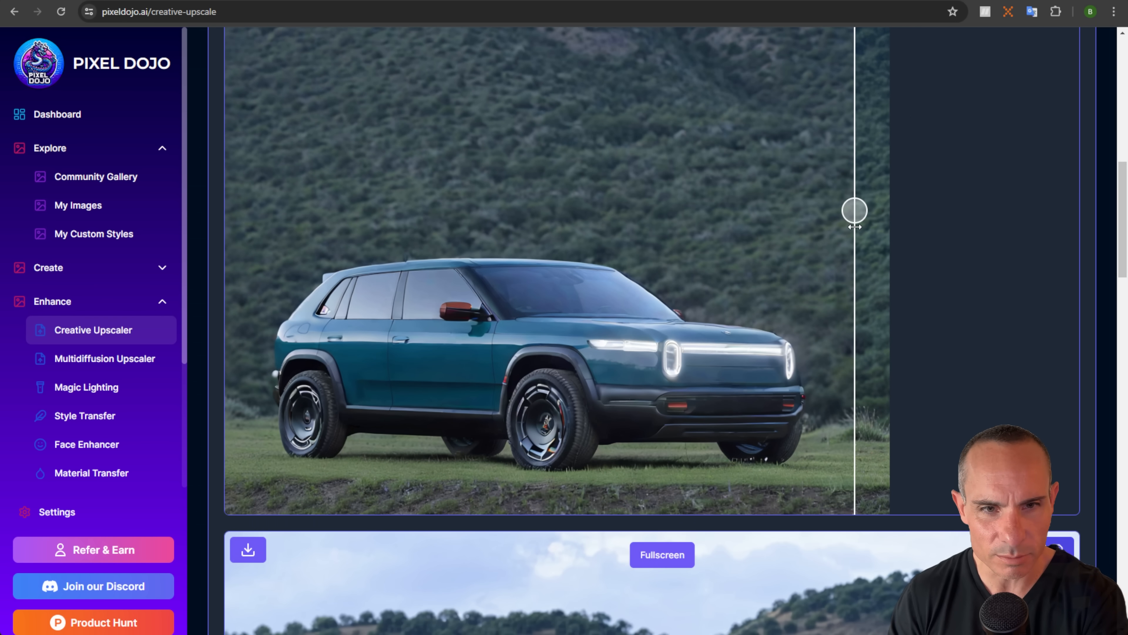
left_click_drag(854, 211, 850, 211)
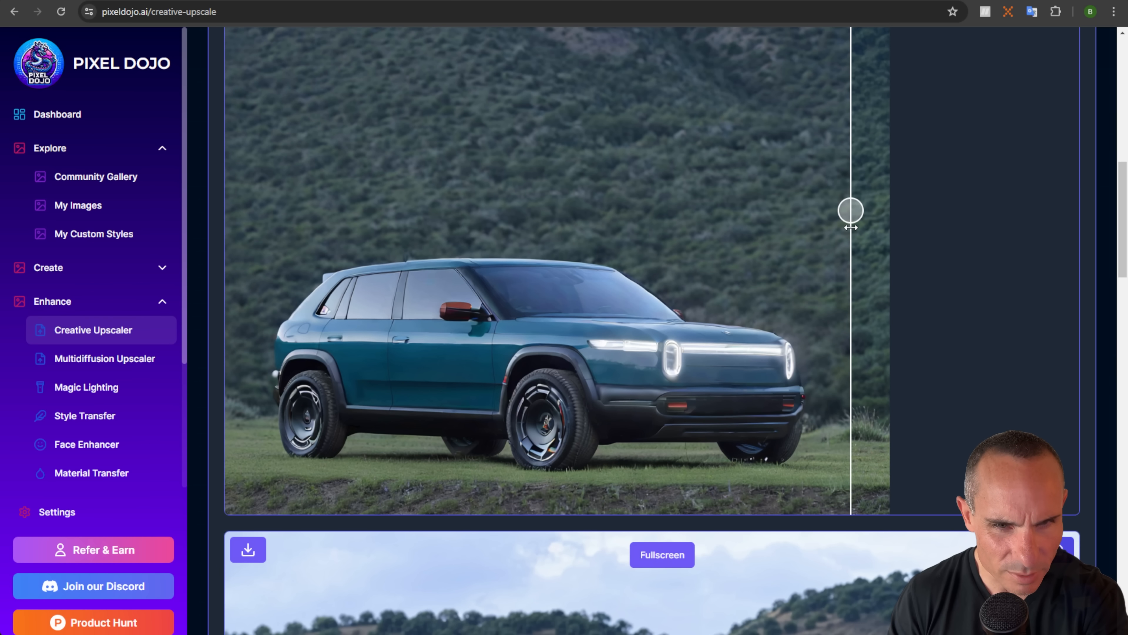
left_click_drag(850, 211, 561, 211)
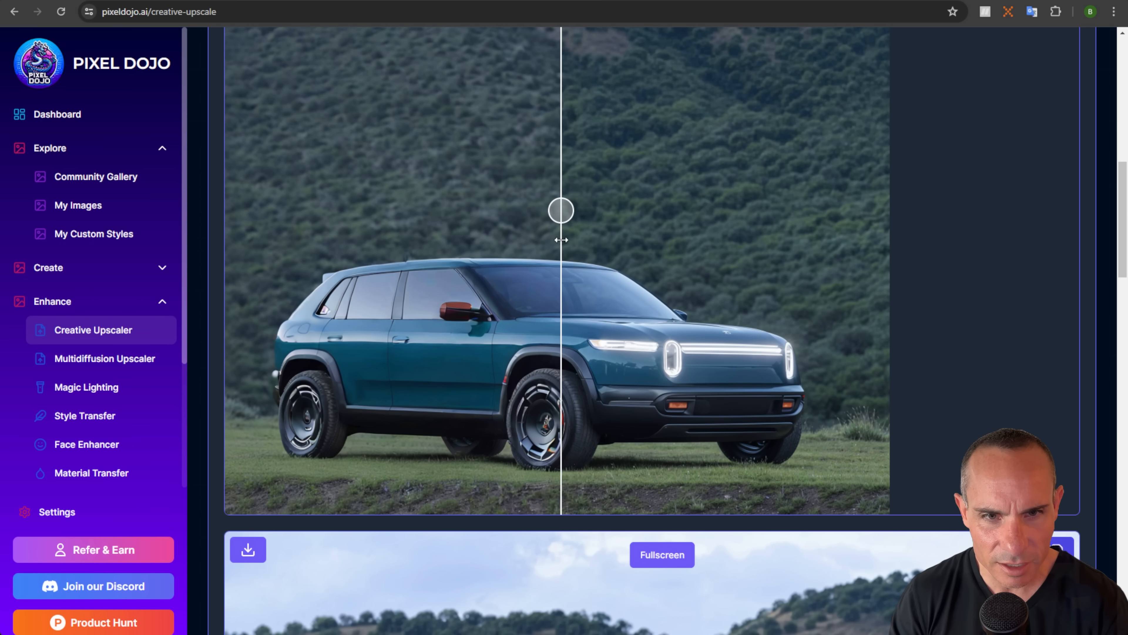
Sweep the before/after slider back to the original and fully across, then return to the upscale form
left_click_drag(561, 211, 448, 210)
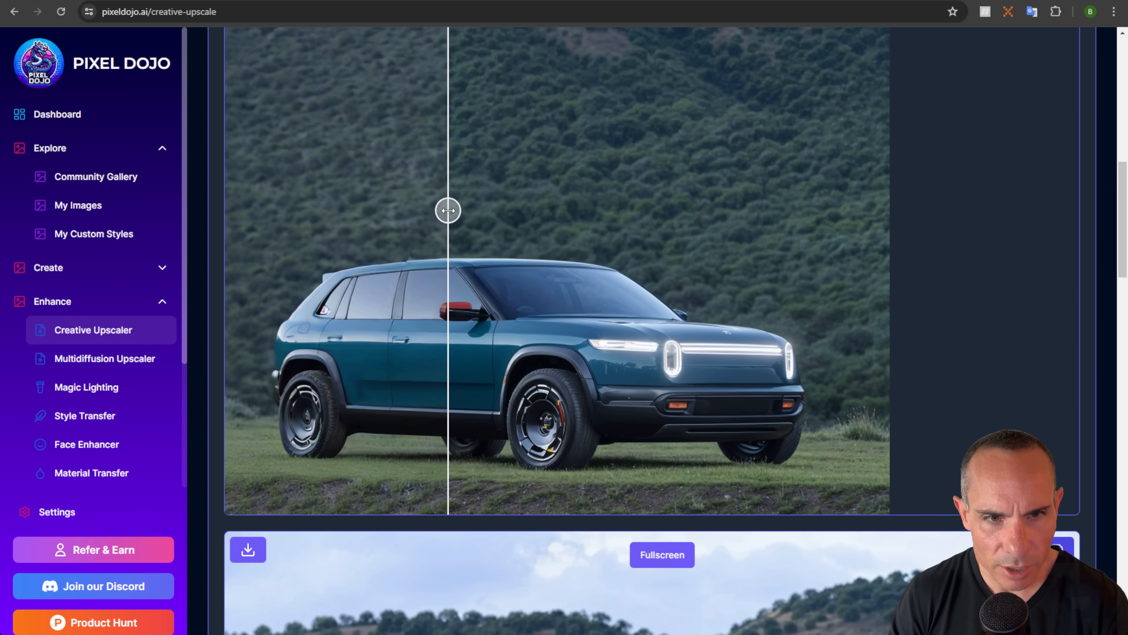
left_click_drag(446, 210, 613, 210)
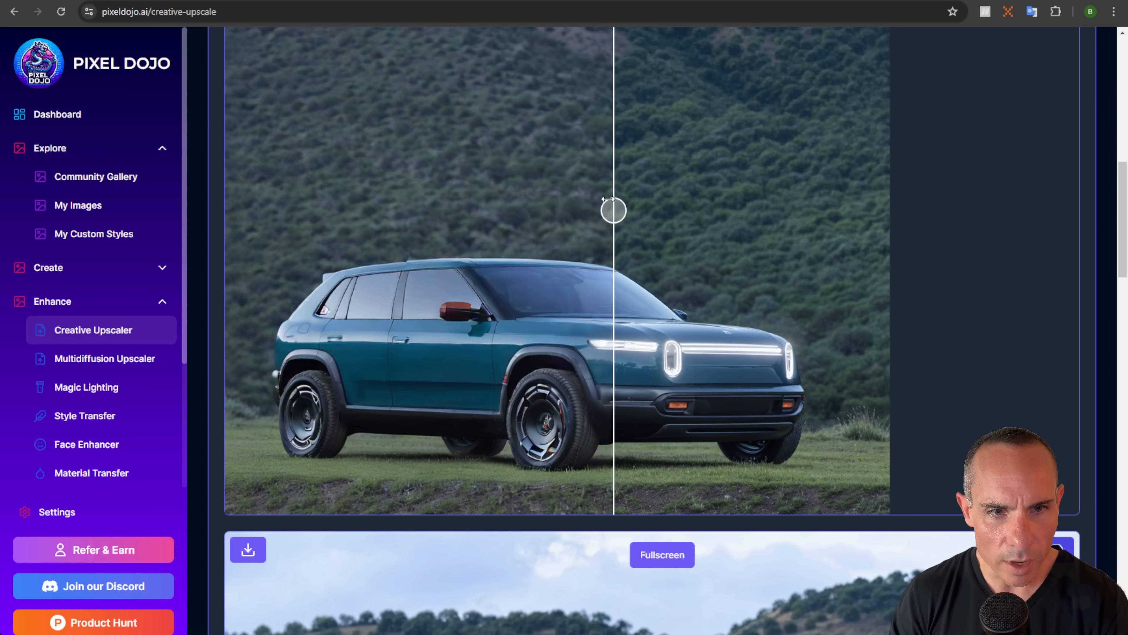
left_click_drag(612, 209, 616, 209)
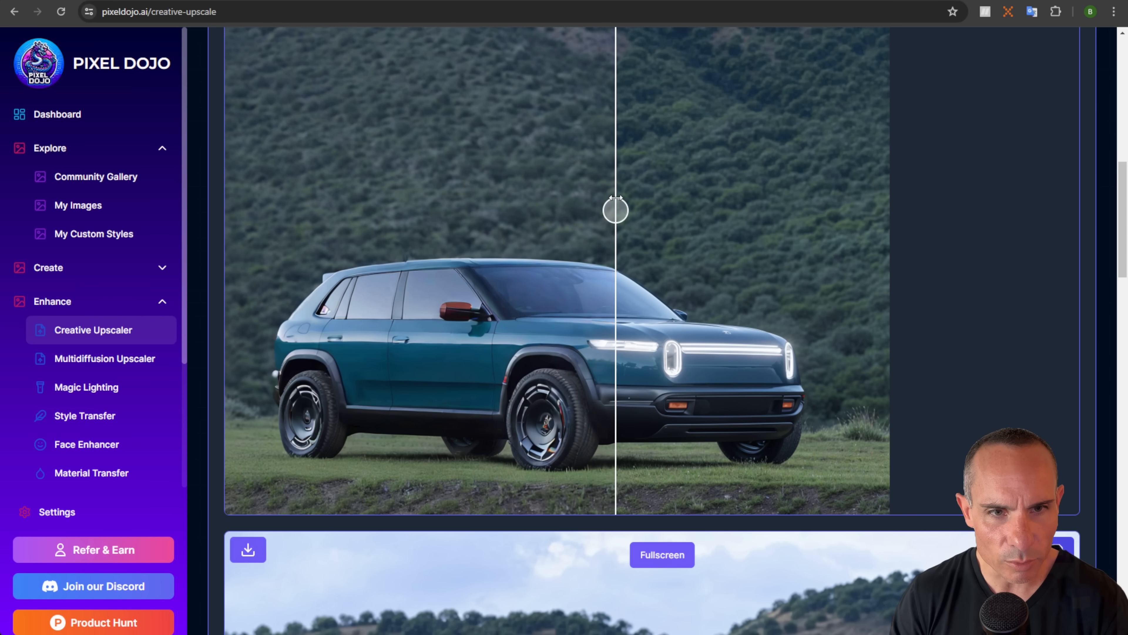
left_click_drag(615, 208, 229, 209)
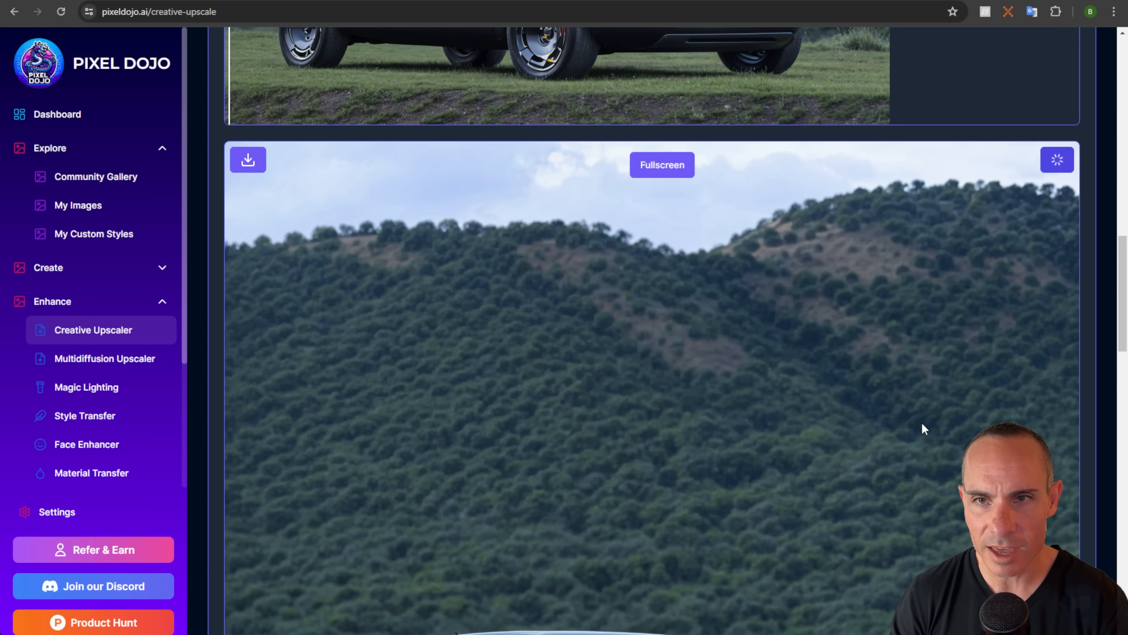
left_click(1057, 160)
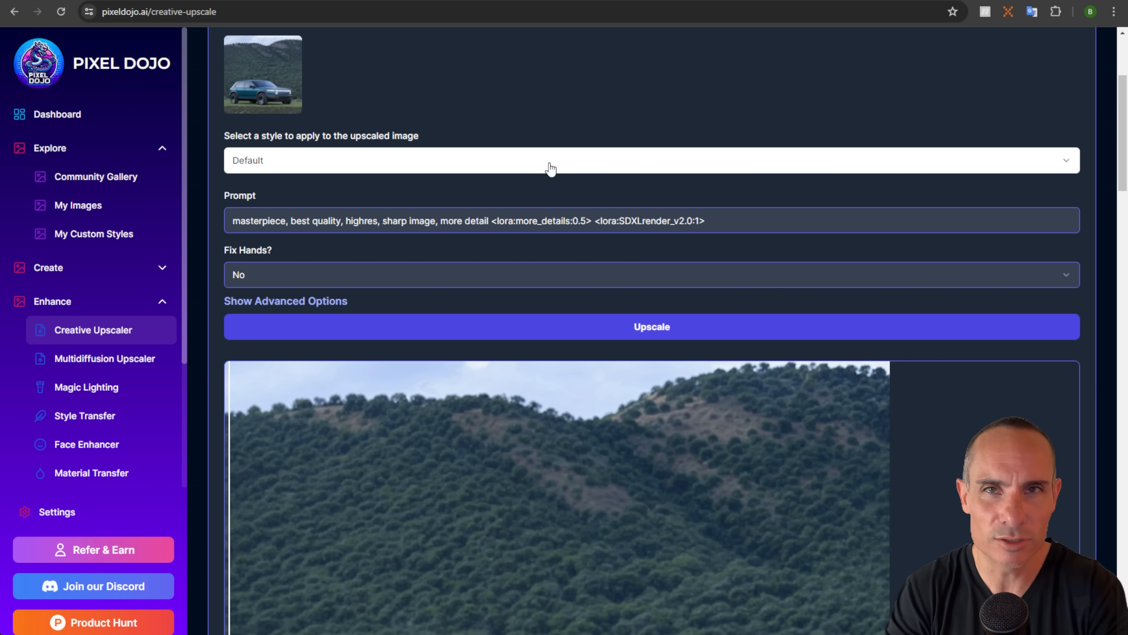
Upscale the SUV again in the Fantasy Art style and start comparing it with the original
left_click(647, 169)
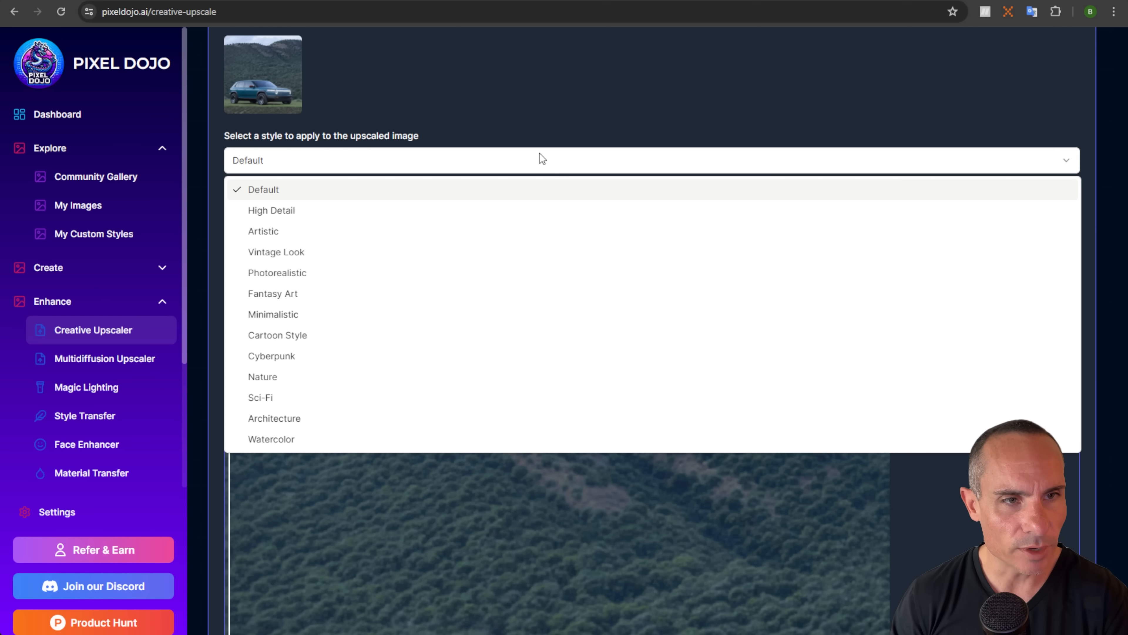
mouse_move(302, 236)
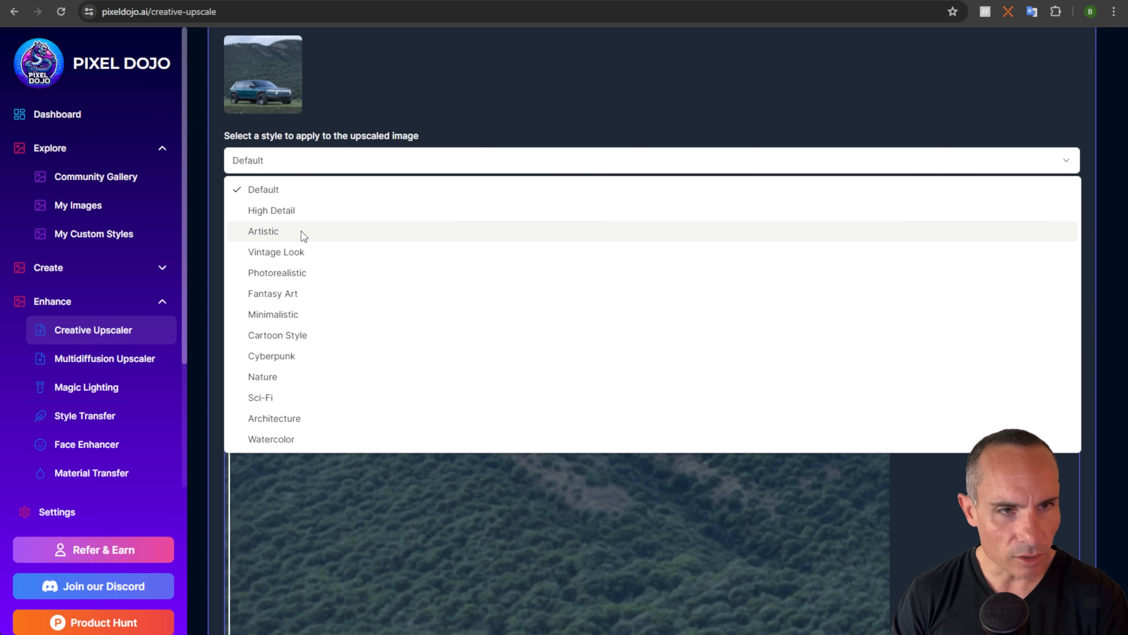
mouse_move(301, 302)
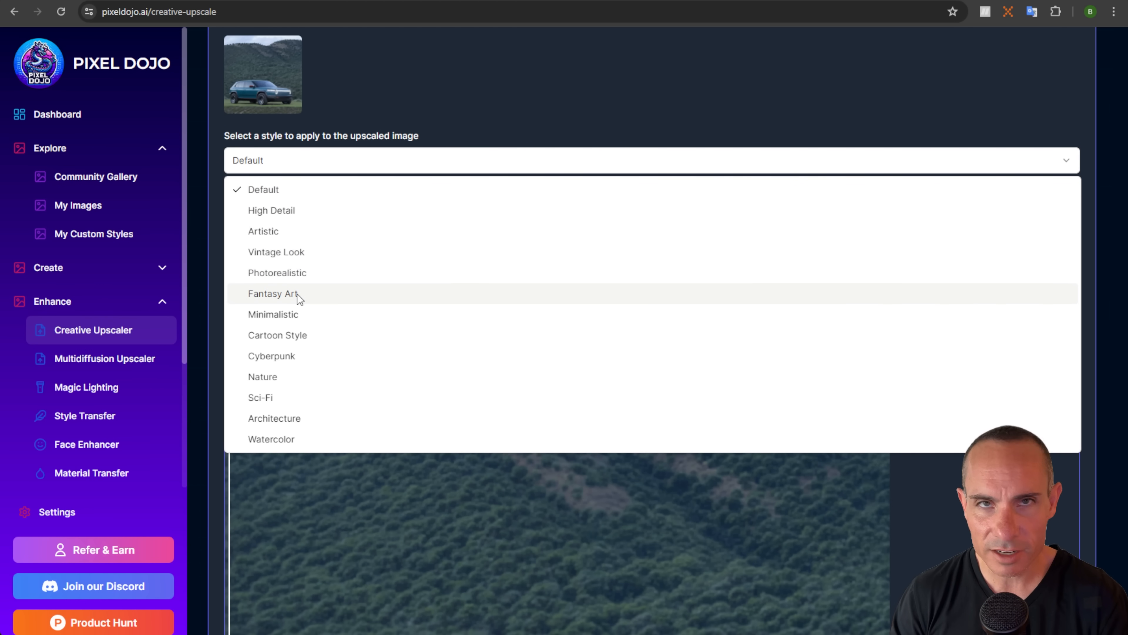
left_click(273, 294)
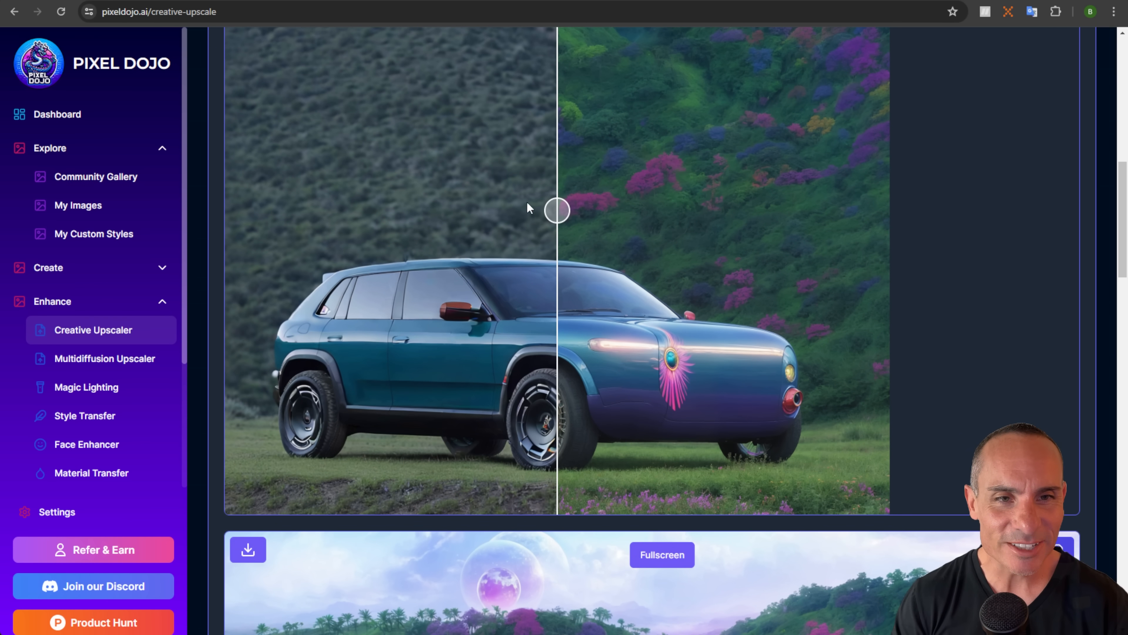
left_click_drag(556, 209, 804, 211)
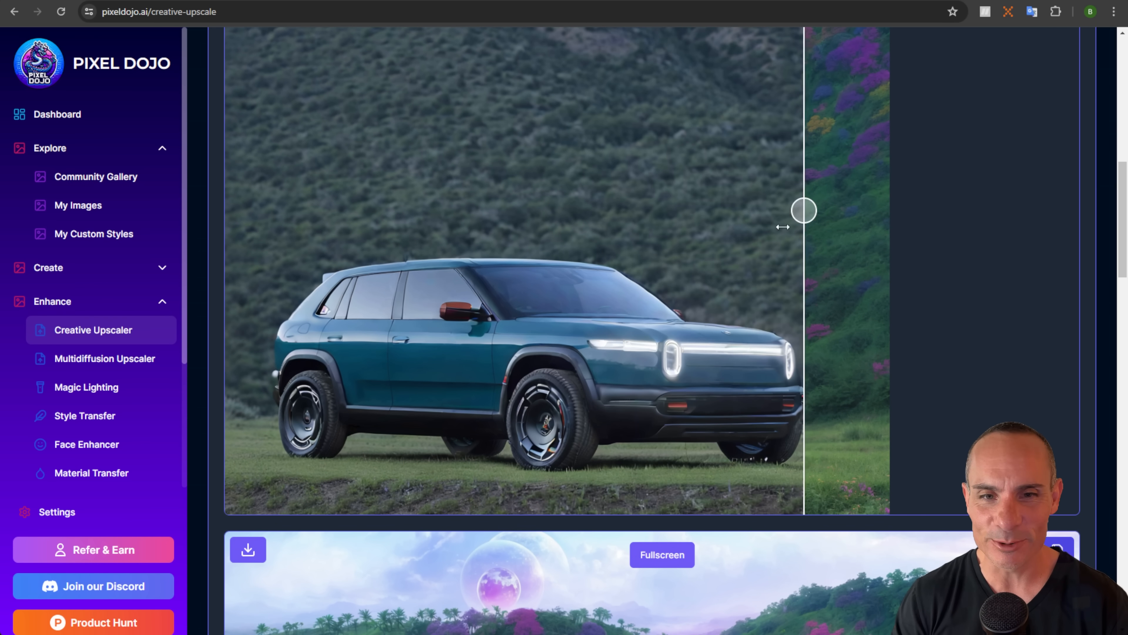
left_click_drag(804, 211, 269, 211)
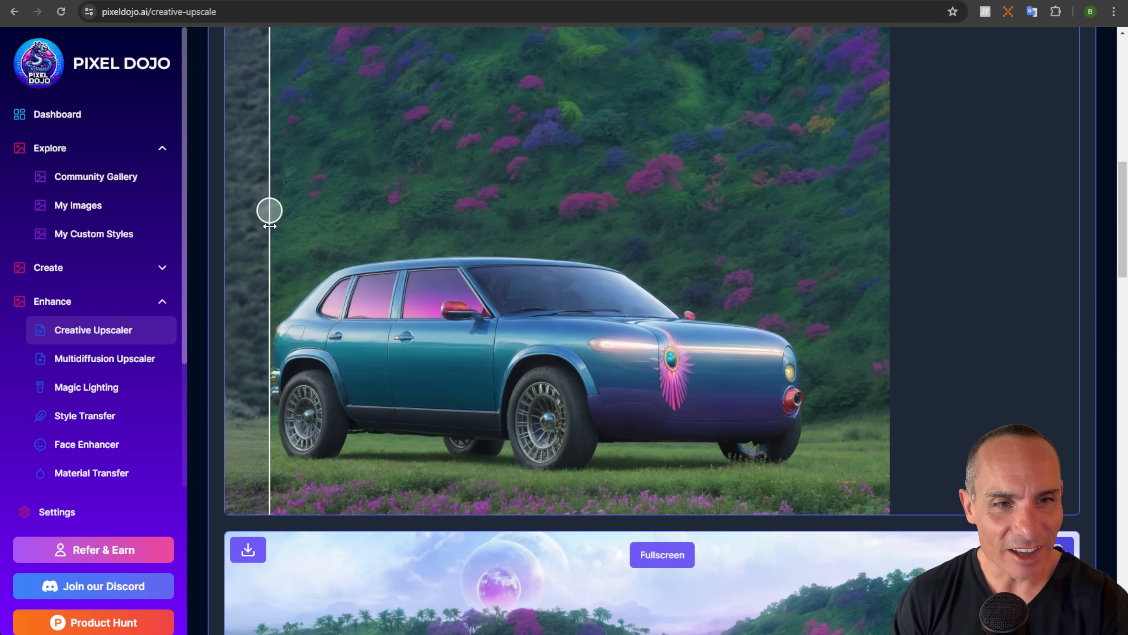
left_click_drag(269, 210, 597, 211)
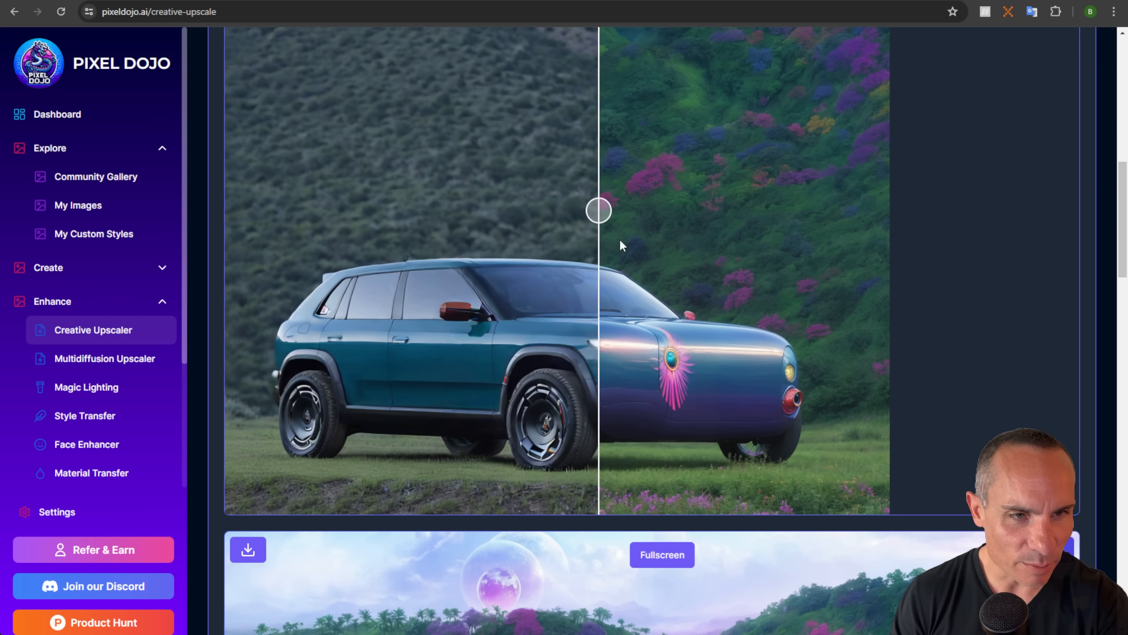
Sweep the slider to reveal the full flower-covered Fantasy Art version against the original photo
left_click_drag(598, 210, 856, 210)
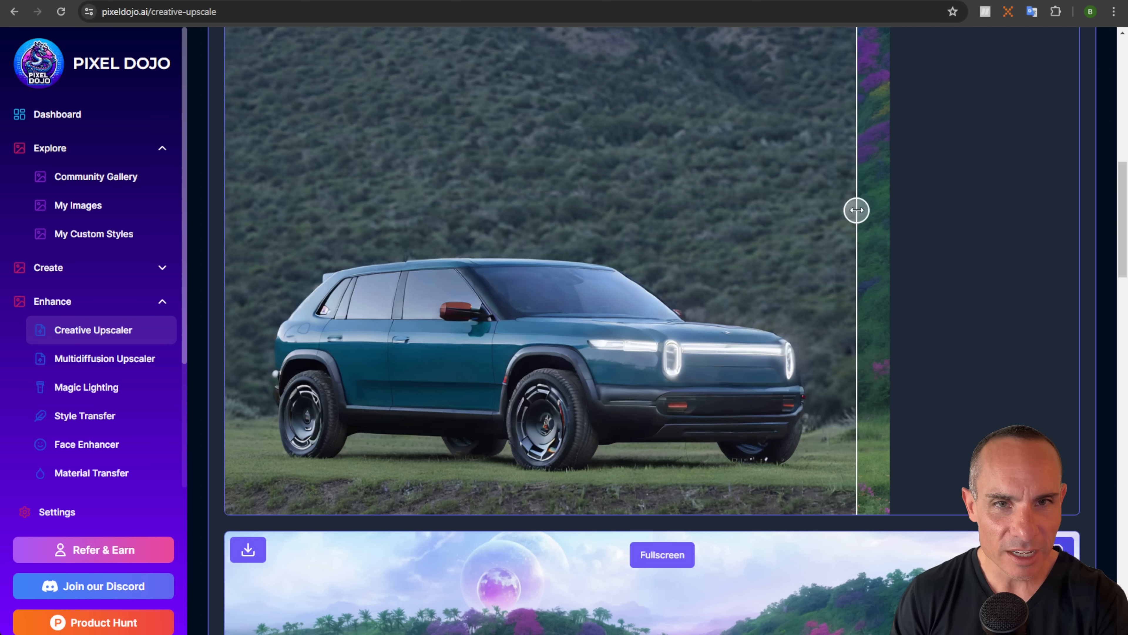
left_click_drag(856, 210, 223, 211)
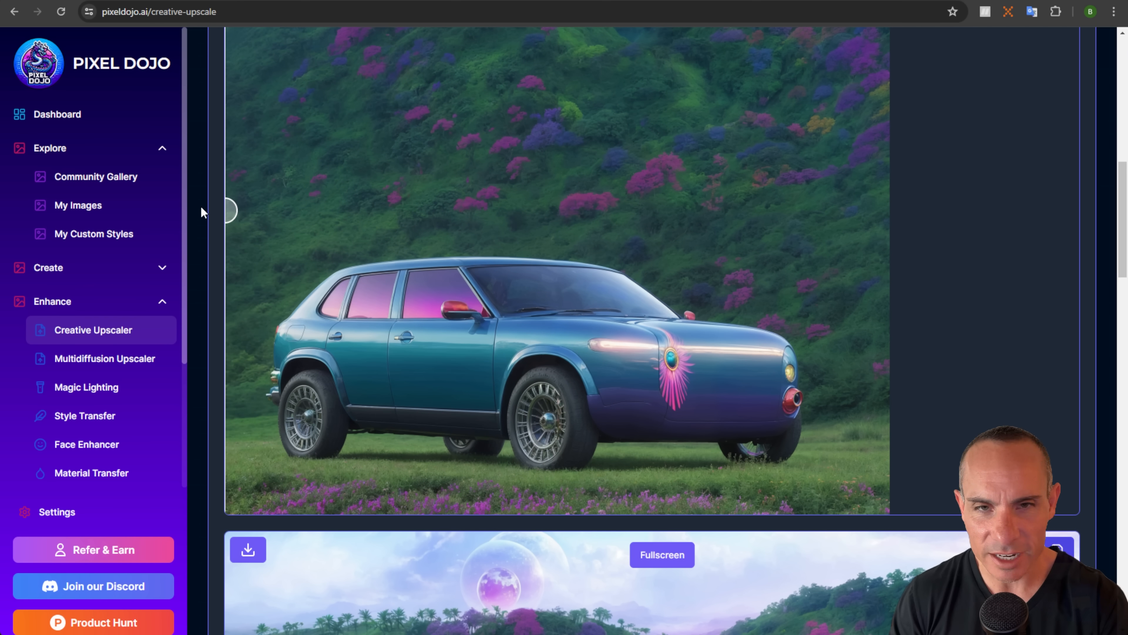
left_click_drag(227, 211, 393, 211)
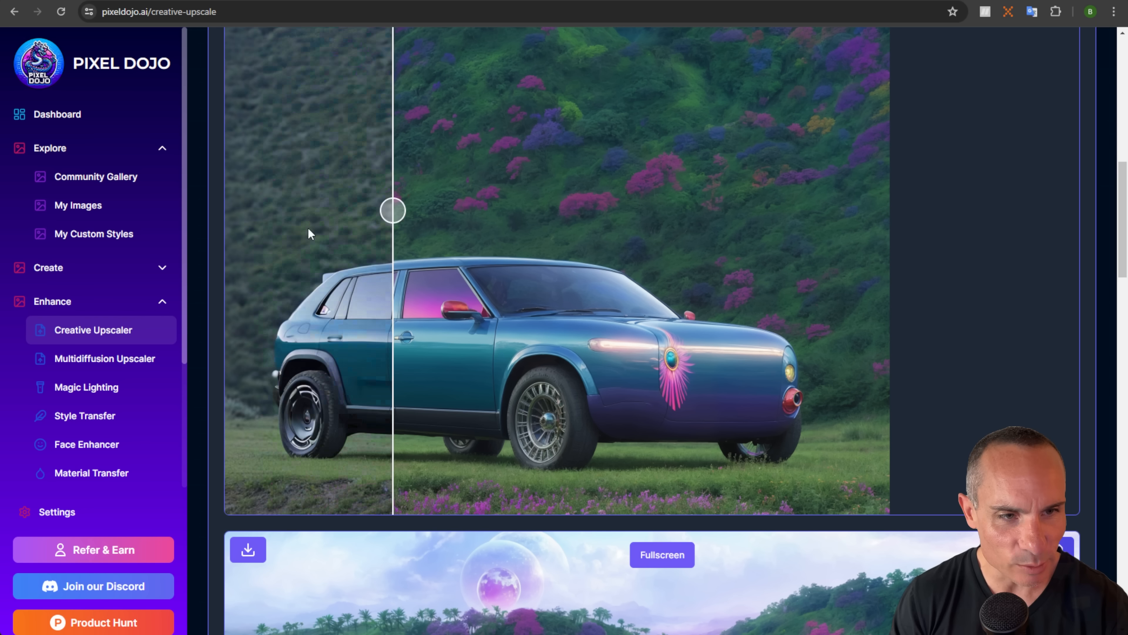
left_click_drag(394, 210, 512, 210)
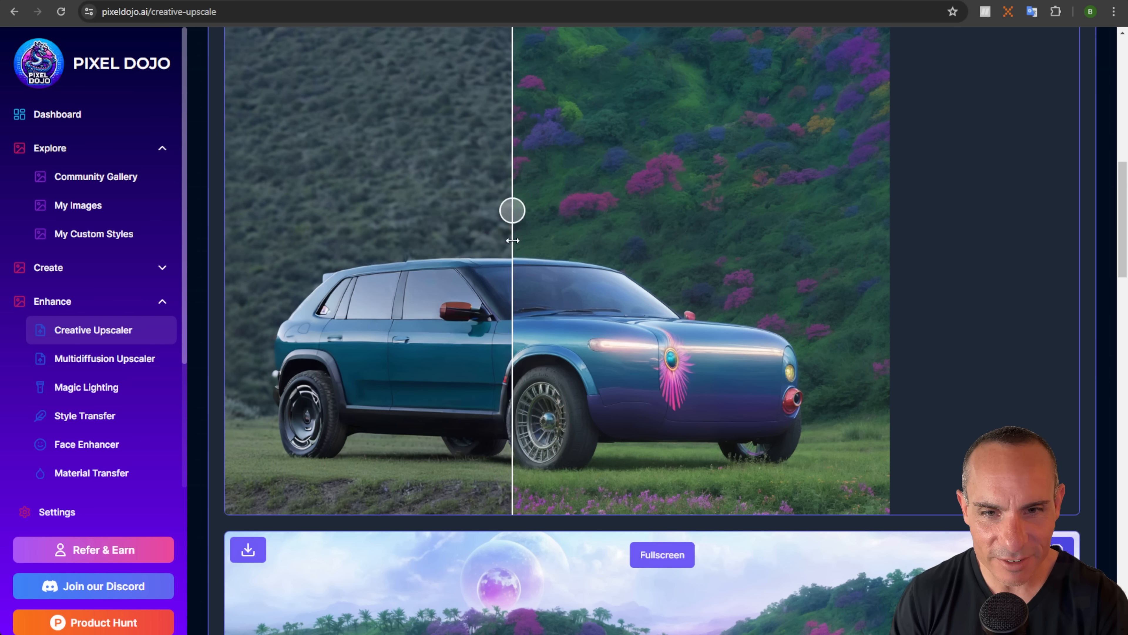
left_click_drag(512, 210, 464, 210)
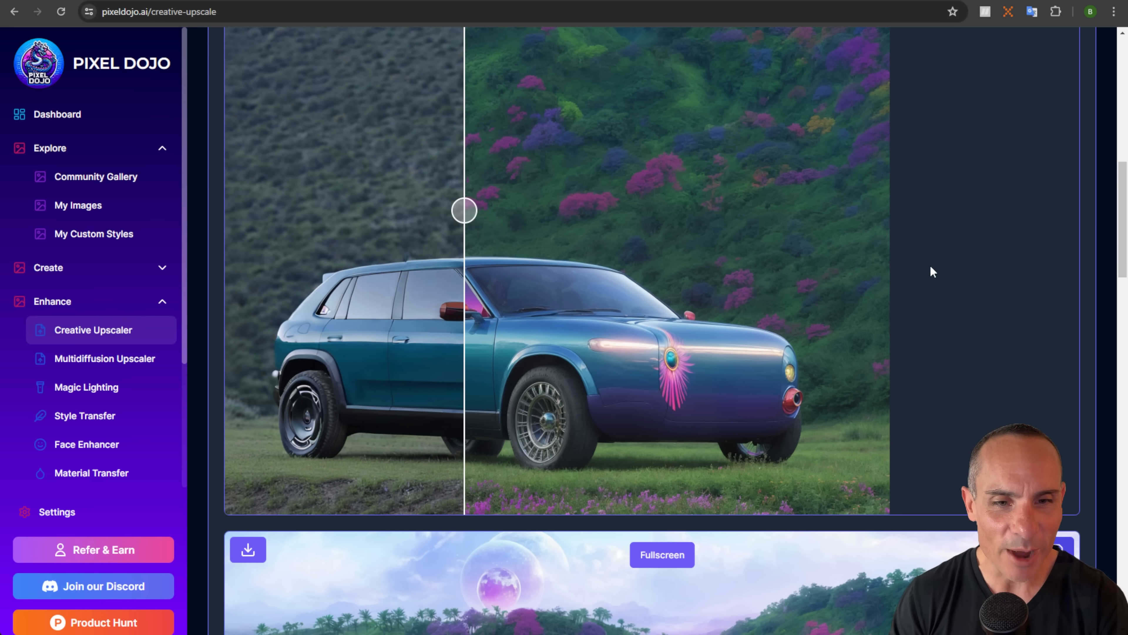
scroll("down", 3)
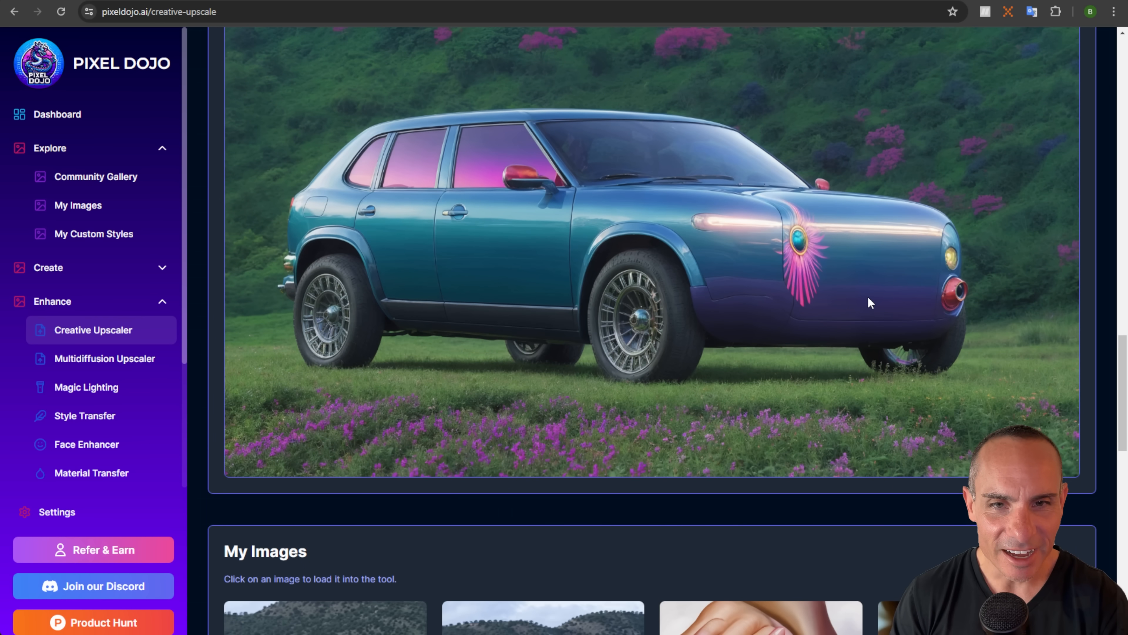
mouse_move(908, 401)
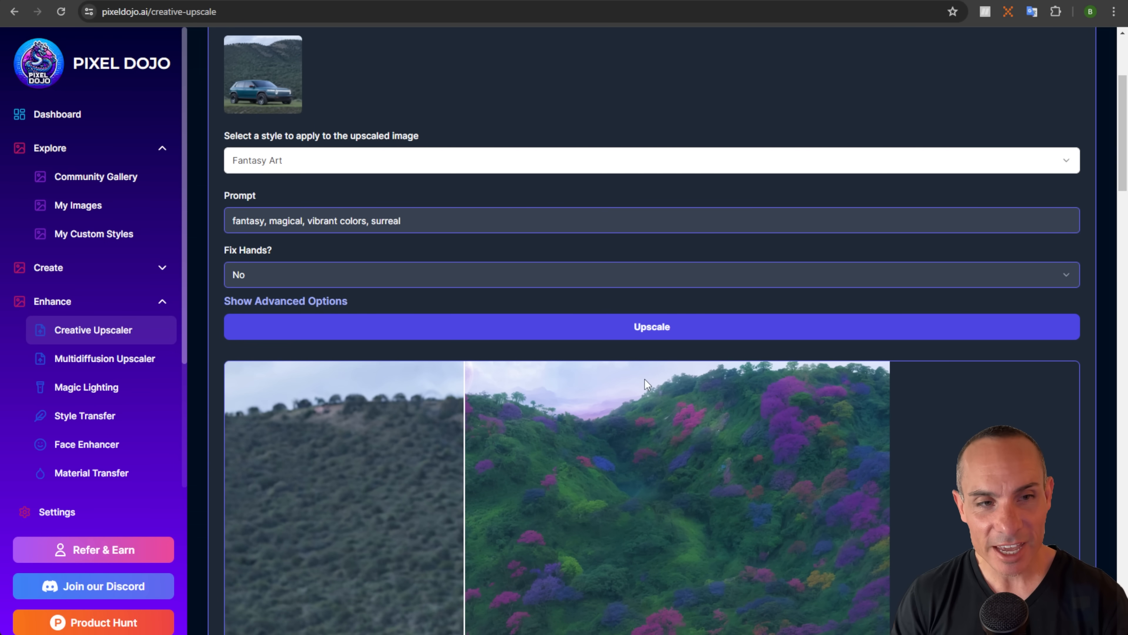
In the advanced options, raise Resemblance to 2.15 and lower Creativity to 0.57
left_click(286, 301)
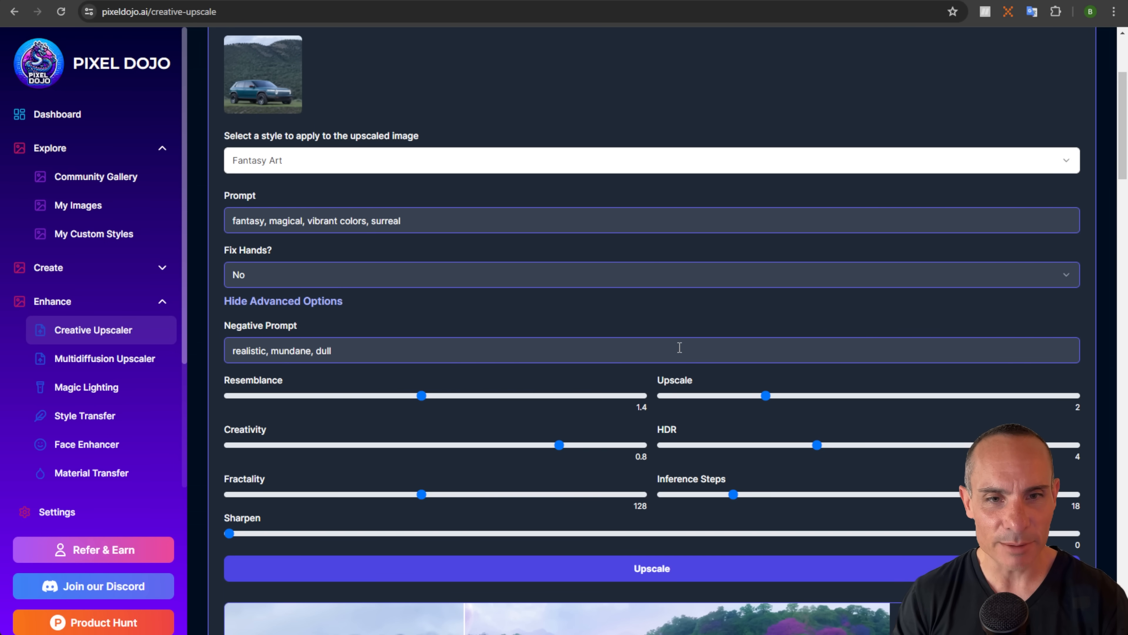
scroll("down", 3)
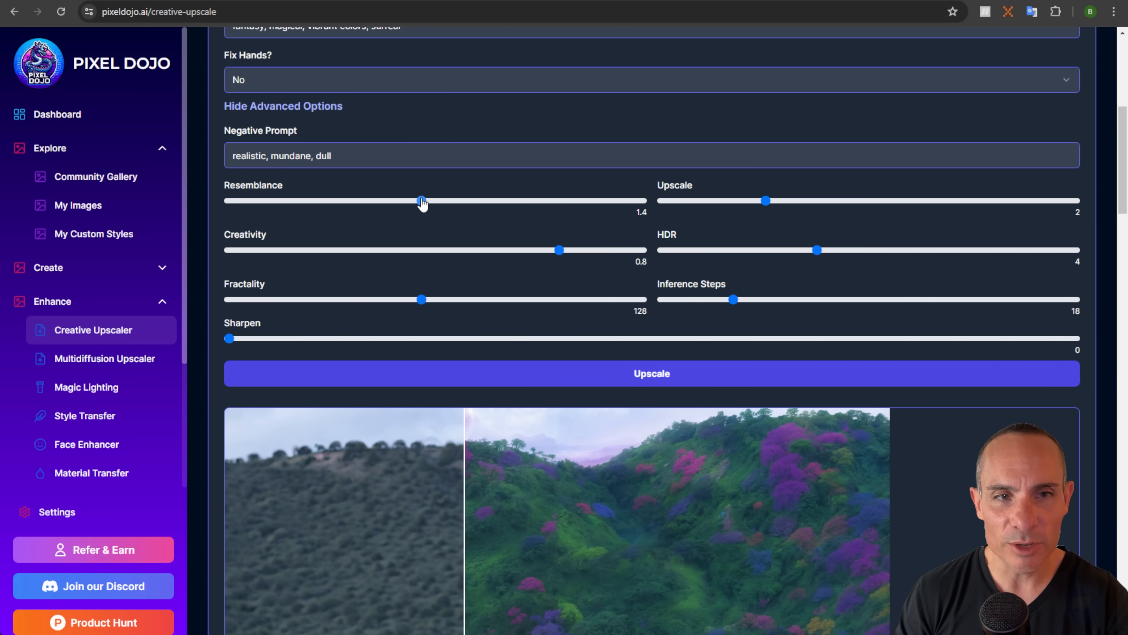
left_click_drag(422, 200, 524, 200)
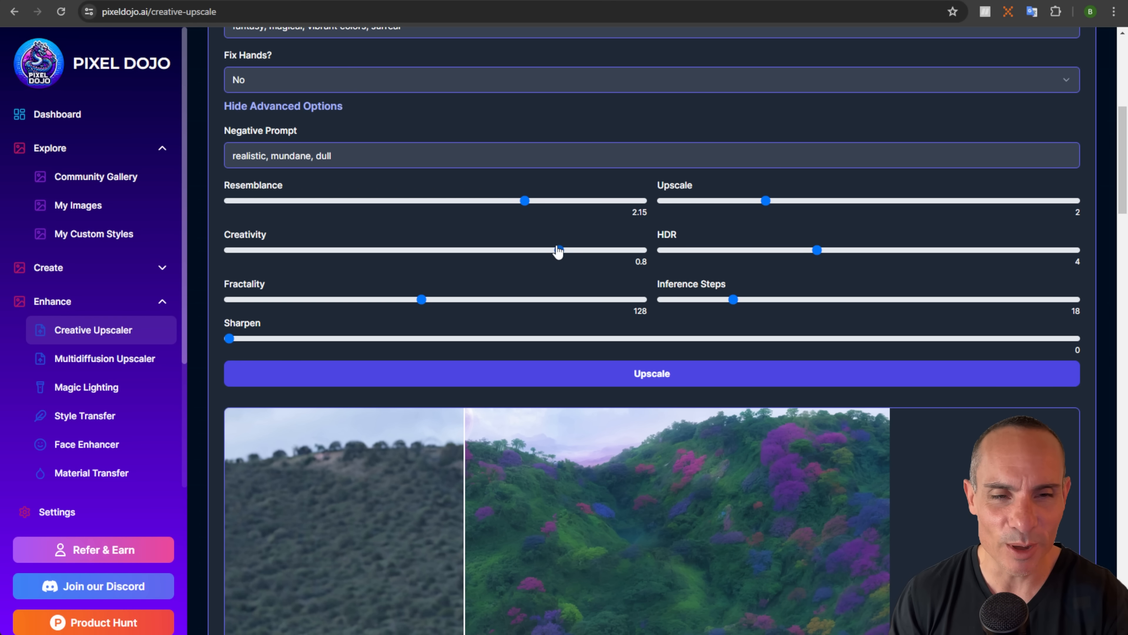
left_click_drag(558, 250, 462, 250)
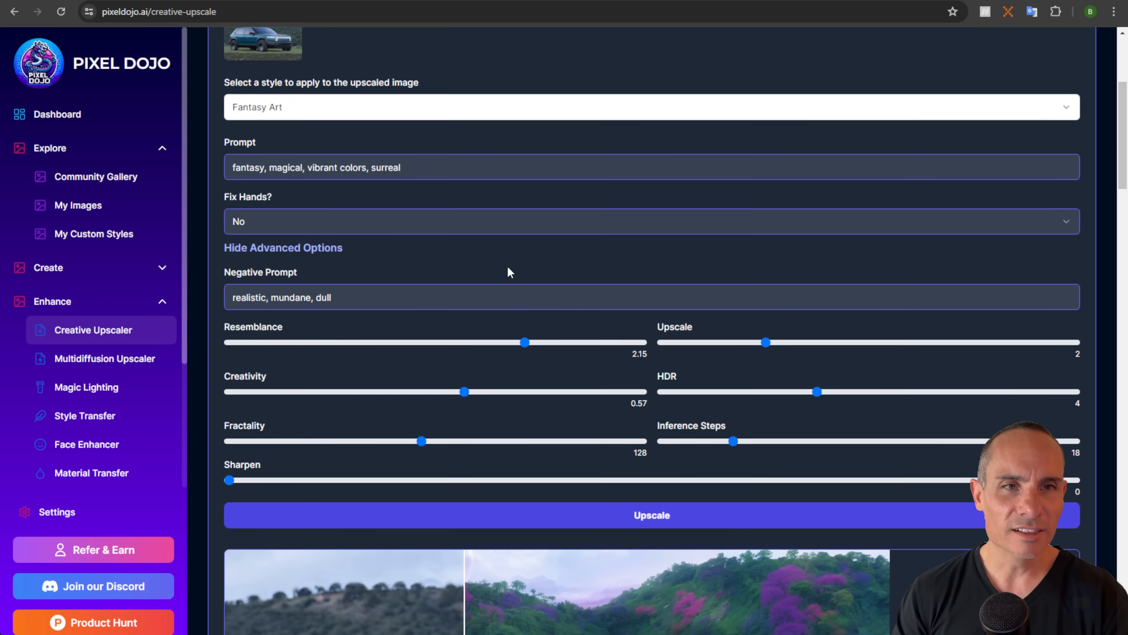
Upscale the Rivian photo in Cartoon Style and begin comparing it with the original
left_click(650, 106)
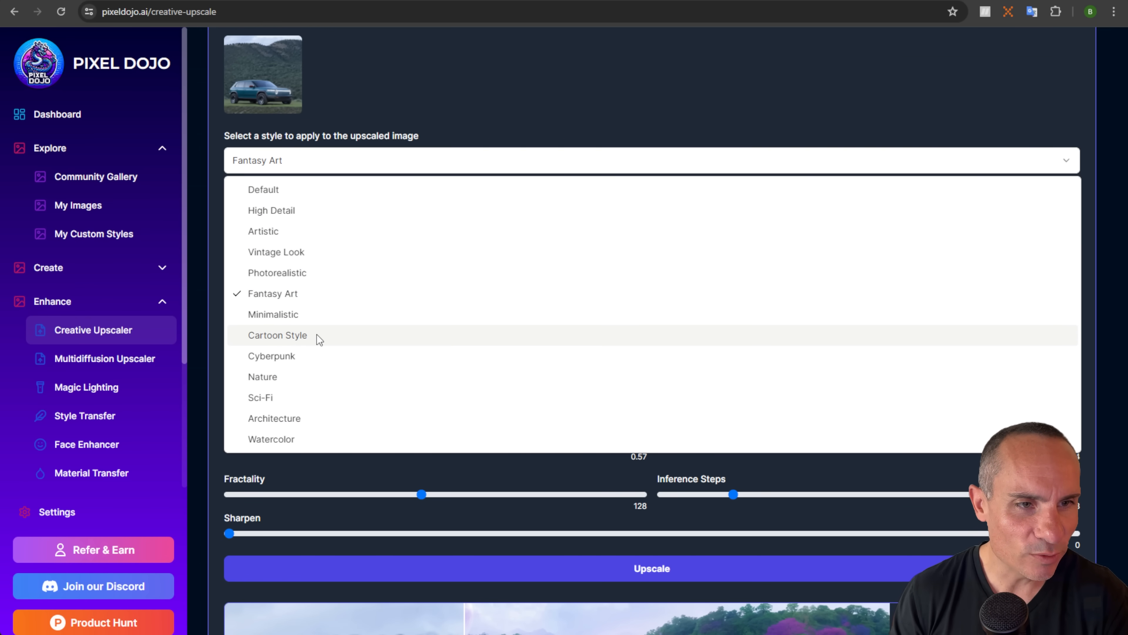
left_click(278, 335)
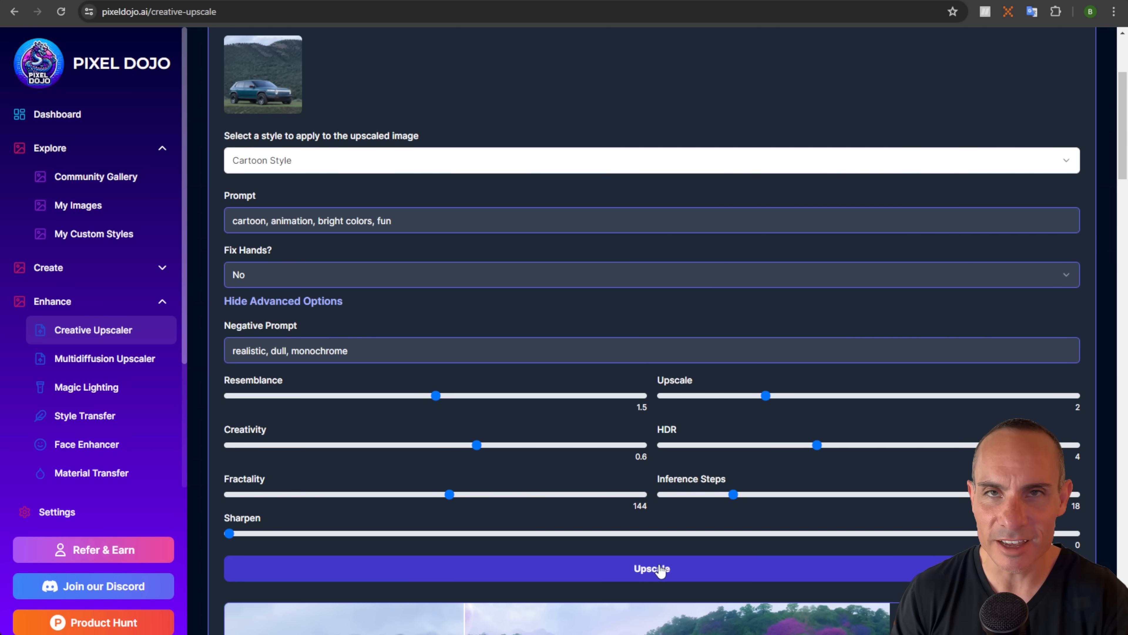
left_click(652, 569)
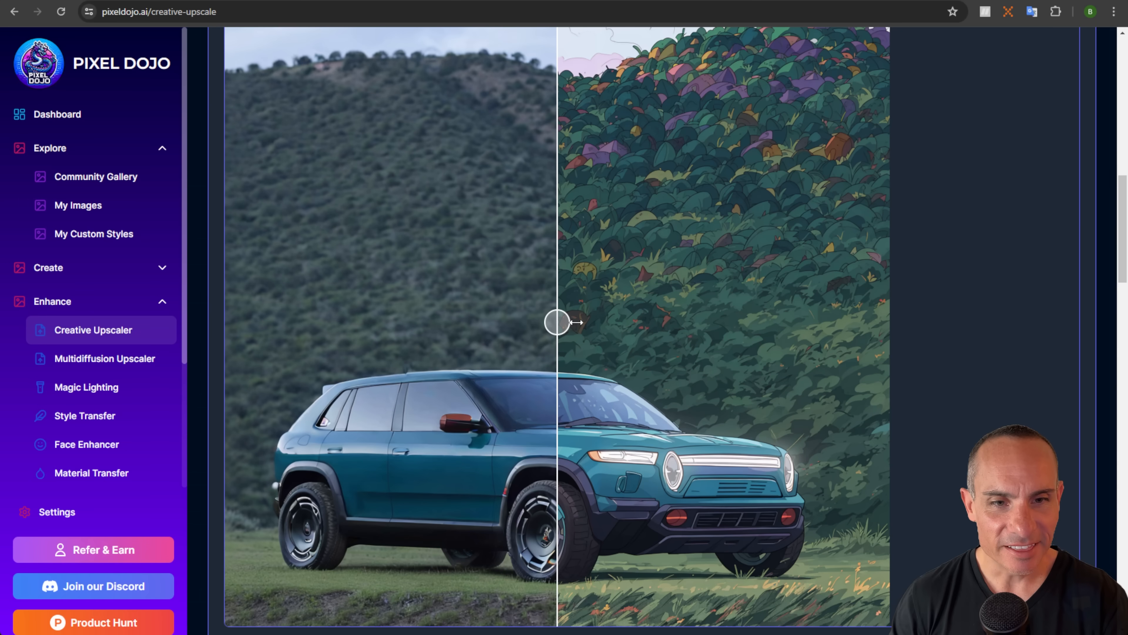
scroll("down", 3)
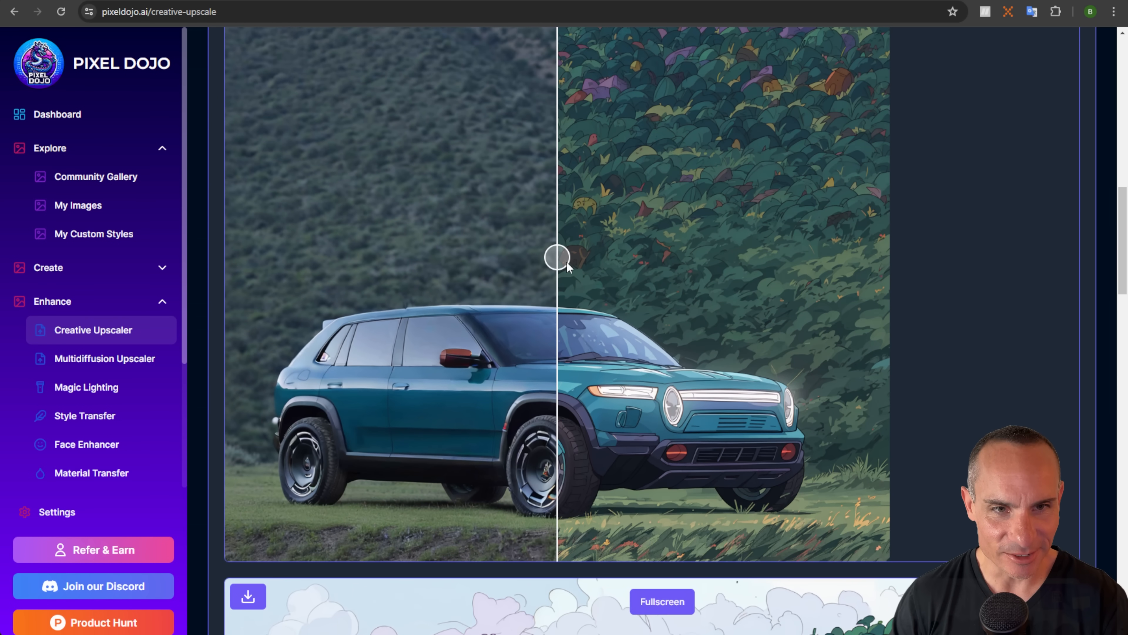
left_click_drag(557, 257, 820, 257)
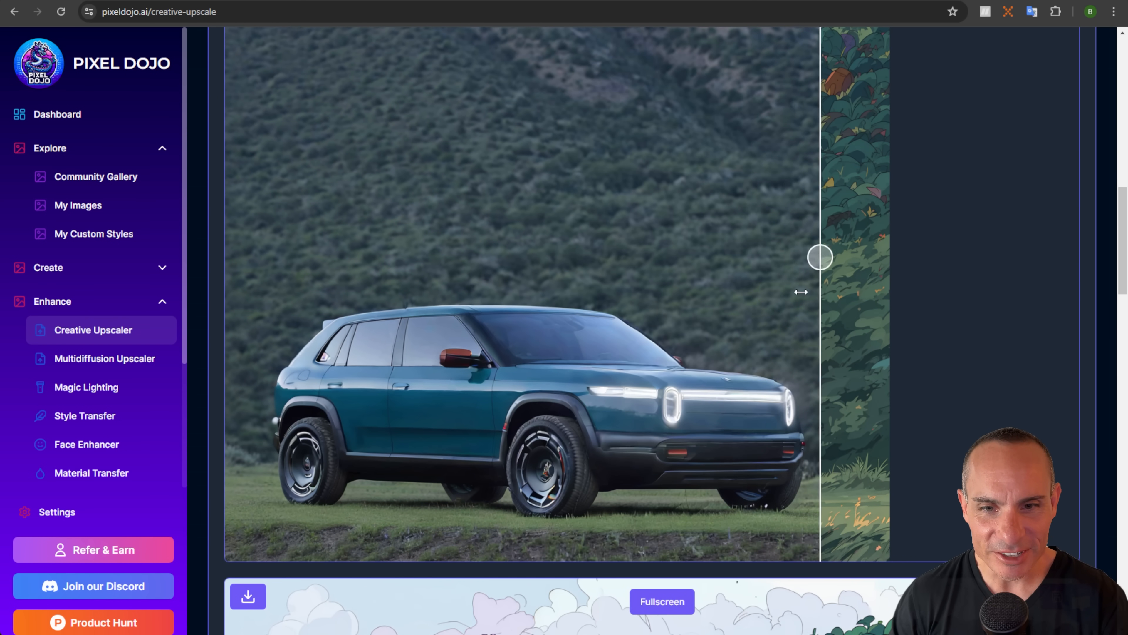
Review the anime-like cartoon version with the comparison slider and save the result
left_click_drag(820, 257, 237, 257)
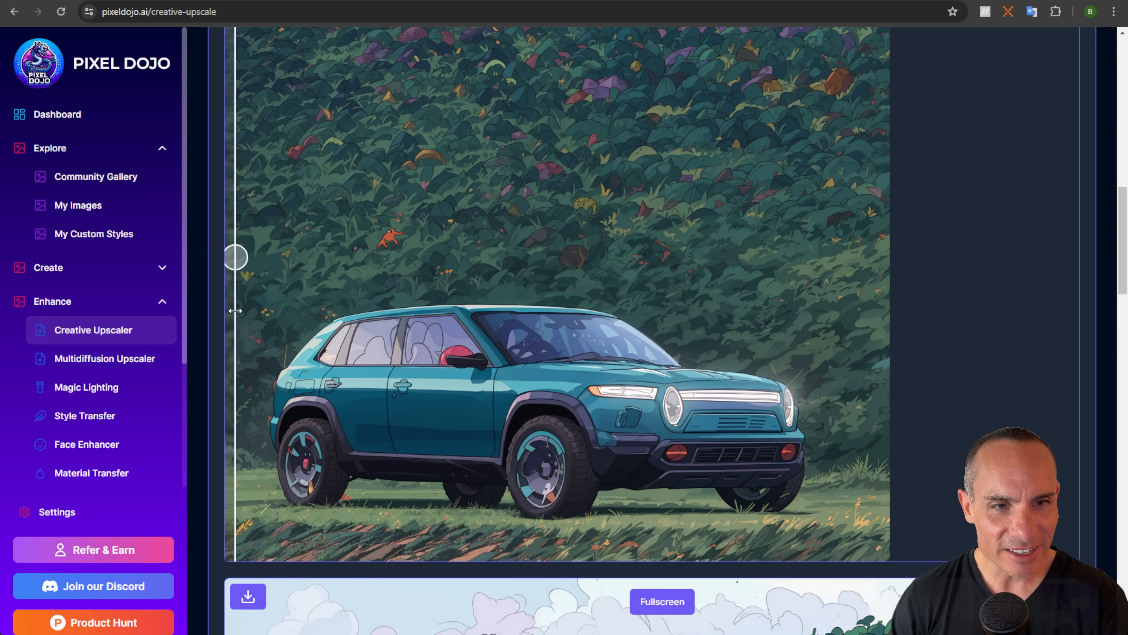
left_click_drag(237, 257, 527, 257)
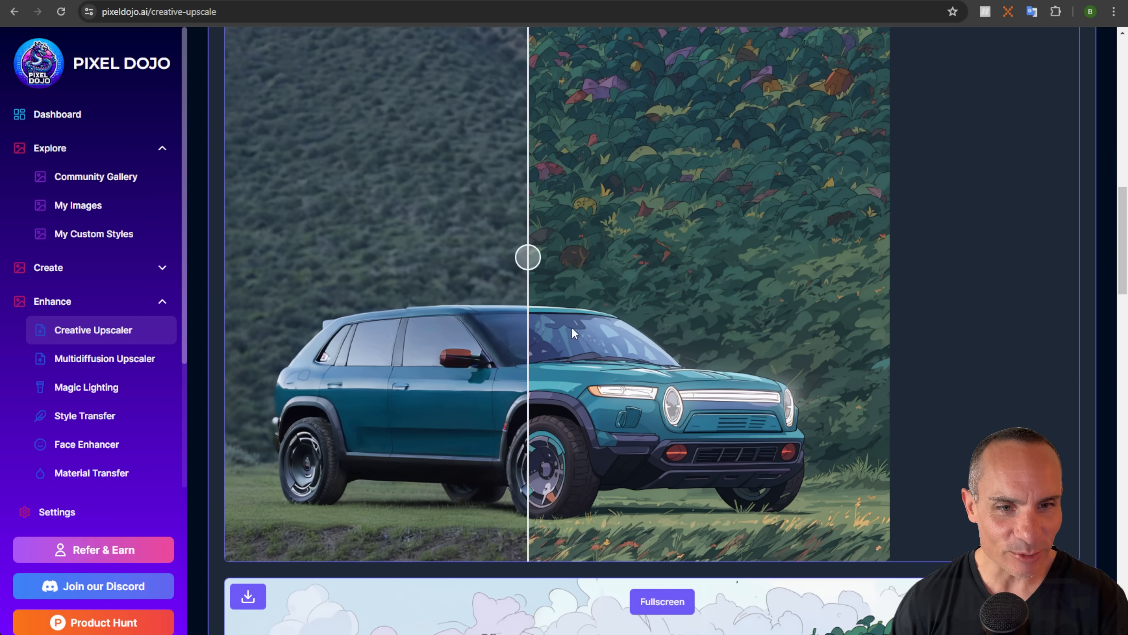
left_click_drag(527, 256, 234, 257)
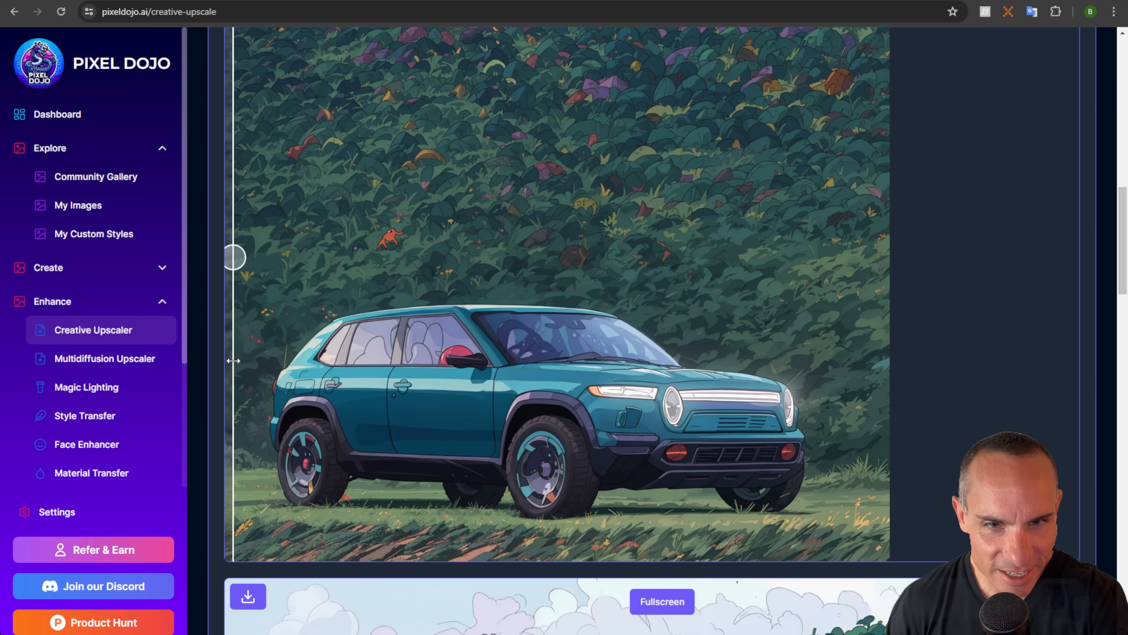
left_click_drag(234, 257, 351, 257)
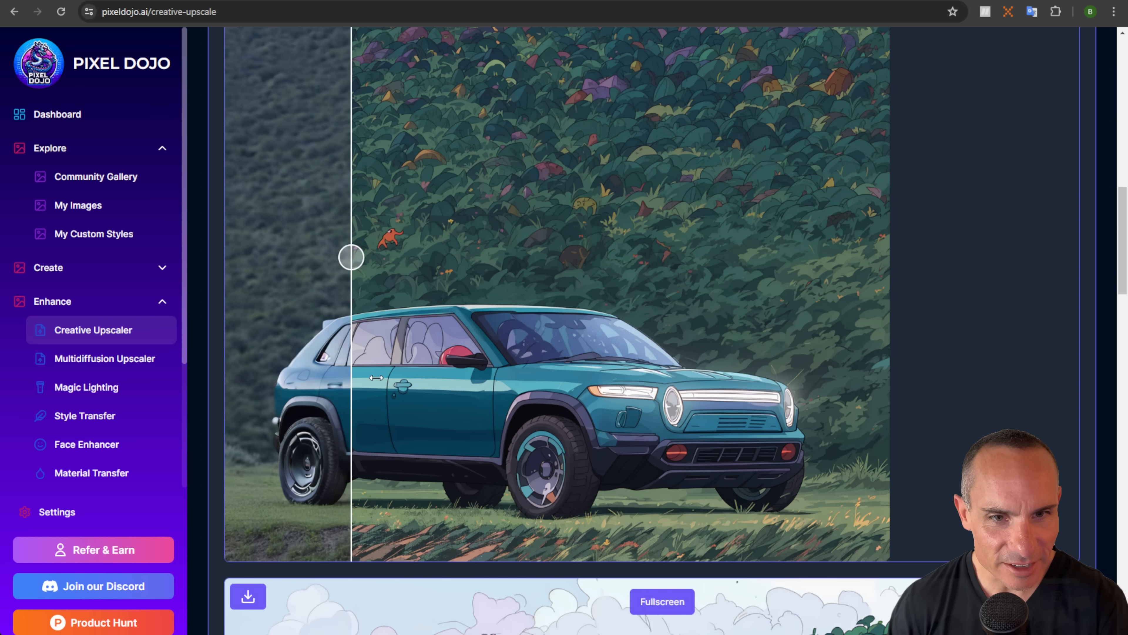
left_click_drag(351, 257, 232, 257)
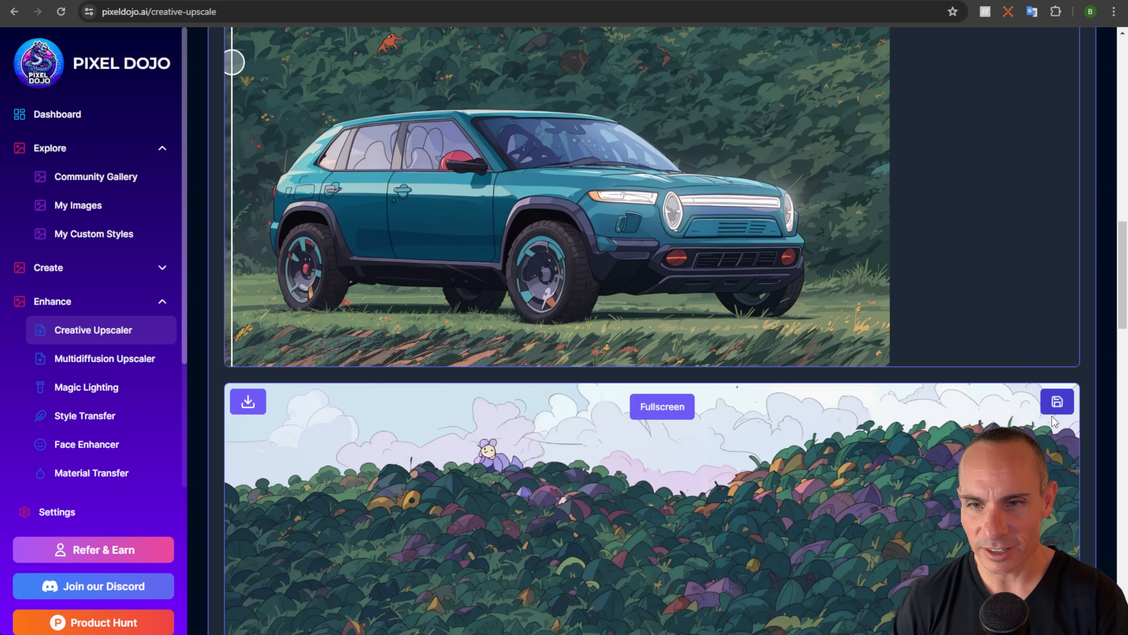
left_click(1057, 401)
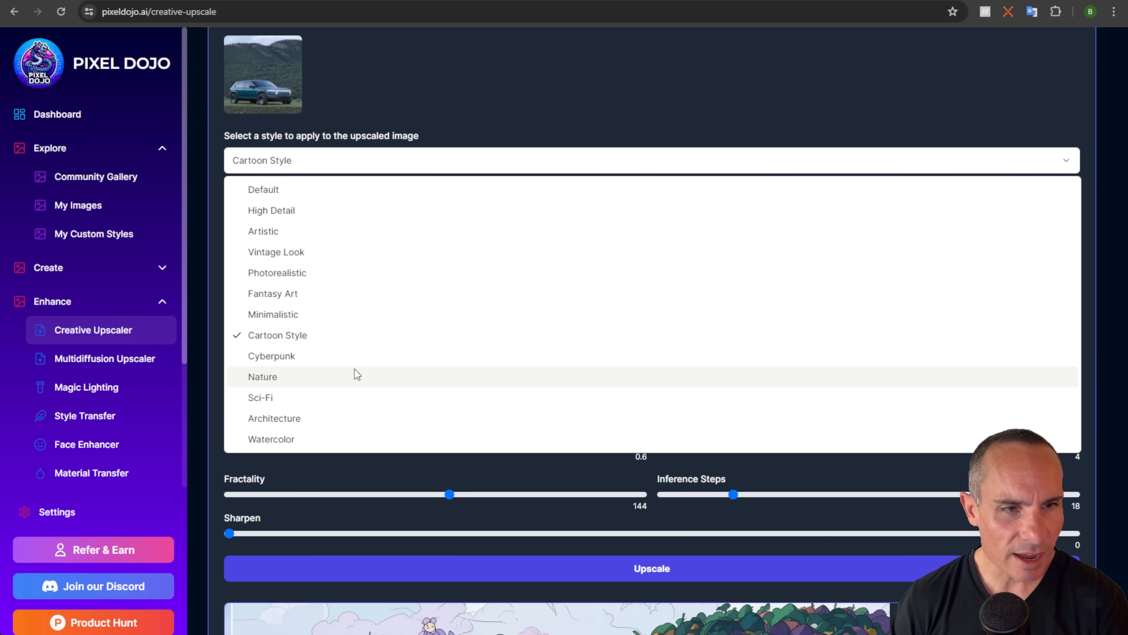
Upscale the Rivian photo in Cyberpunk style and reveal the neon-lit result
left_click(271, 356)
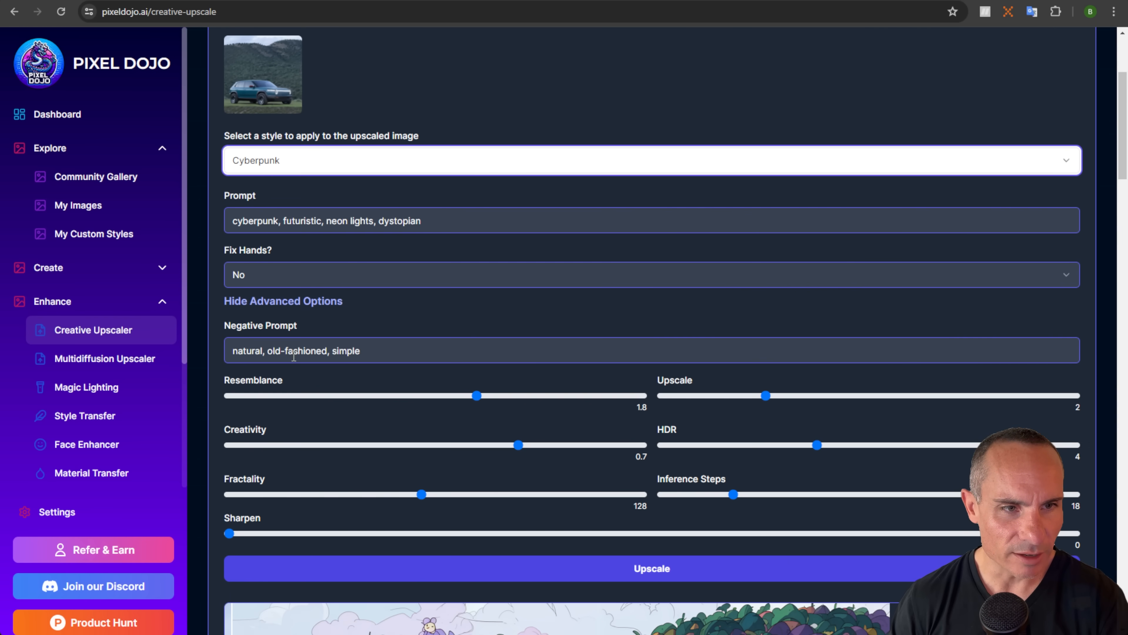
scroll("down", 3)
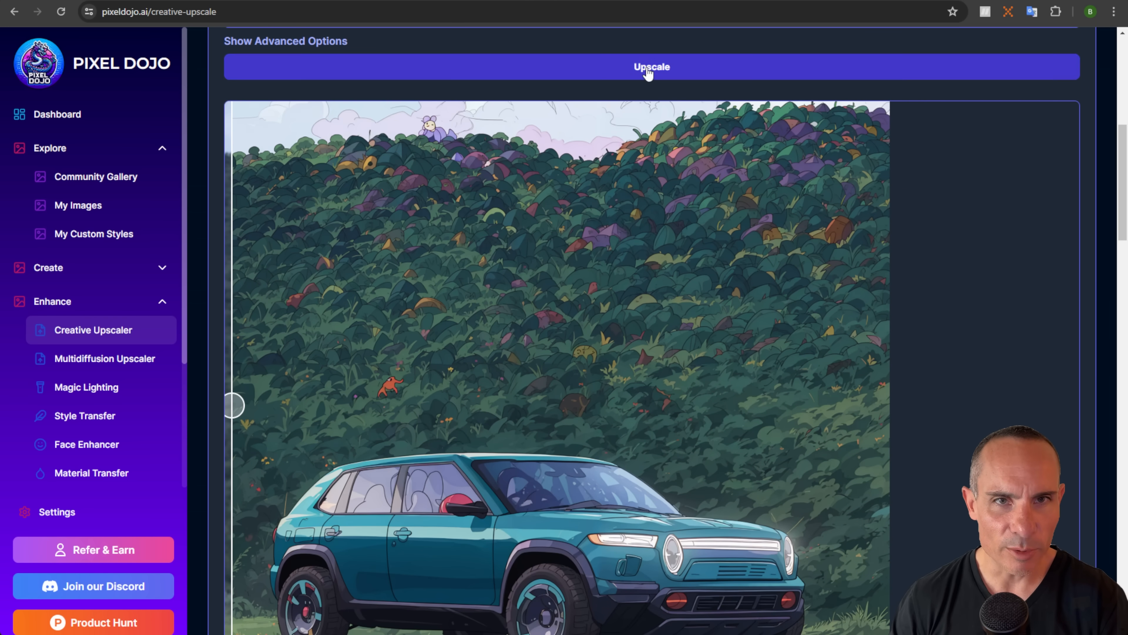
left_click(653, 67)
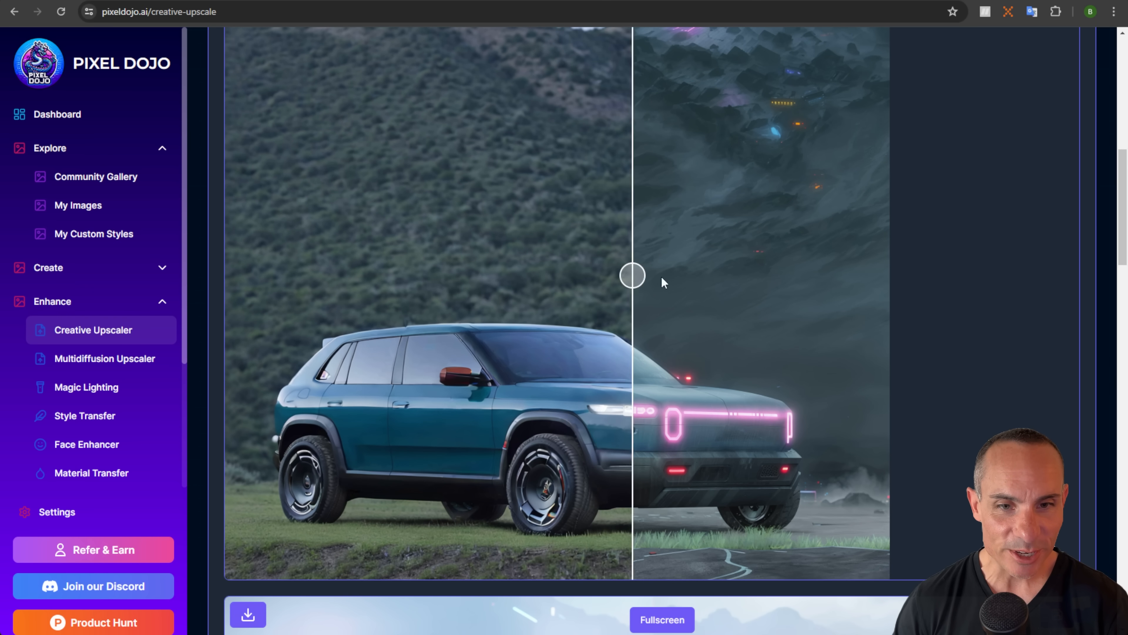
left_click_drag(632, 275, 233, 275)
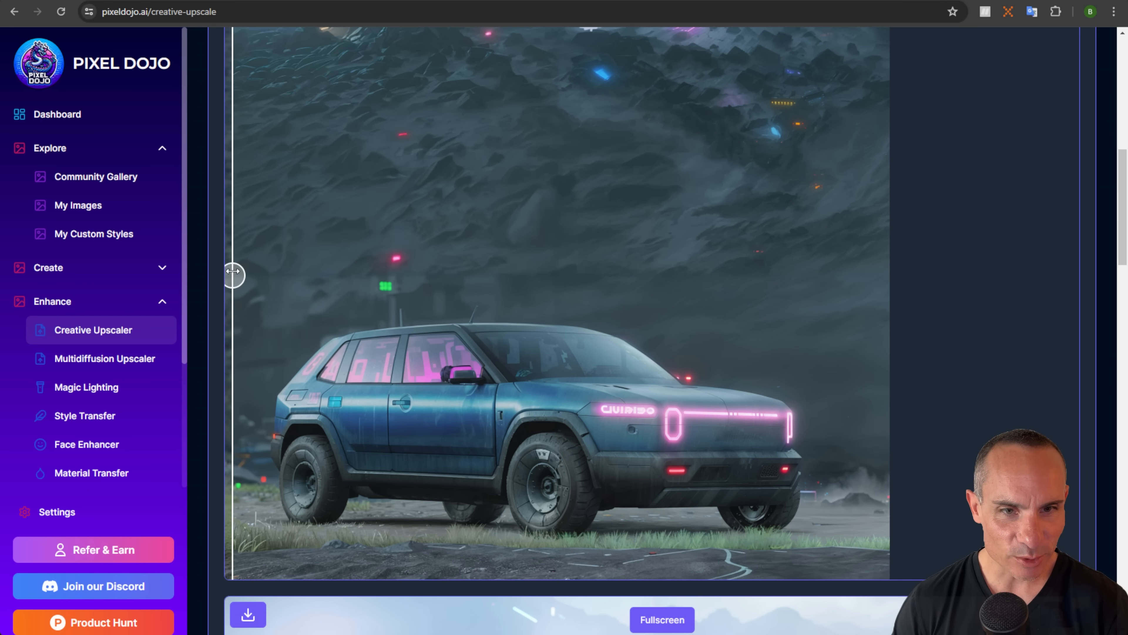
left_click_drag(233, 274, 606, 275)
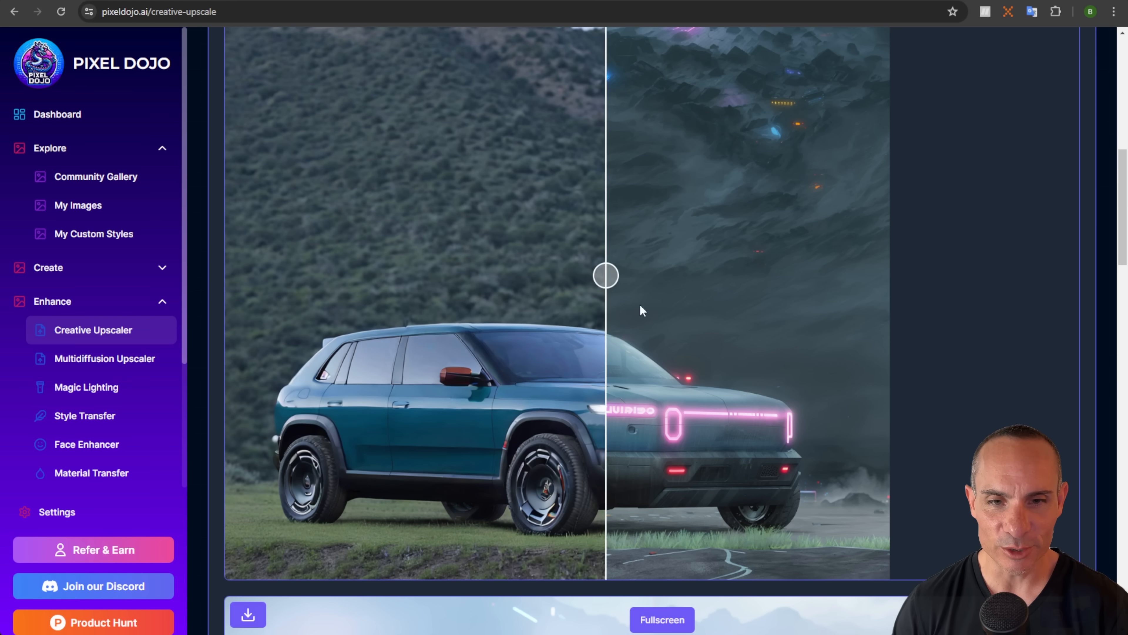
left_click_drag(606, 275, 588, 275)
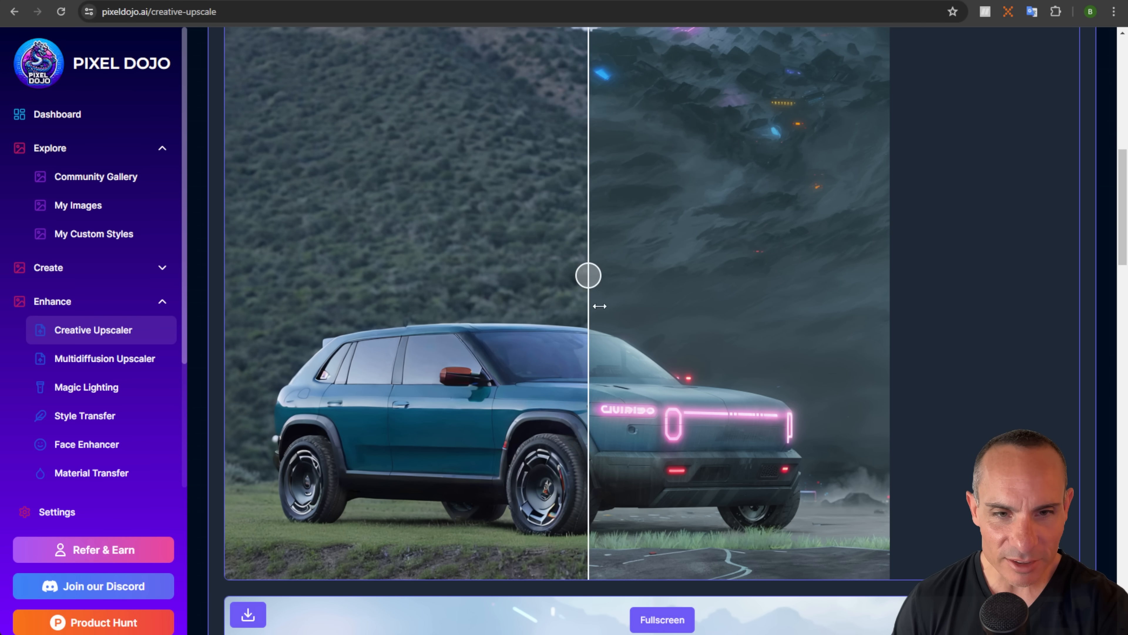
Compare the pink-neon cyberpunk version against the original photo and save it
left_click_drag(587, 275, 722, 275)
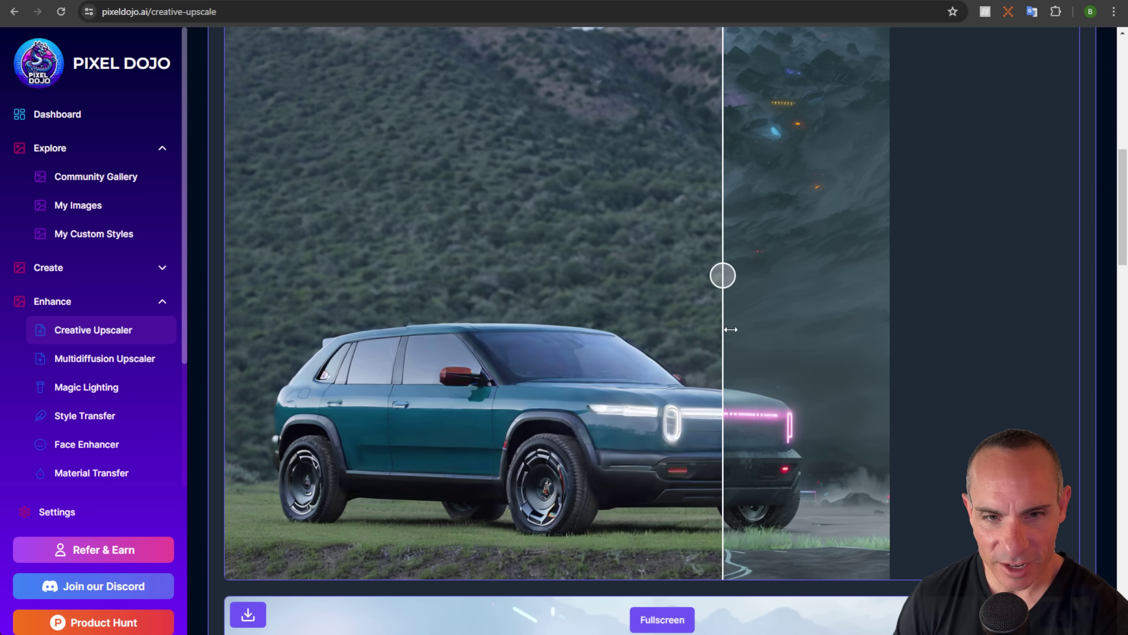
left_click_drag(722, 275, 600, 275)
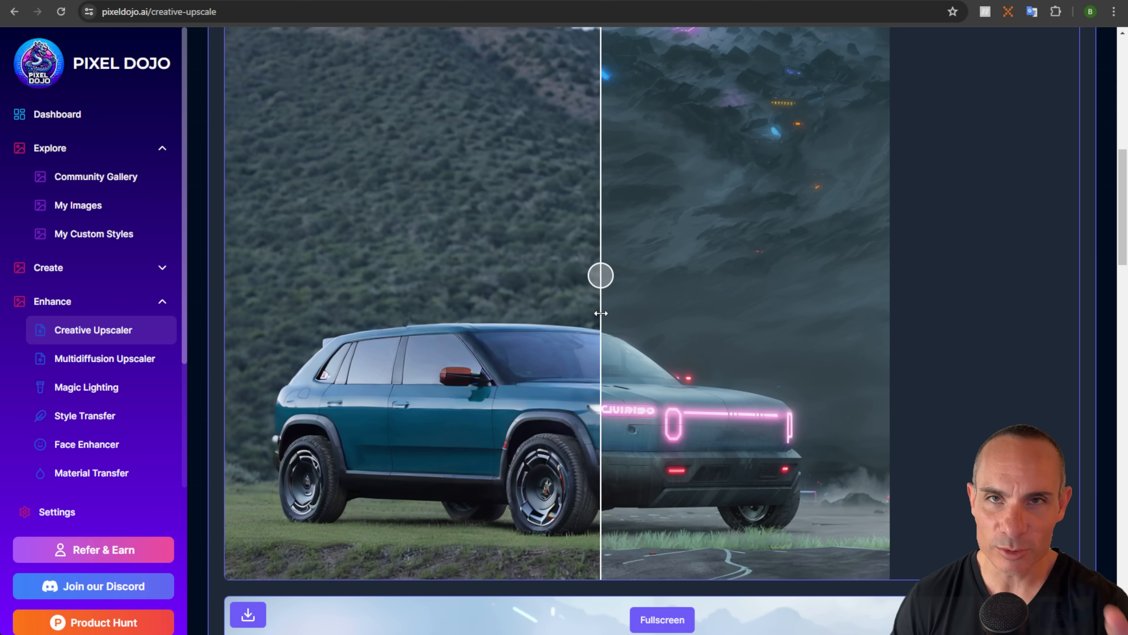
left_click_drag(600, 275, 487, 275)
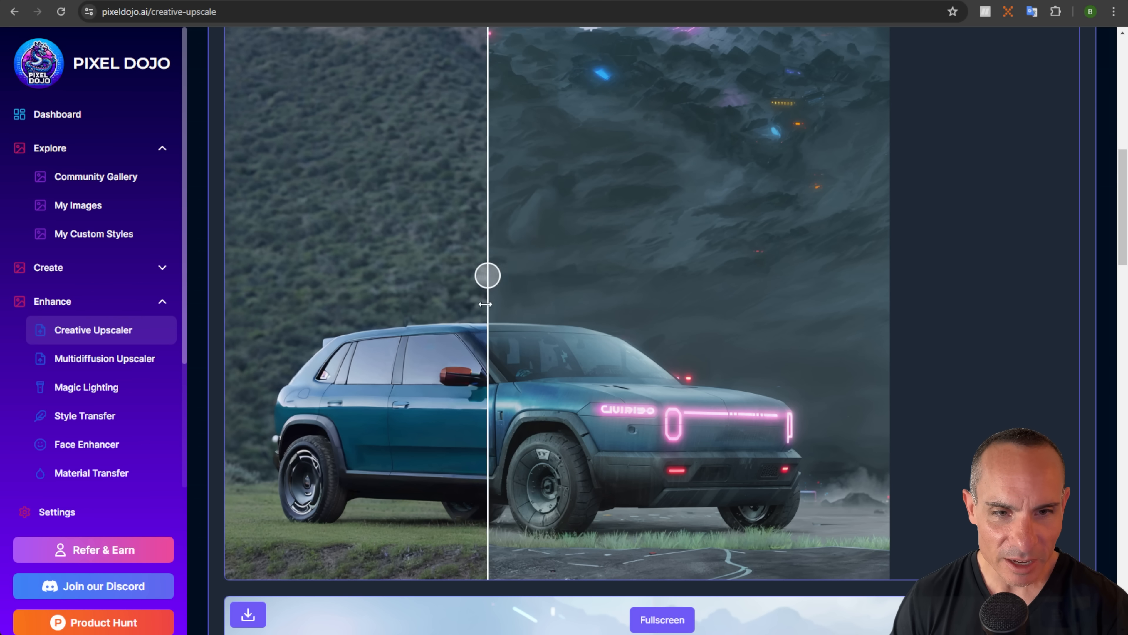
left_click_drag(488, 275, 647, 275)
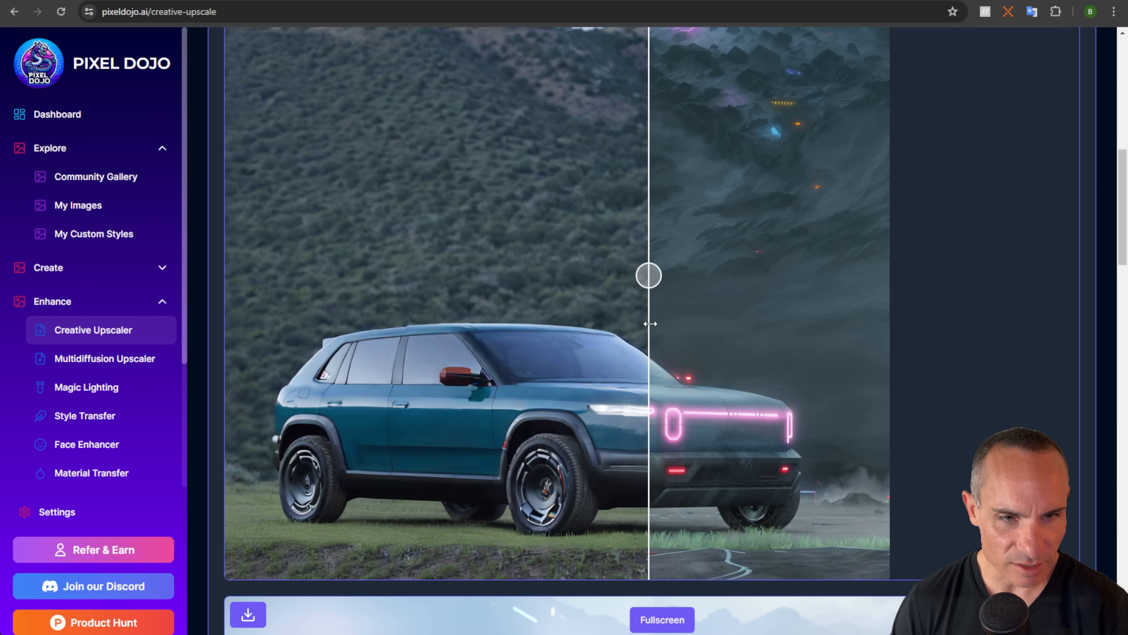
left_click_drag(648, 275, 384, 277)
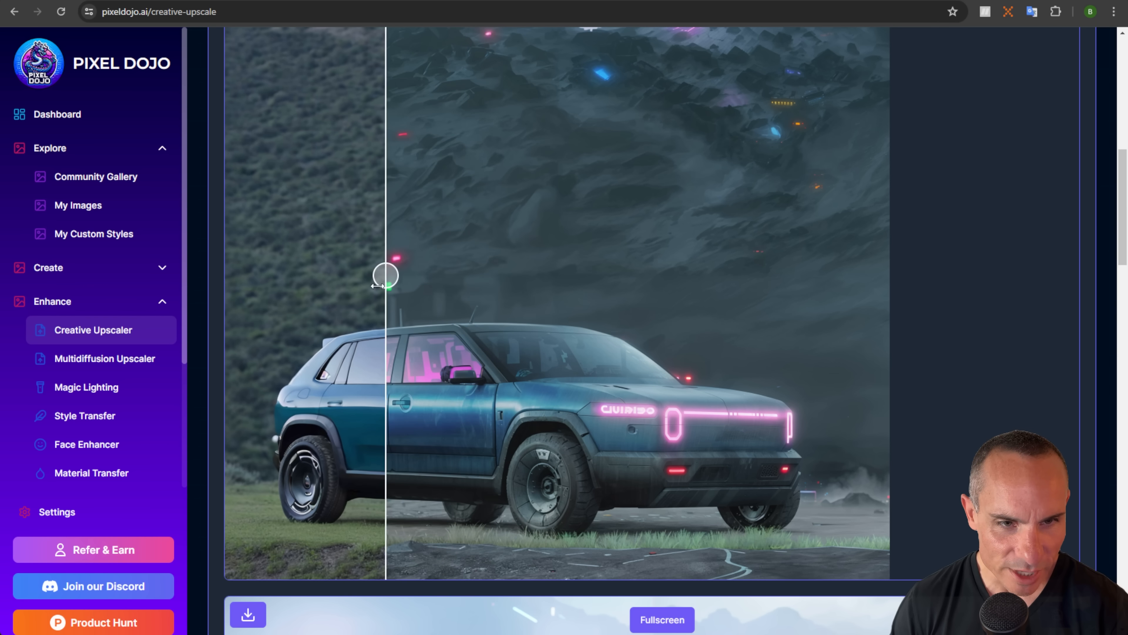
scroll("down", 3)
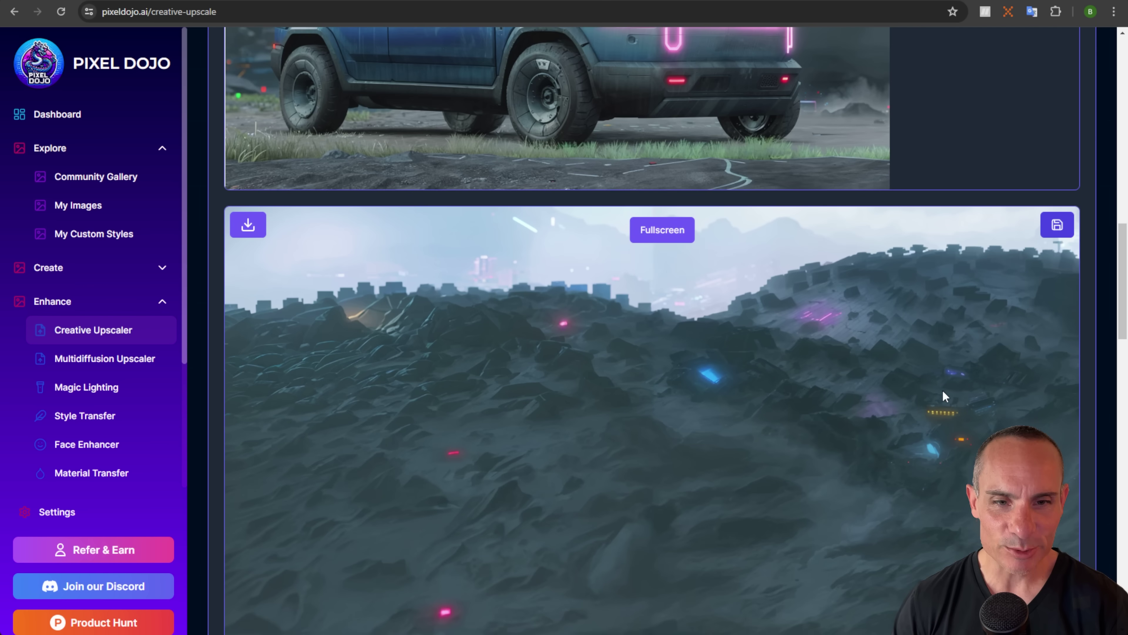
left_click(1056, 224)
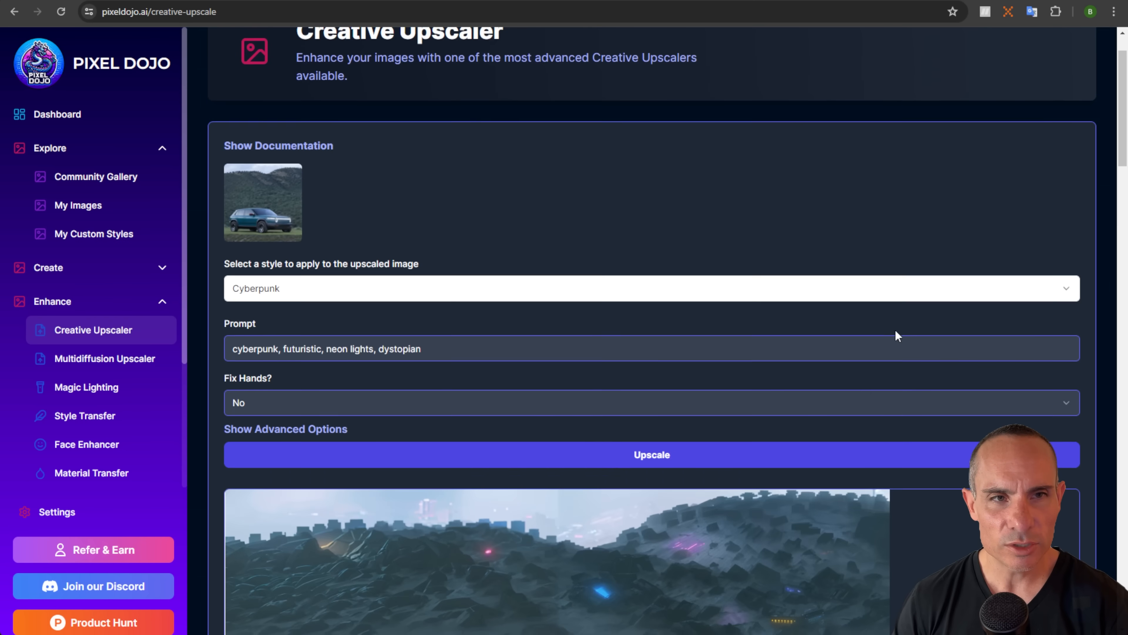
In the advanced settings, drag the upscale factor up to 4 and then 8
left_click(286, 429)
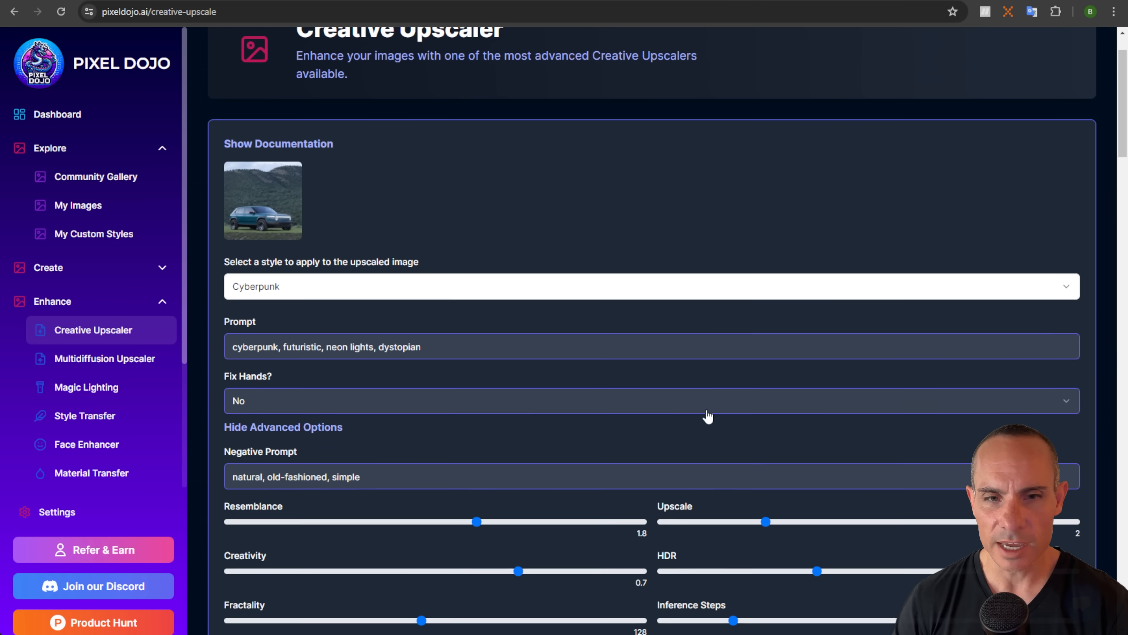
scroll("down", 3)
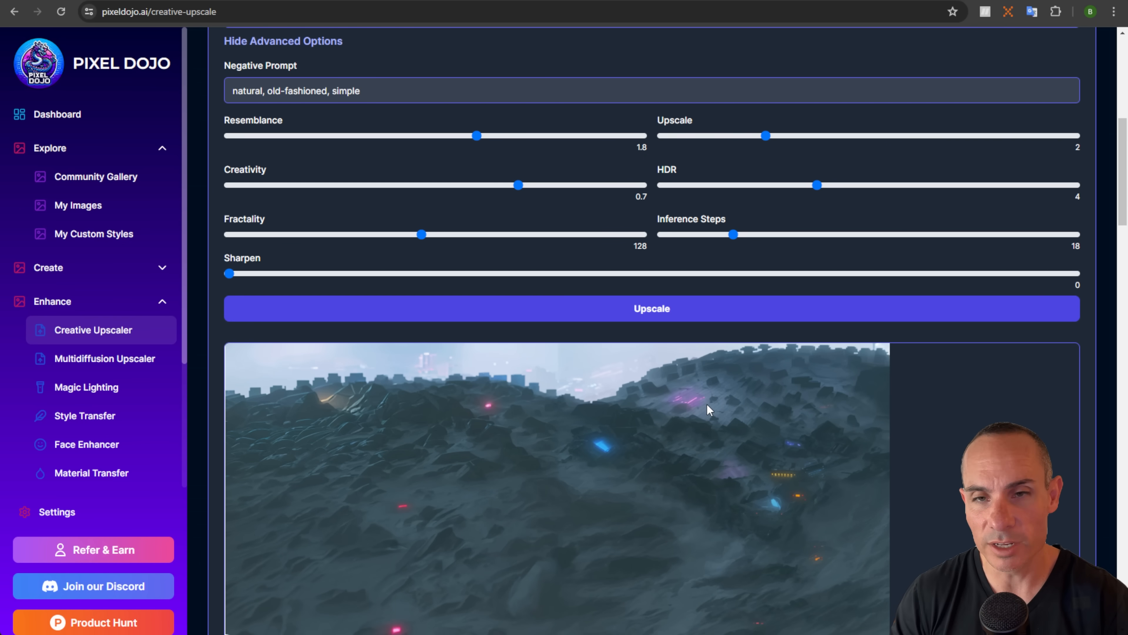
mouse_move(765, 136)
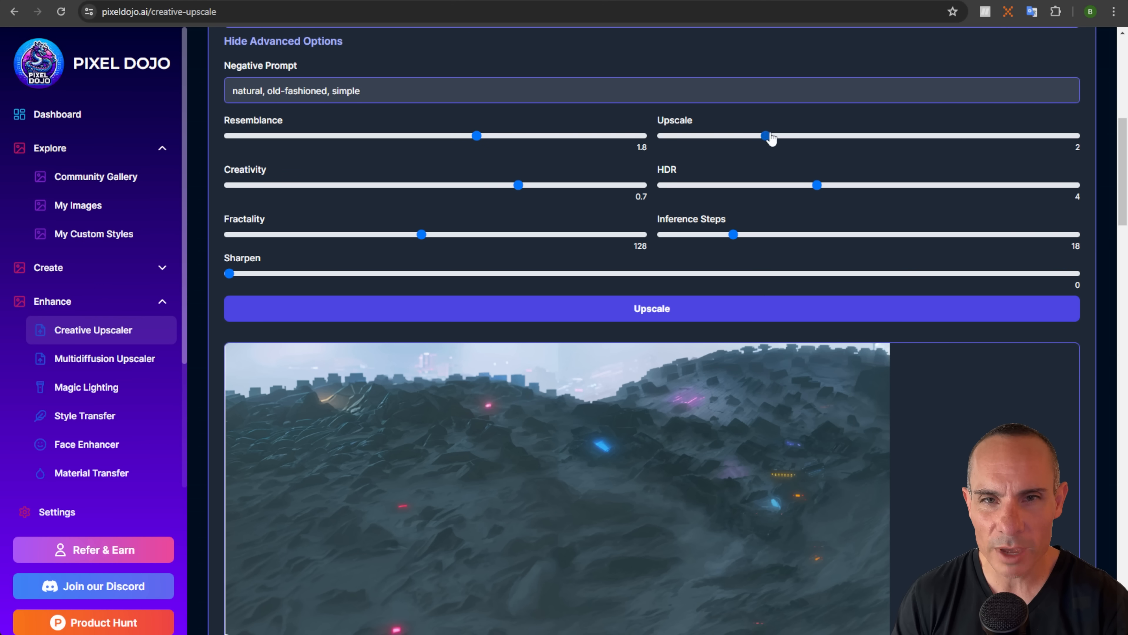
left_click_drag(769, 135, 869, 135)
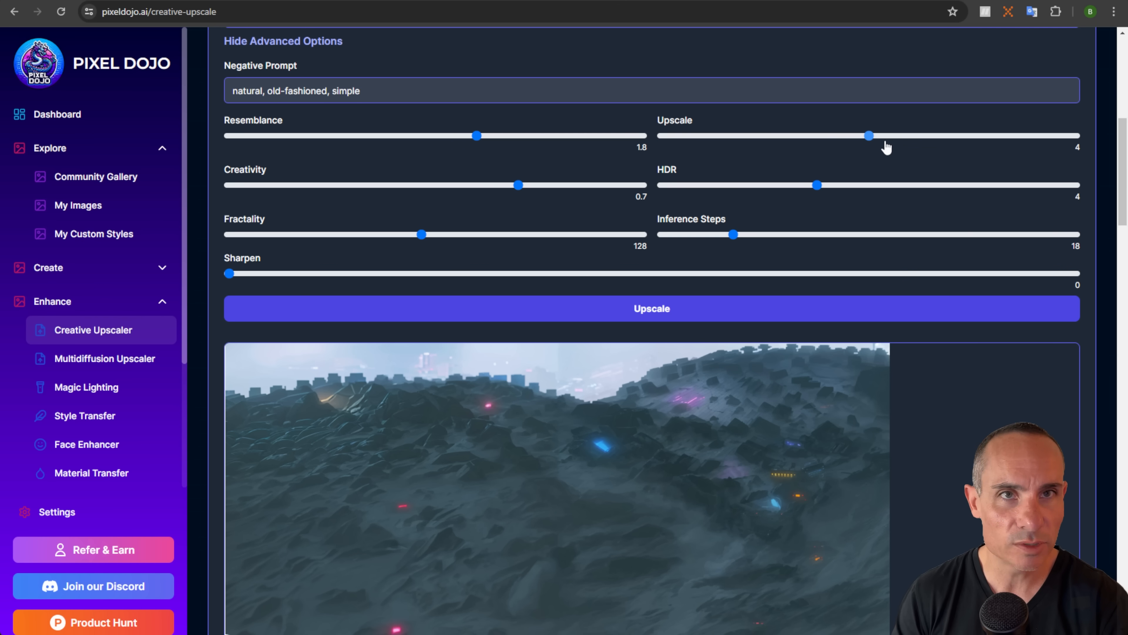
left_click_drag(868, 135, 1075, 135)
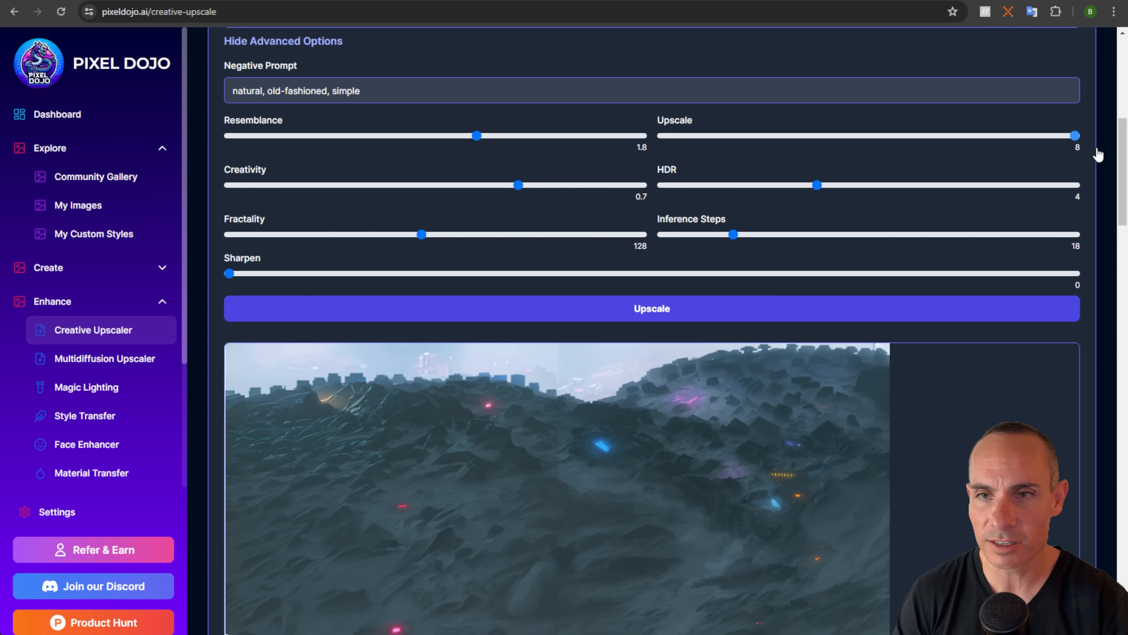
mouse_move(1084, 162)
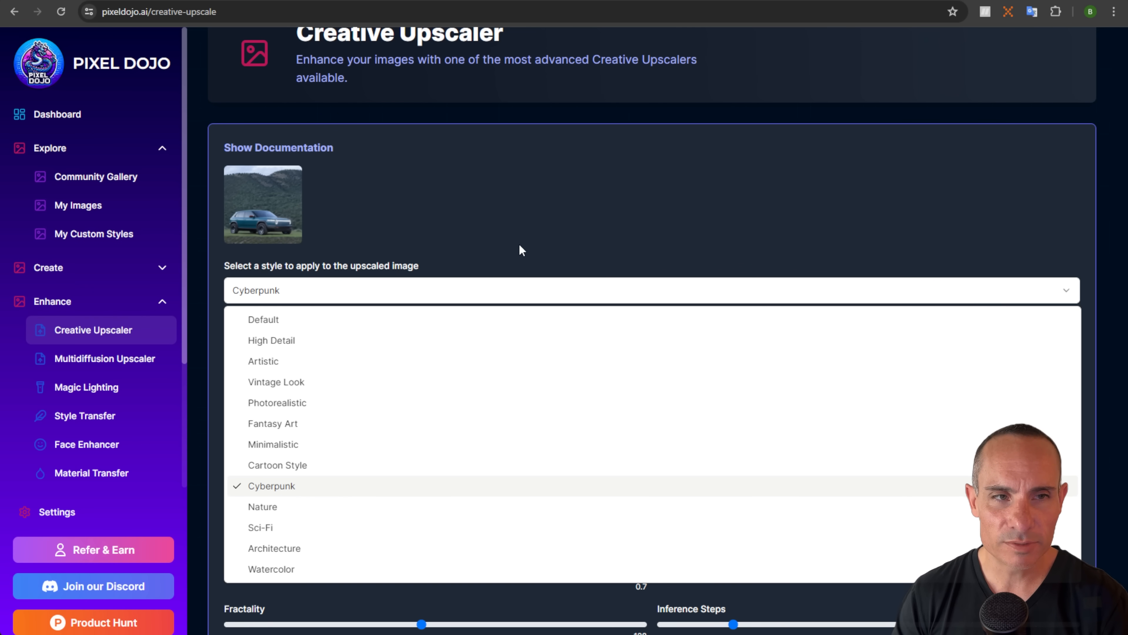
Keep Cyberpunk as the style and select its neon-lights dystopian prompt text
left_click(272, 486)
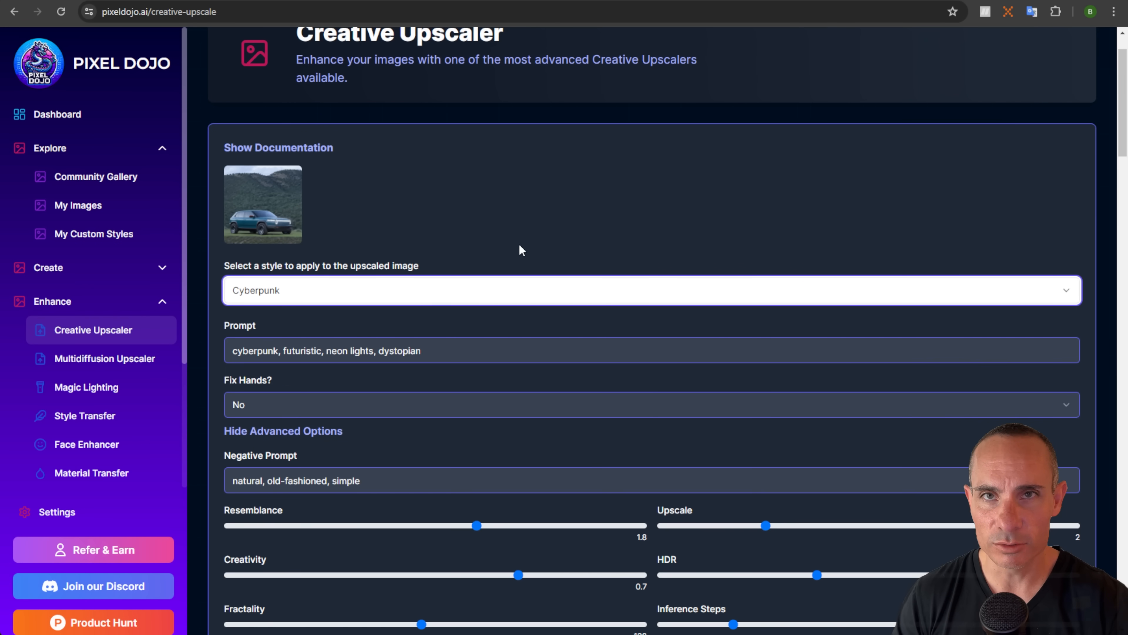
triple_click(325, 350)
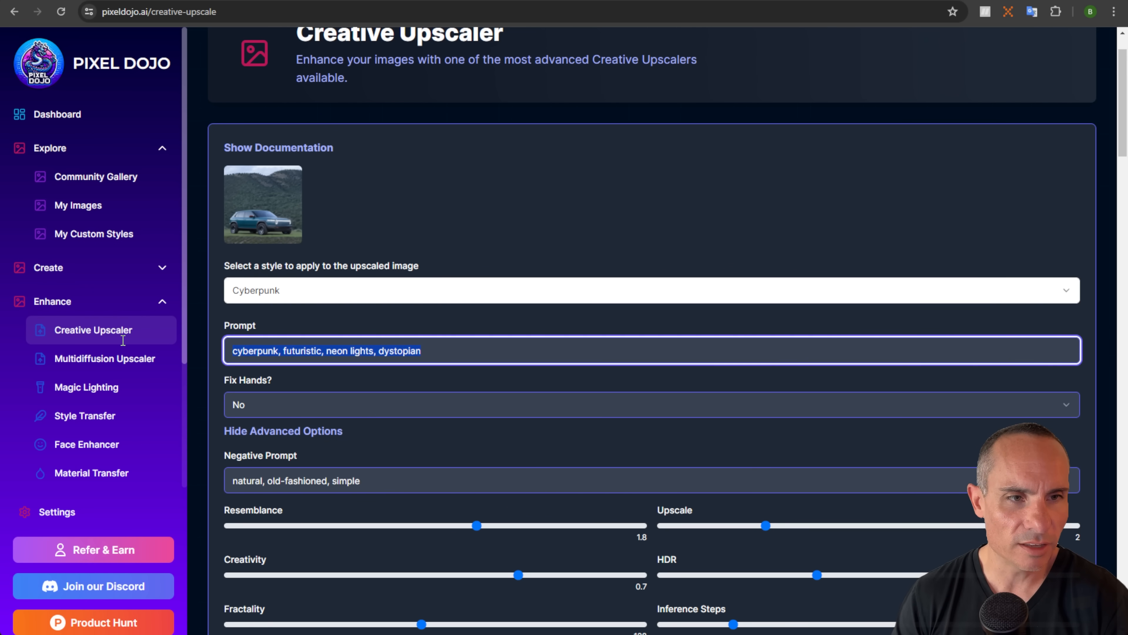
mouse_move(574, 386)
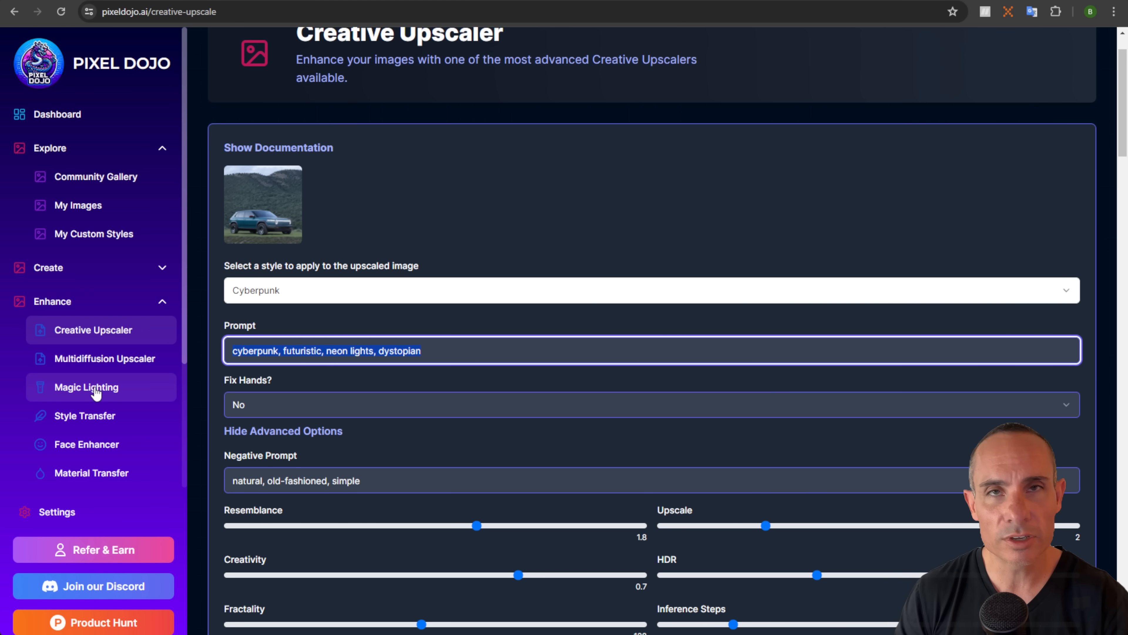
Switch to Magic Lighting and load the blue Rivian photo from My Images as the source
left_click(93, 387)
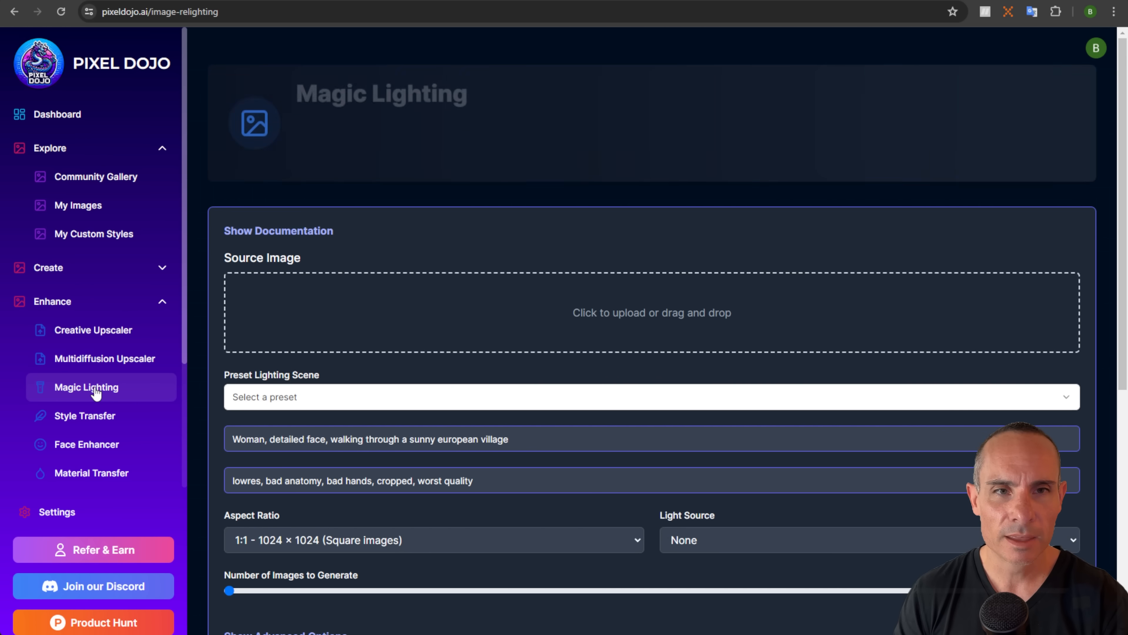
scroll("down", 3)
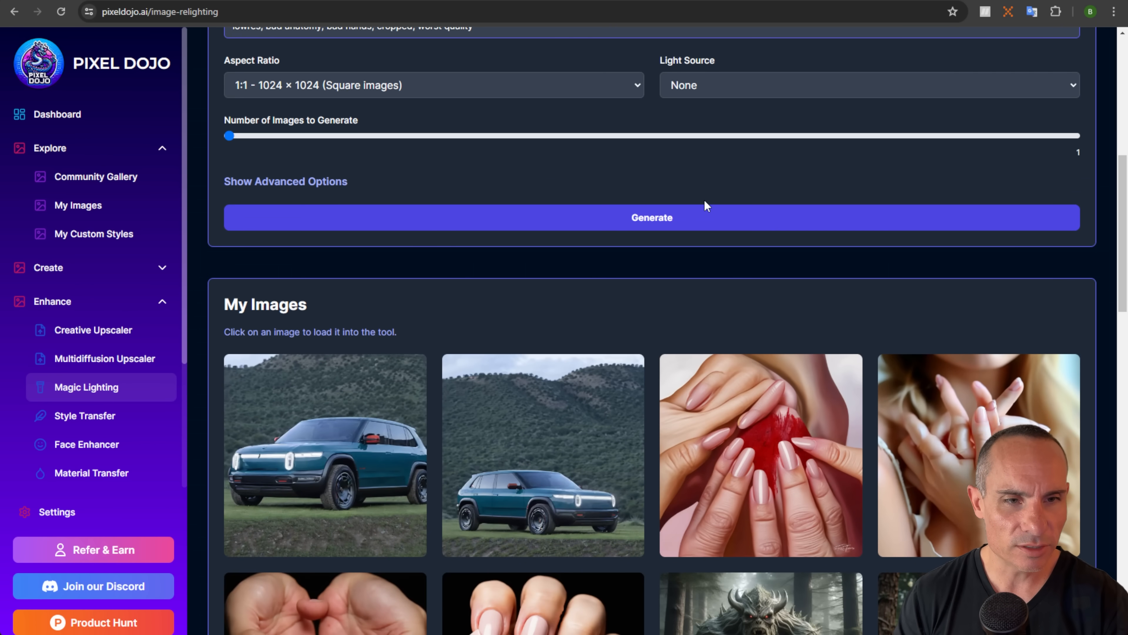
mouse_move(548, 454)
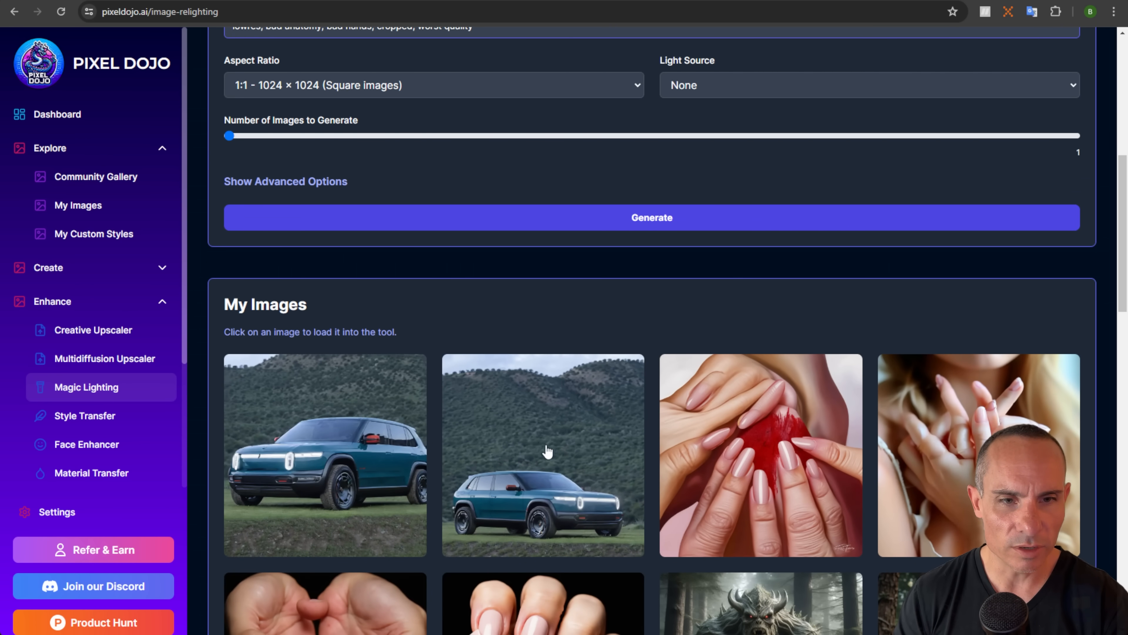
left_click(548, 453)
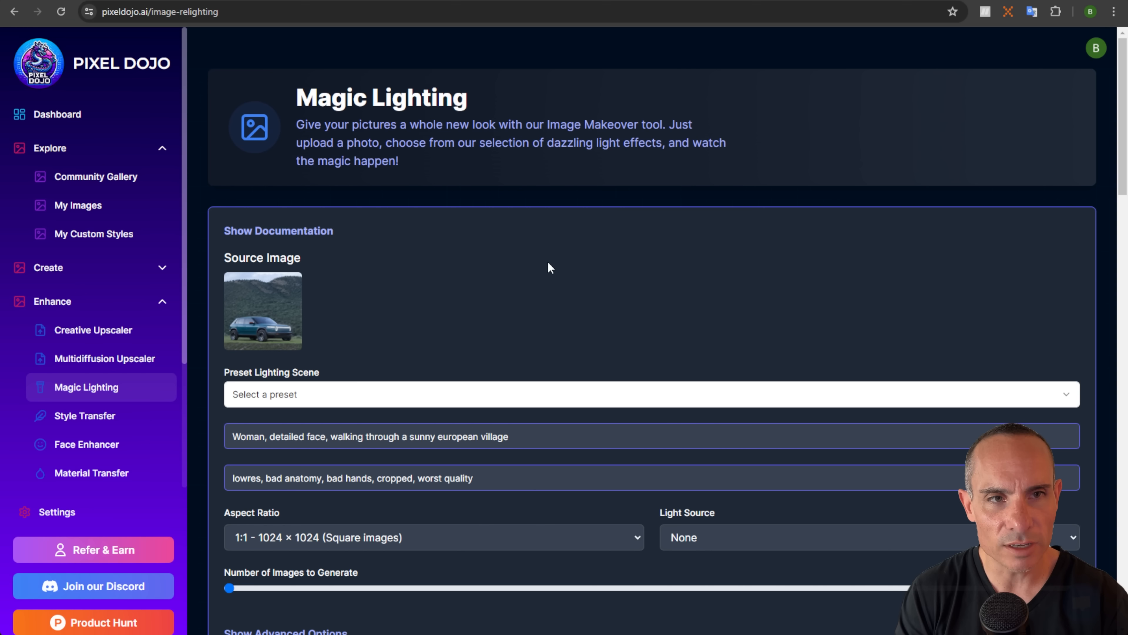
Choose the Snowy Day preset and rewrite its prompt from 'Person standing' to 'Car'
left_click(648, 398)
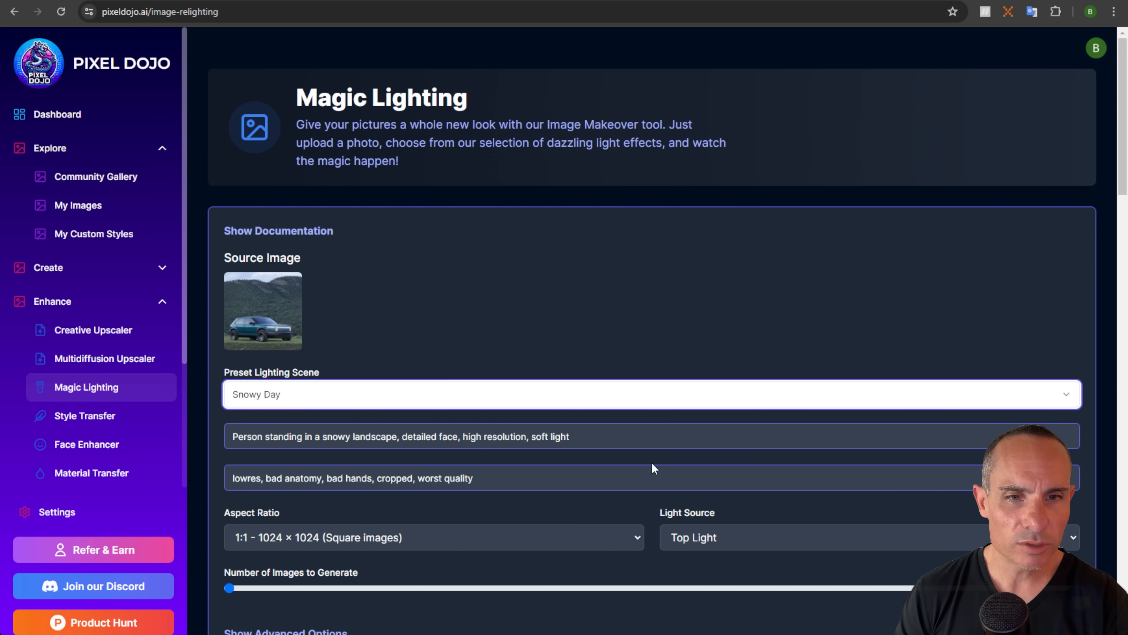
scroll("down", 3)
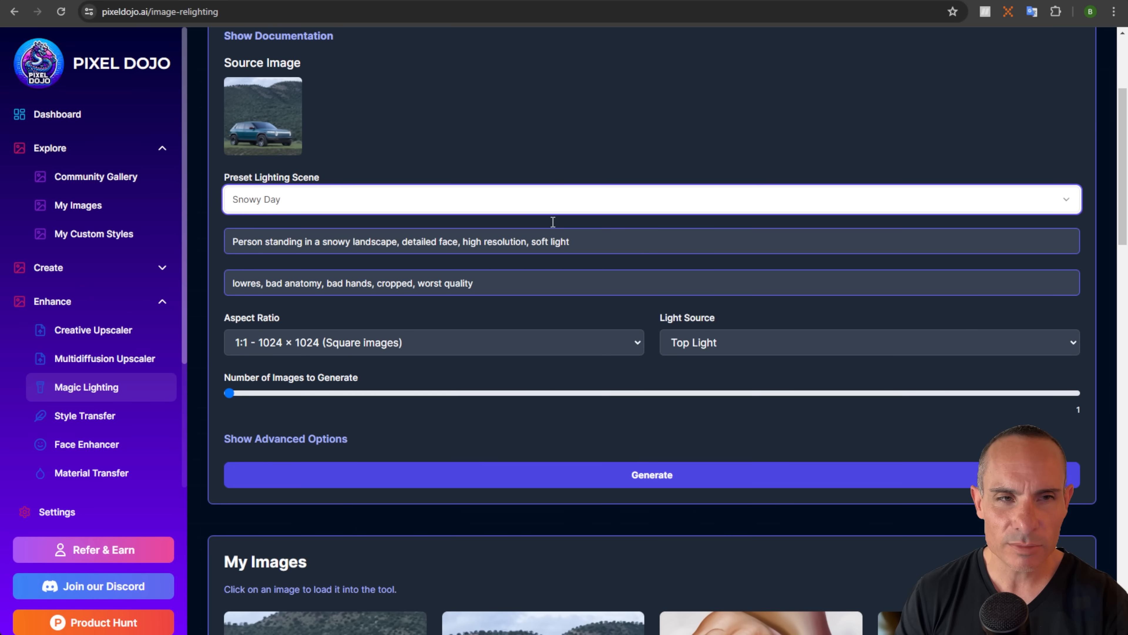
left_click(648, 199)
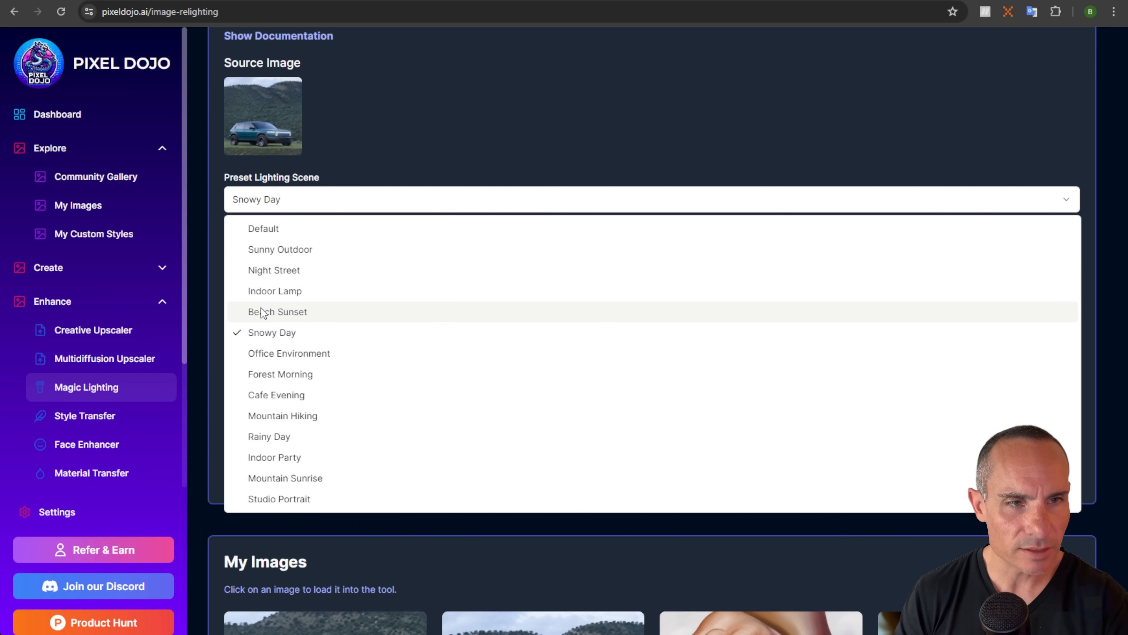
left_click(272, 311)
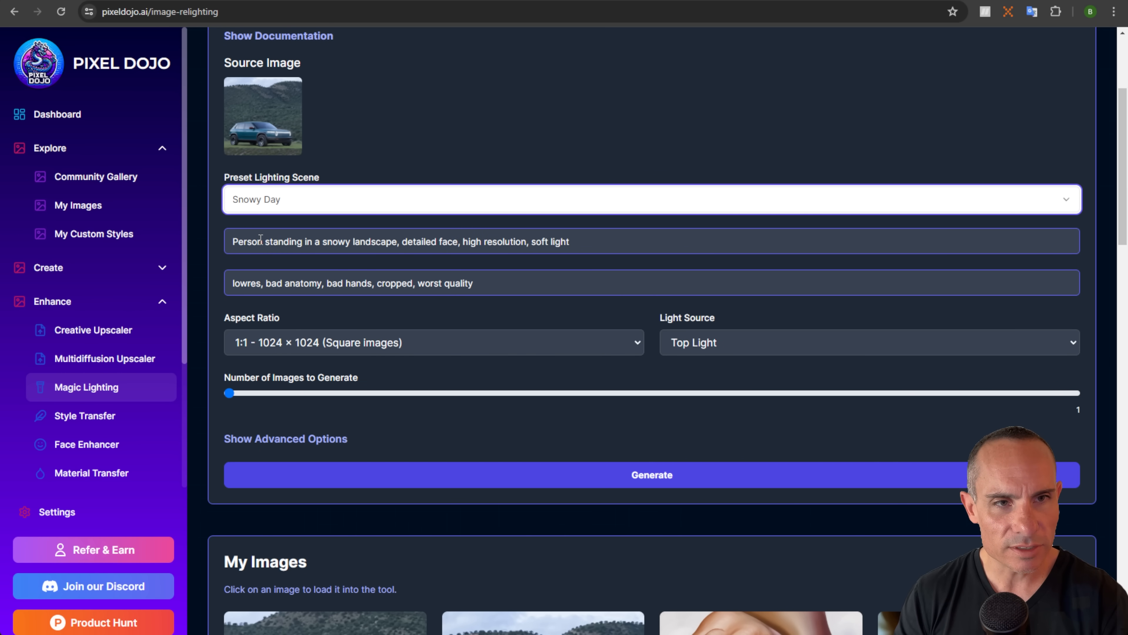
double_click(247, 241)
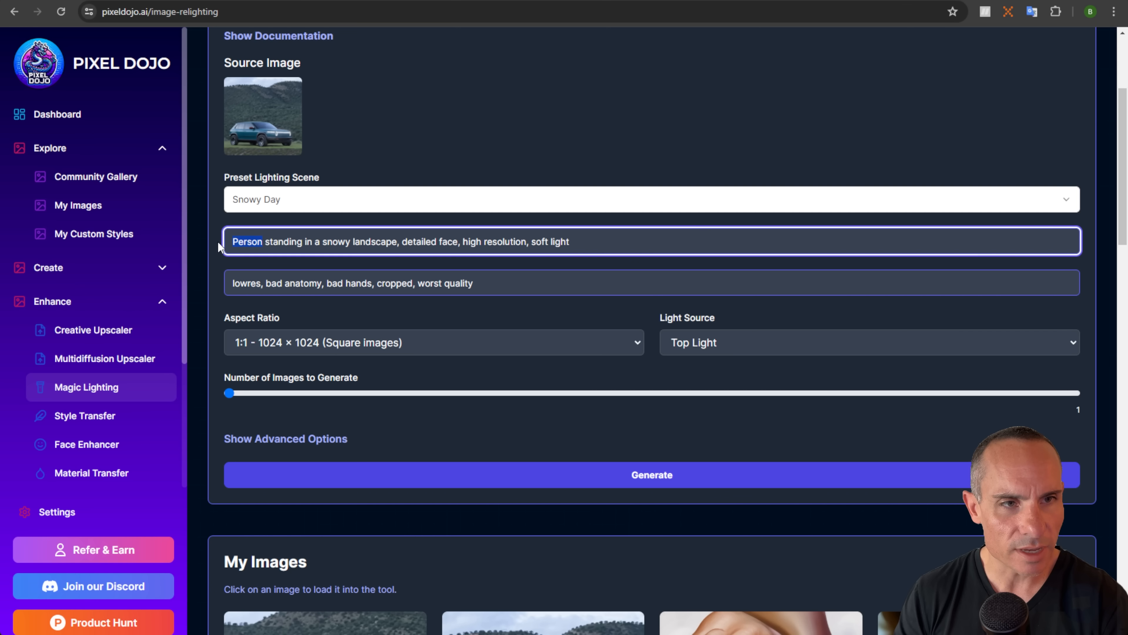
type("Car")
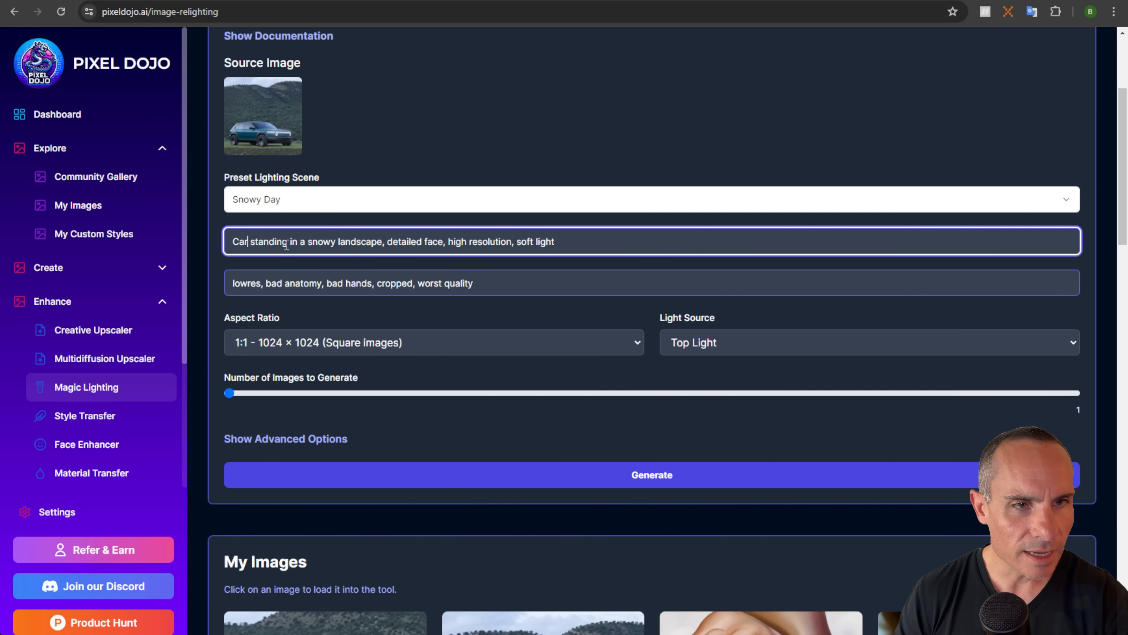
double_click(268, 242)
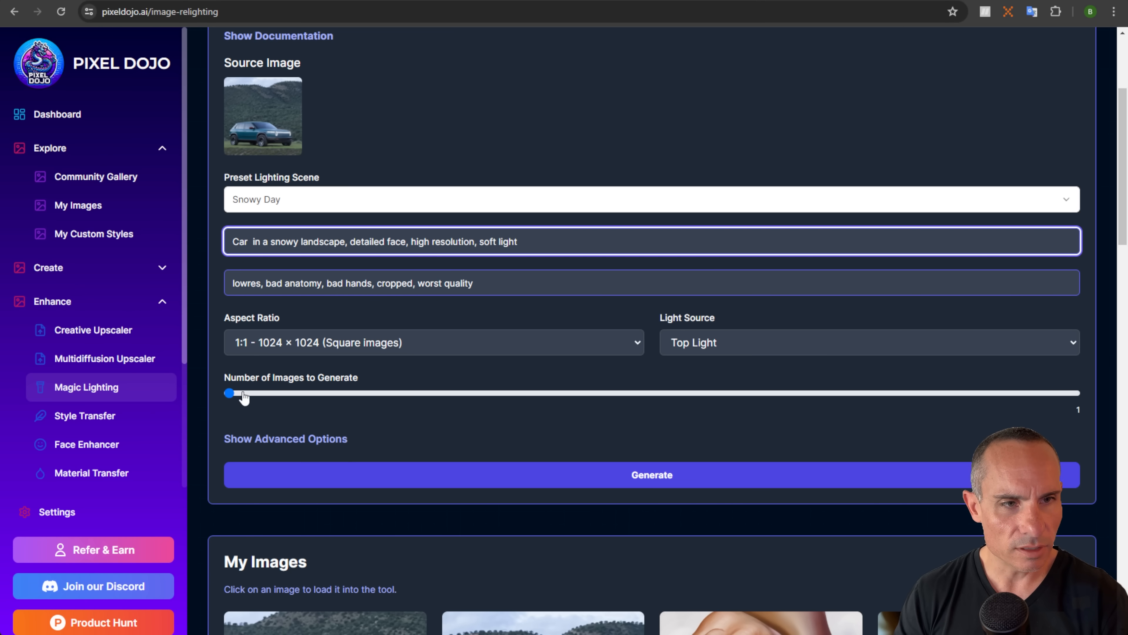
Generate two snowy mountain forest relights of the R3X and save the left one
left_click_drag(229, 393, 511, 393)
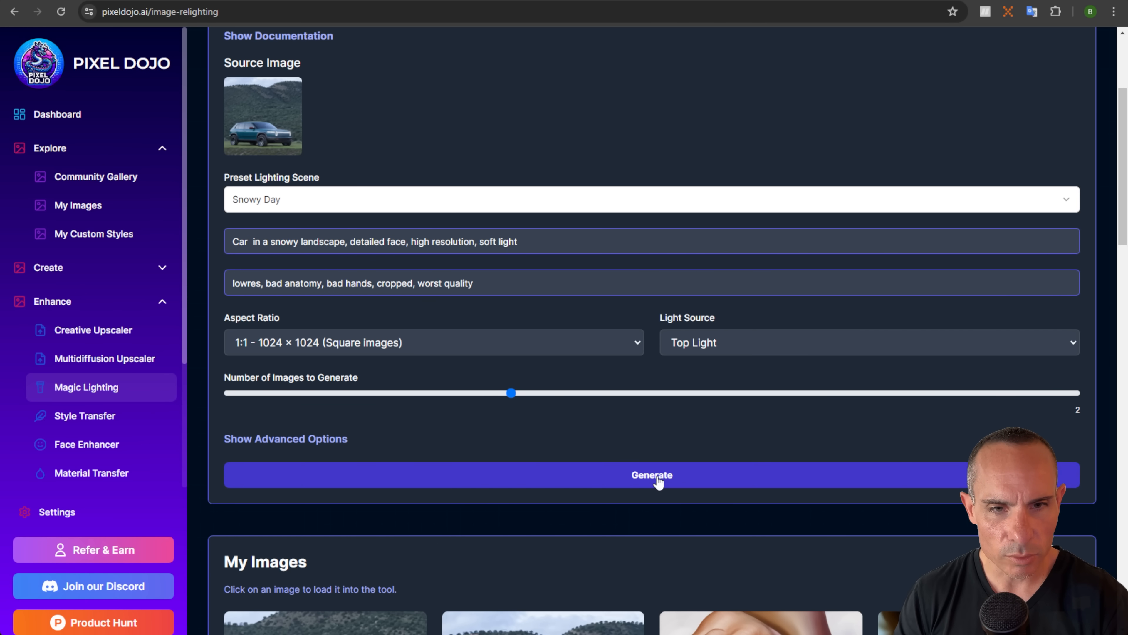
left_click(654, 476)
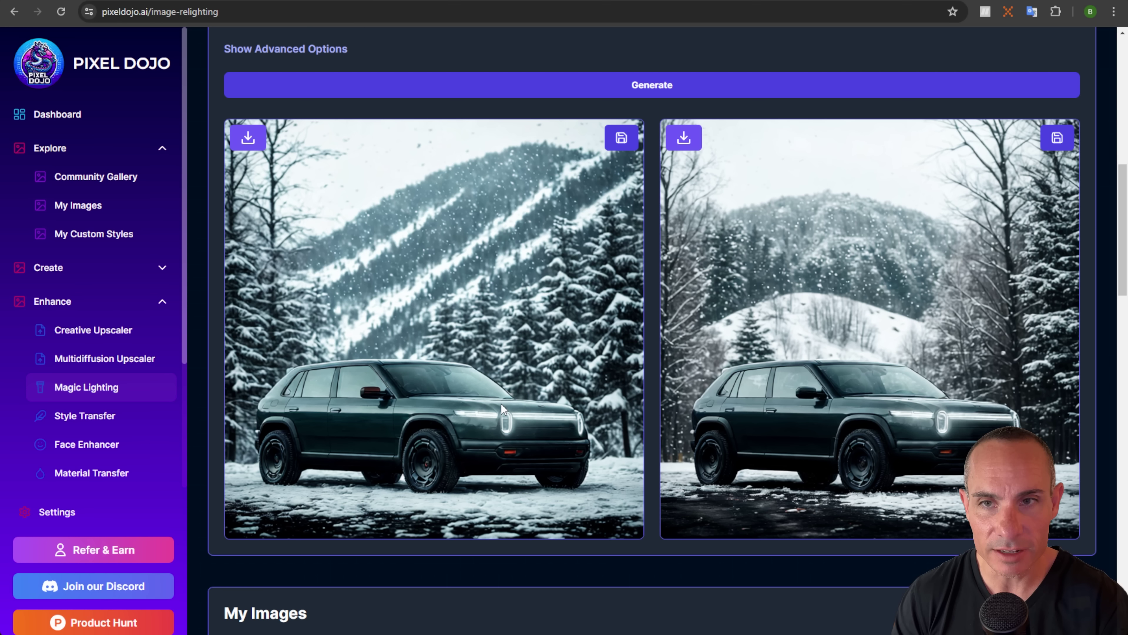
mouse_move(763, 210)
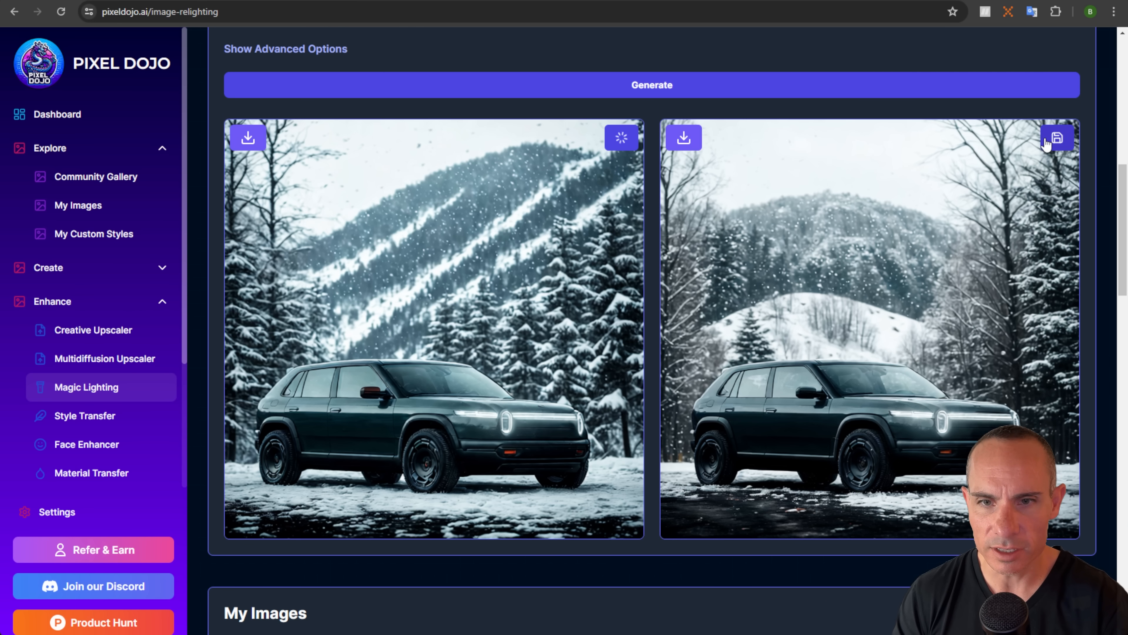
left_click(1057, 137)
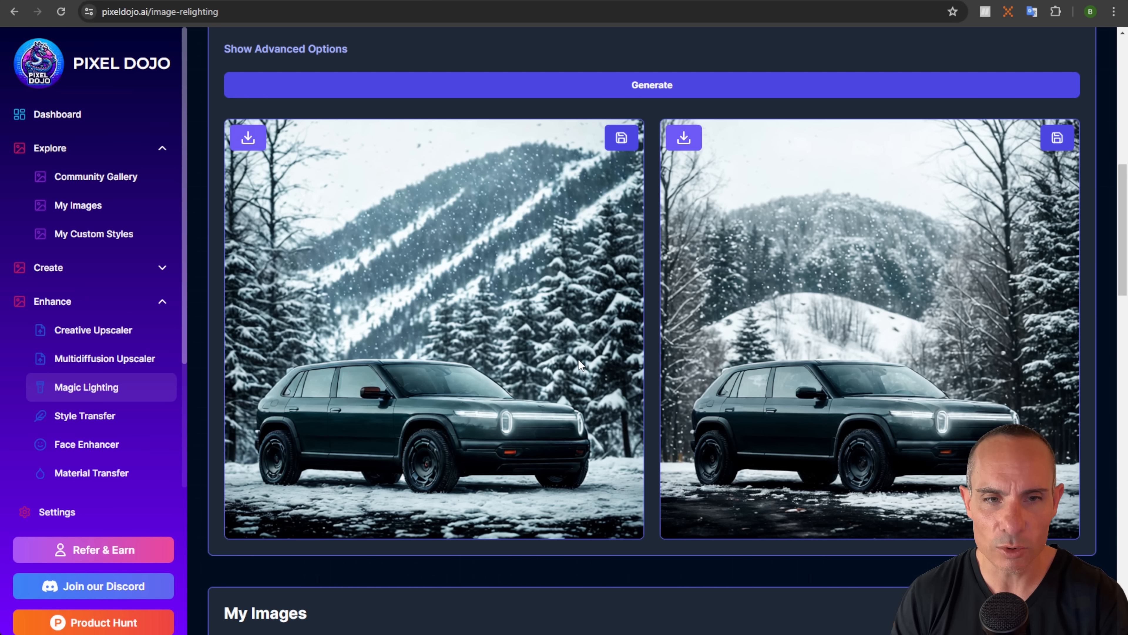
mouse_move(538, 411)
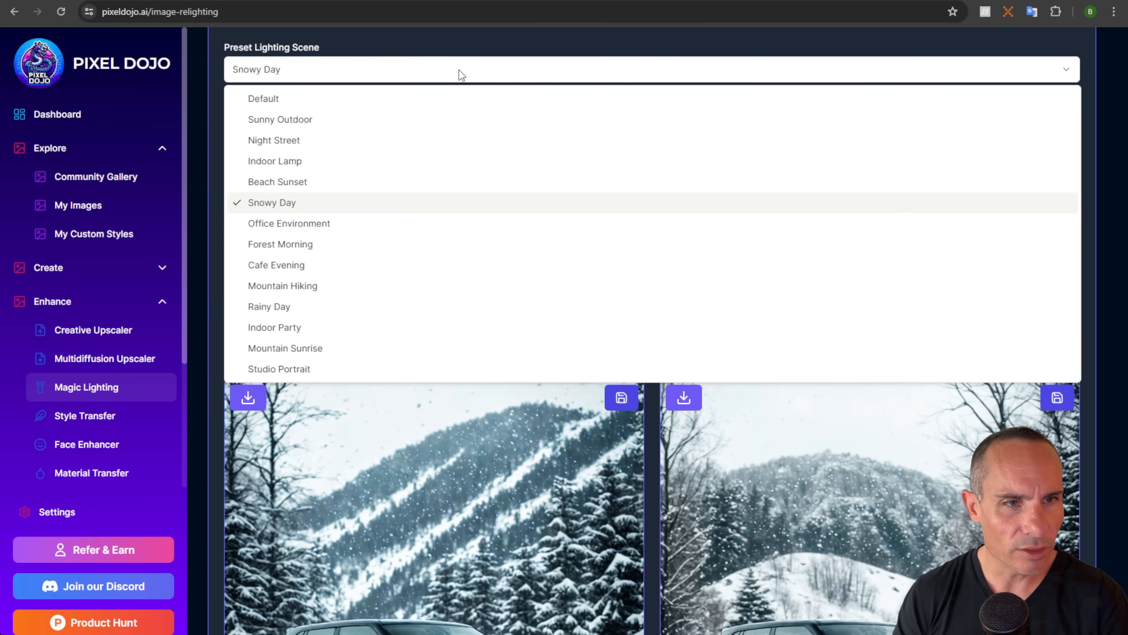
Generate two Sunny Outdoor relights with the 'Car in a sunny european city,' prompt
left_click(279, 119)
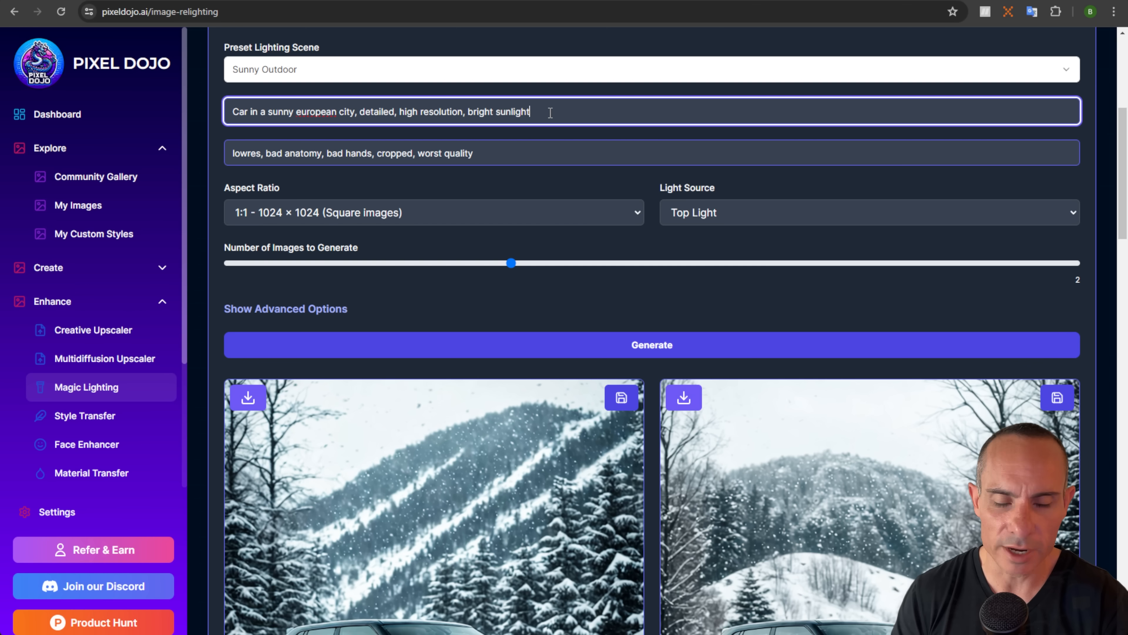
type(",")
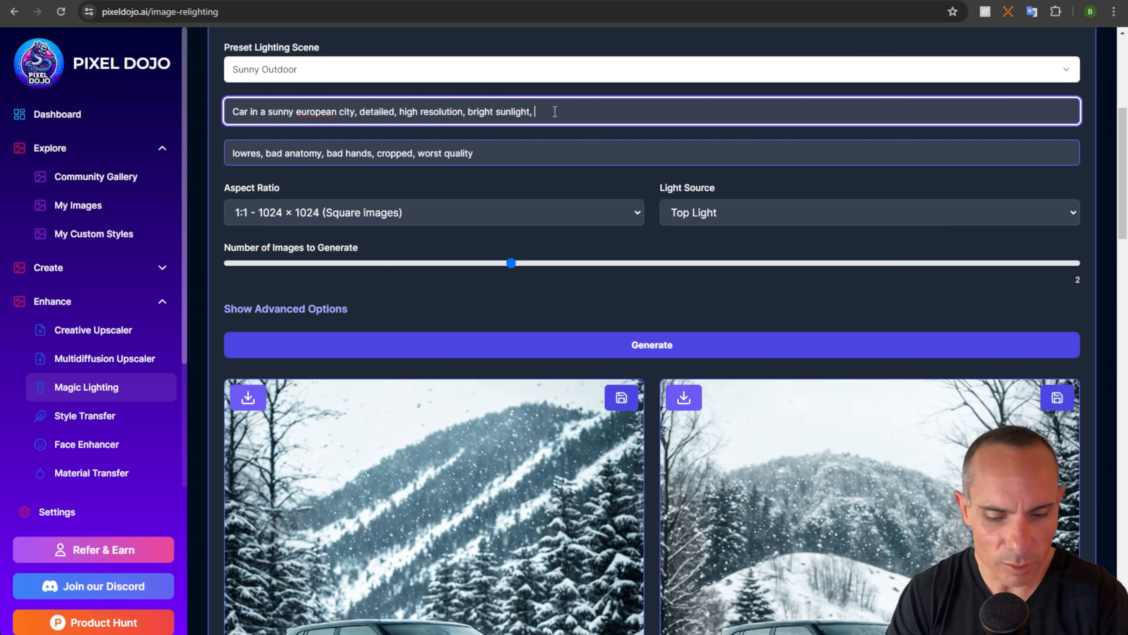
left_click(652, 345)
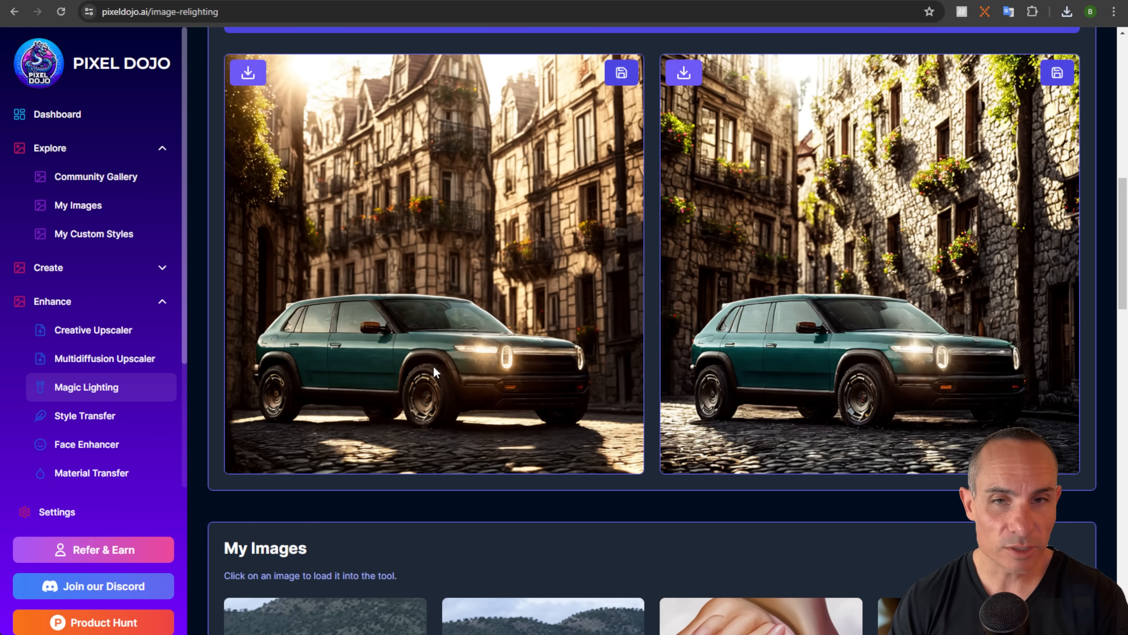
Run Creative Upscaler on the cobblestone-street R3X and compare the sci-fi comic result with the original
left_click(93, 331)
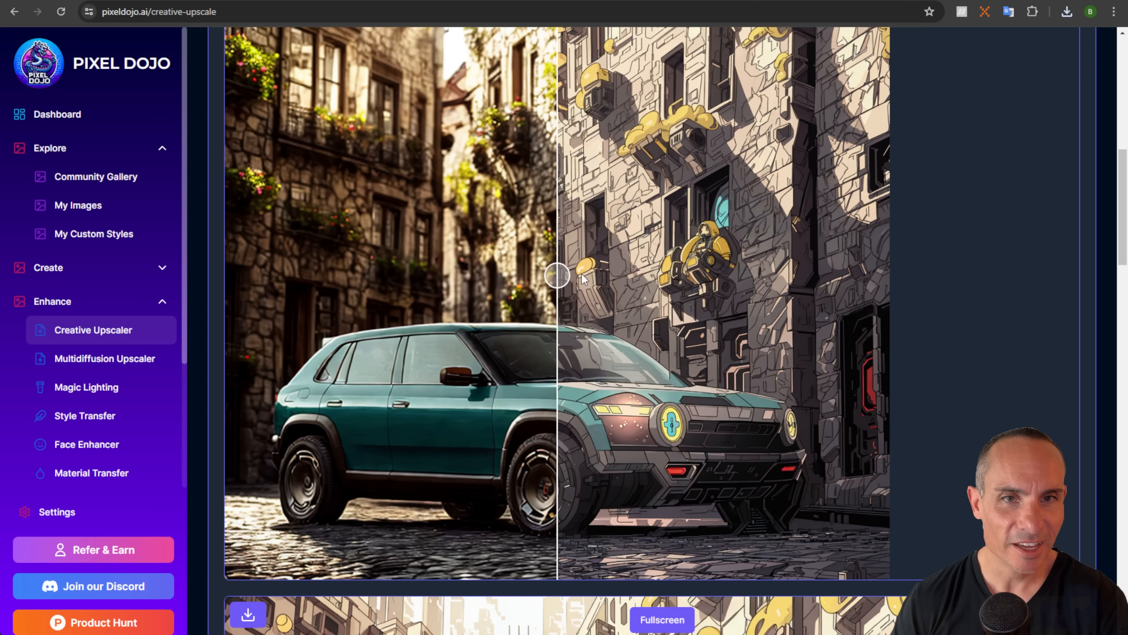
left_click_drag(557, 276, 760, 276)
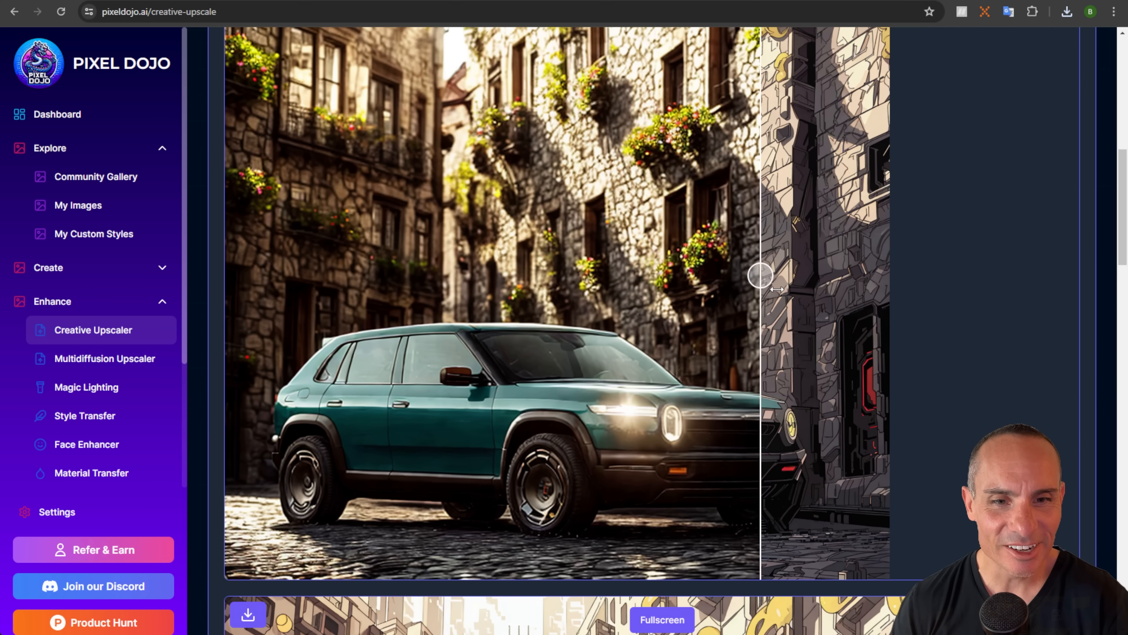
left_click_drag(760, 276, 823, 276)
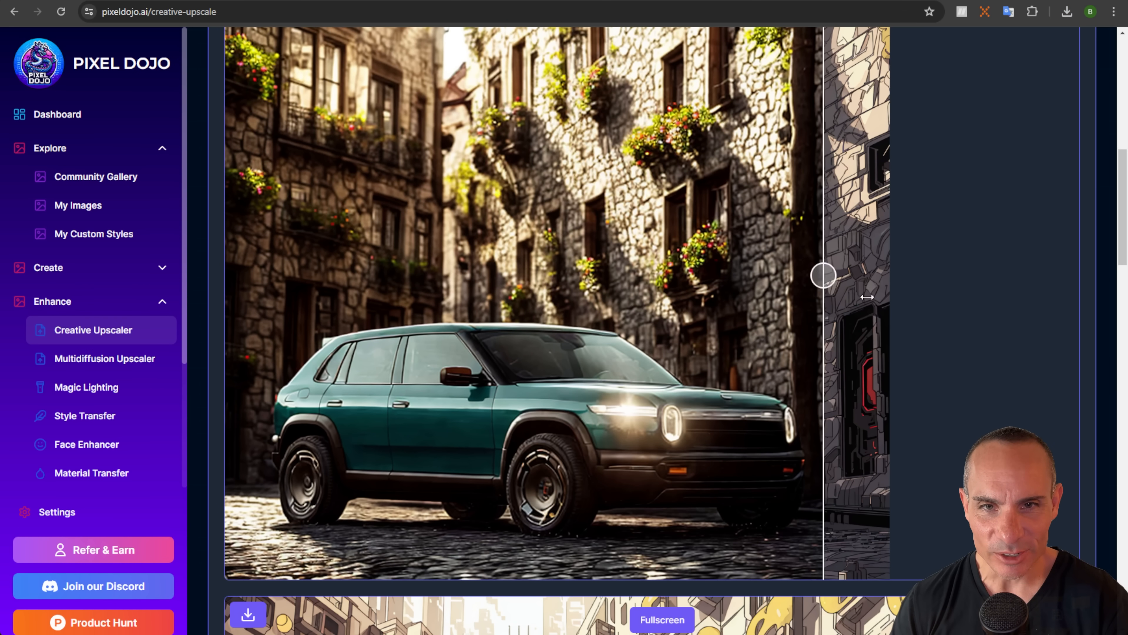
left_click_drag(823, 276, 606, 276)
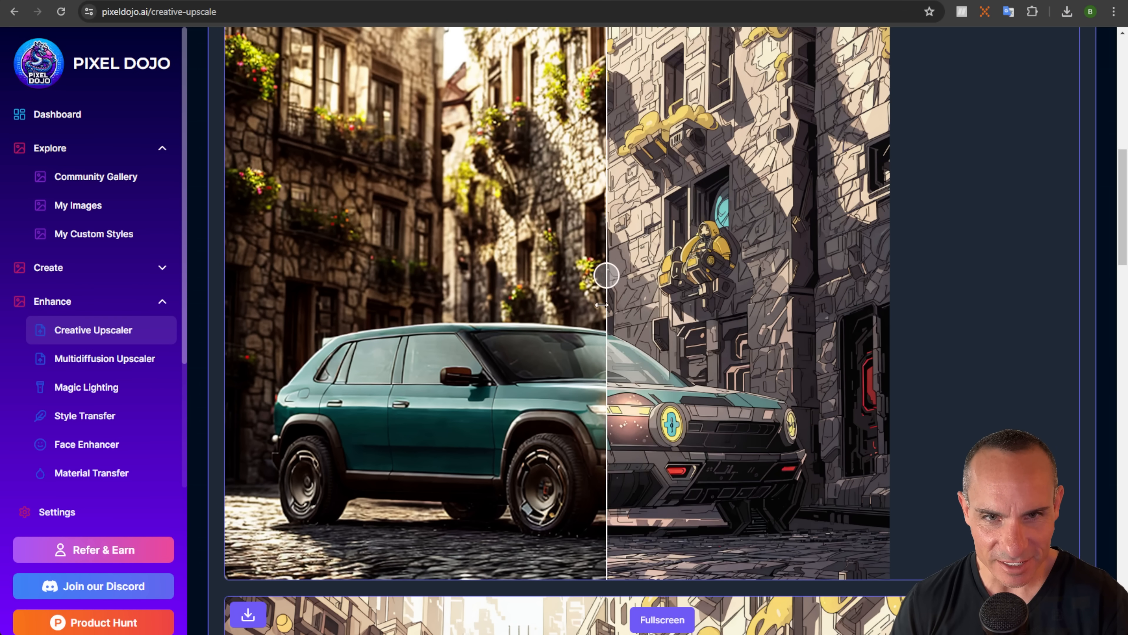
left_click_drag(606, 275, 241, 275)
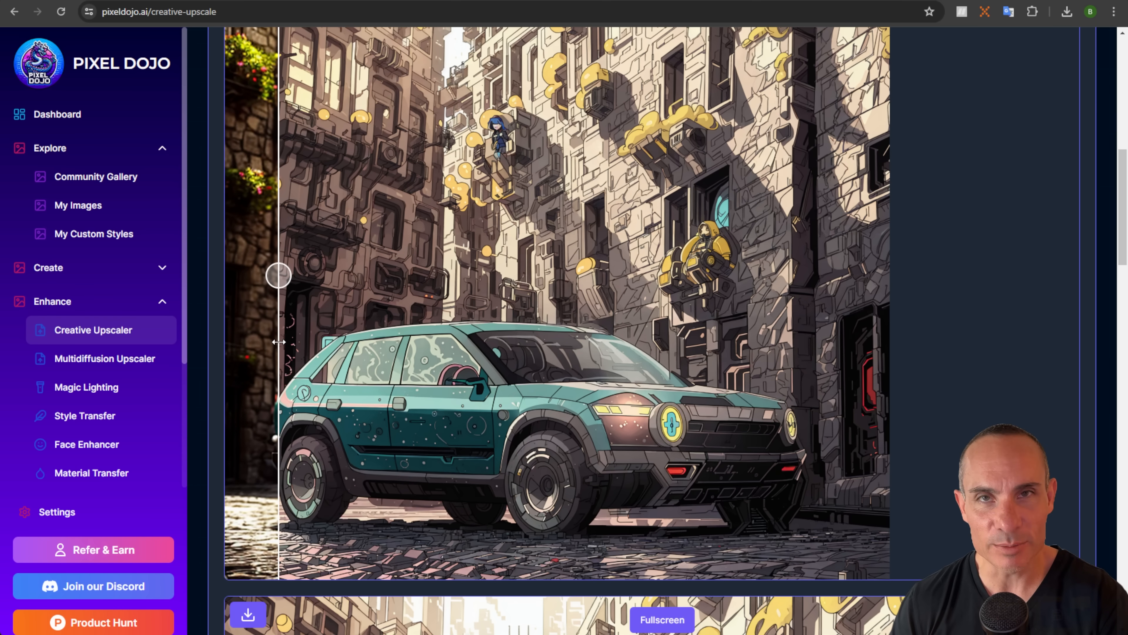
left_click_drag(278, 275, 240, 275)
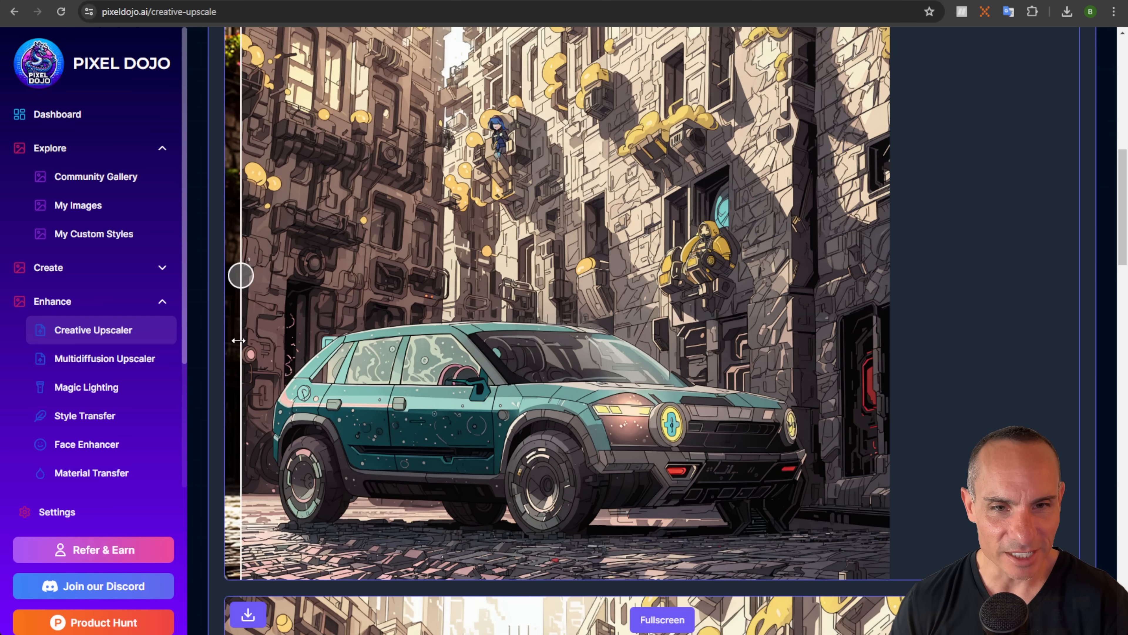
scroll("down", 3)
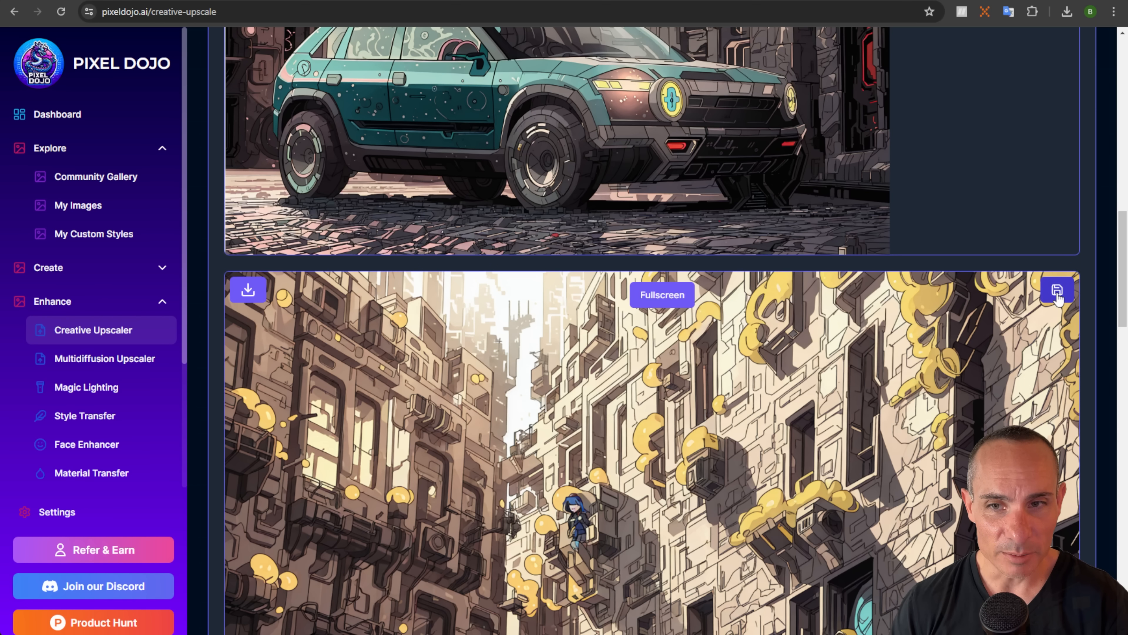
mouse_move(291, 241)
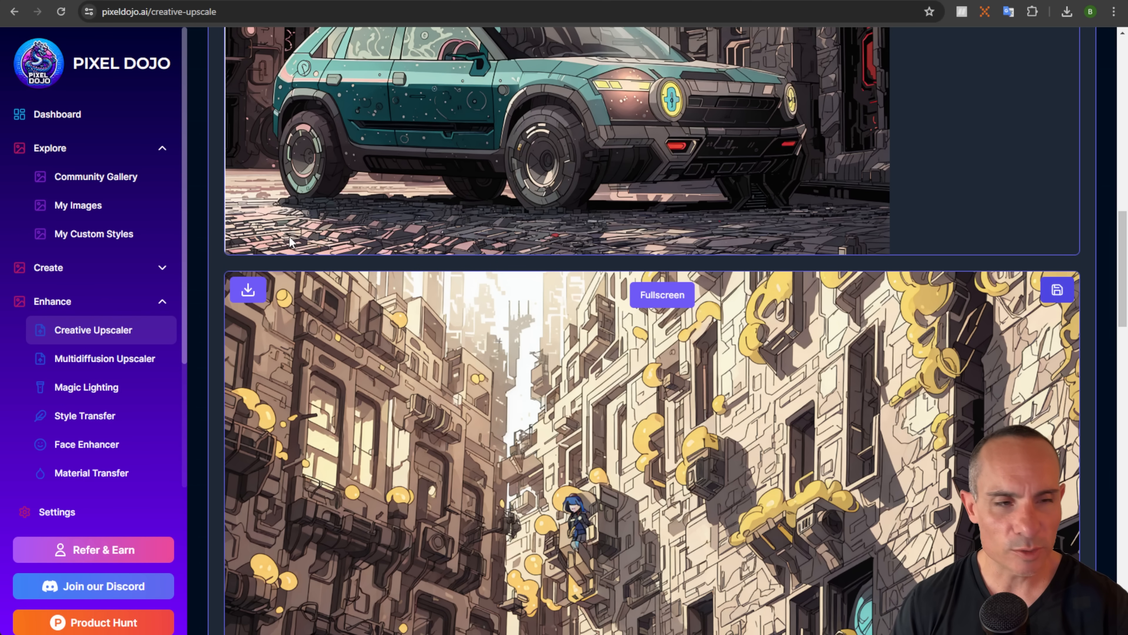
Go to the account Settings page and scroll to the profile handle fields
left_click(56, 512)
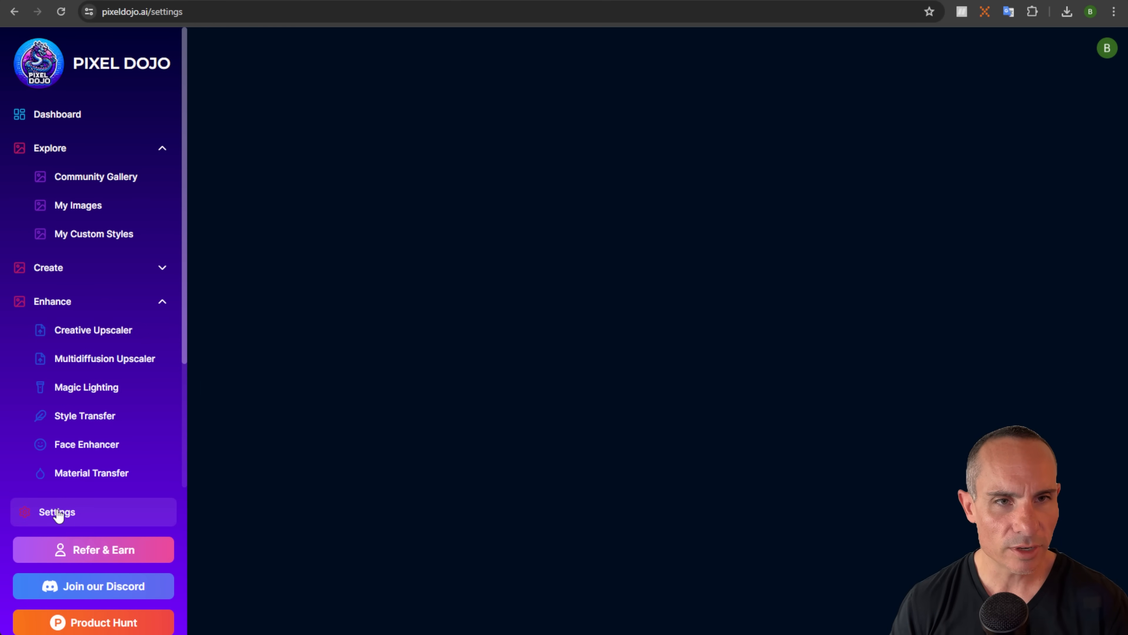
left_click(56, 512)
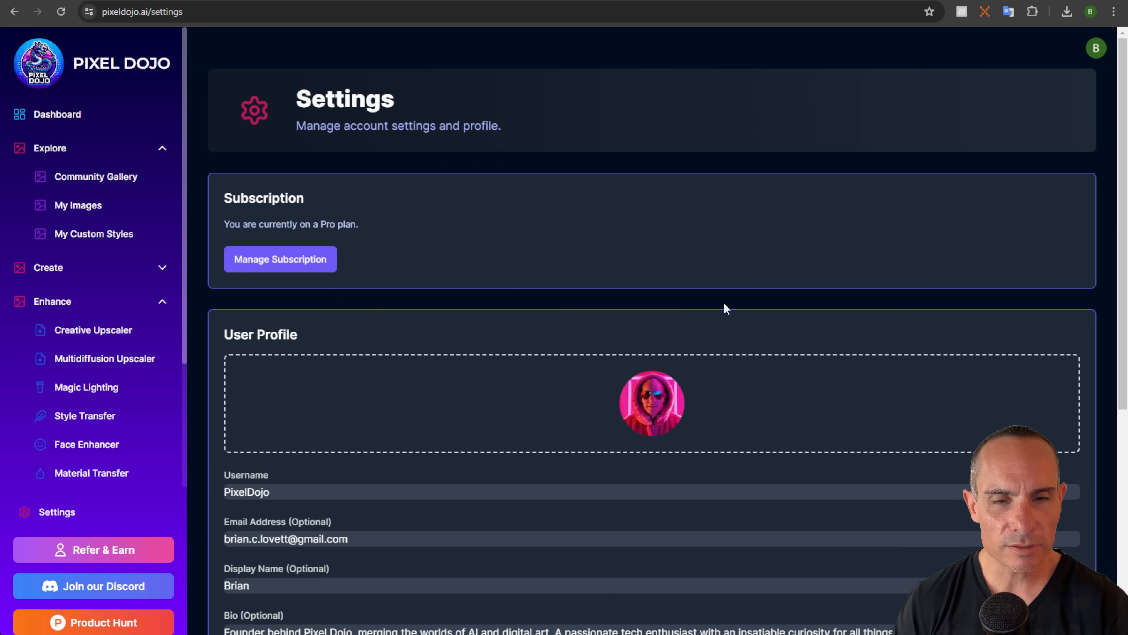
scroll("down", 3)
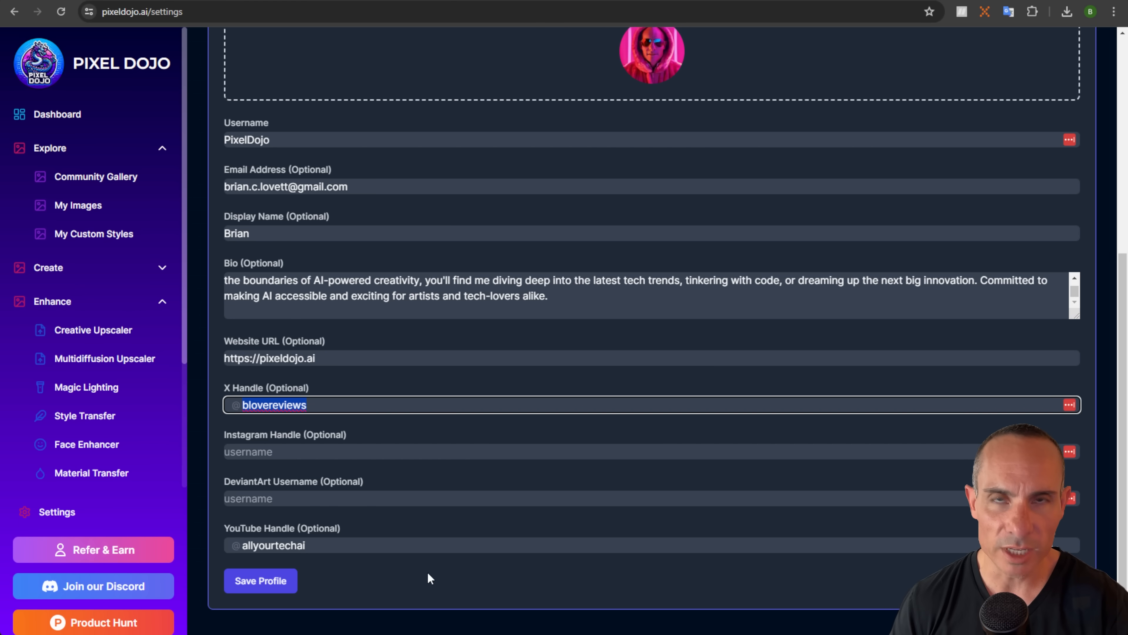
mouse_move(175, 249)
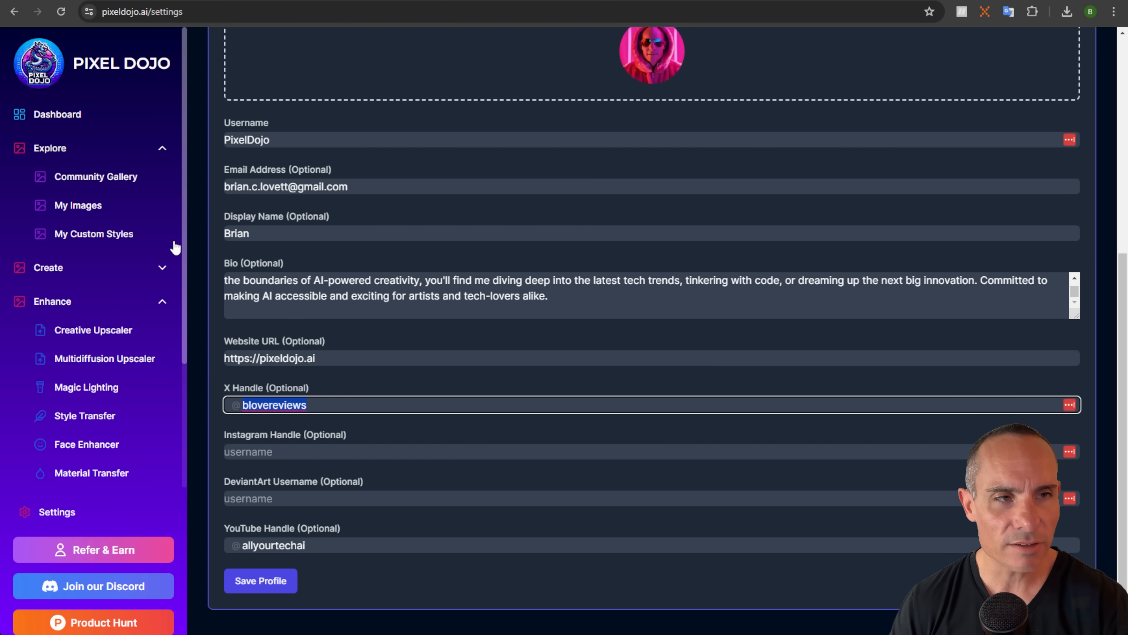
In My Images, switch both RIVIANR3X car images to public
left_click(78, 205)
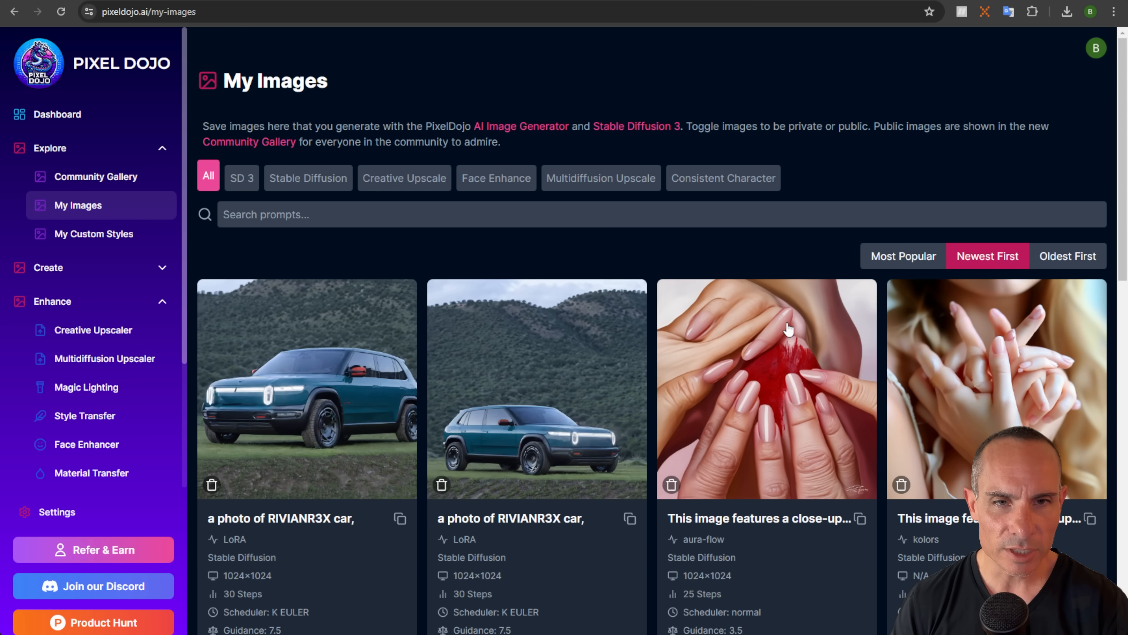
scroll("down", 3)
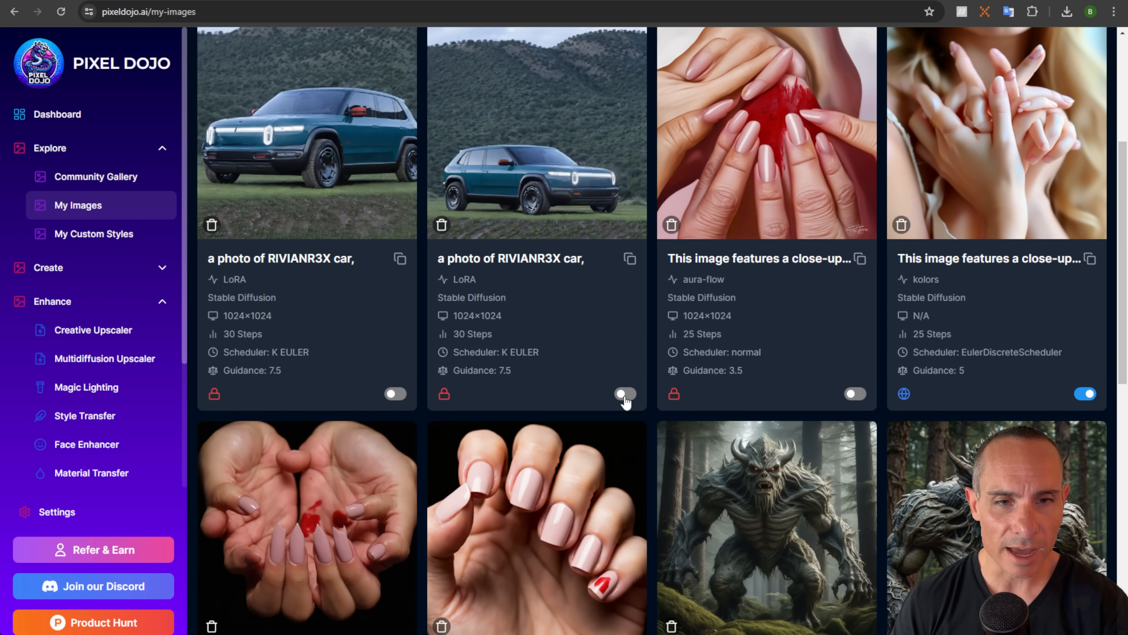
left_click(624, 394)
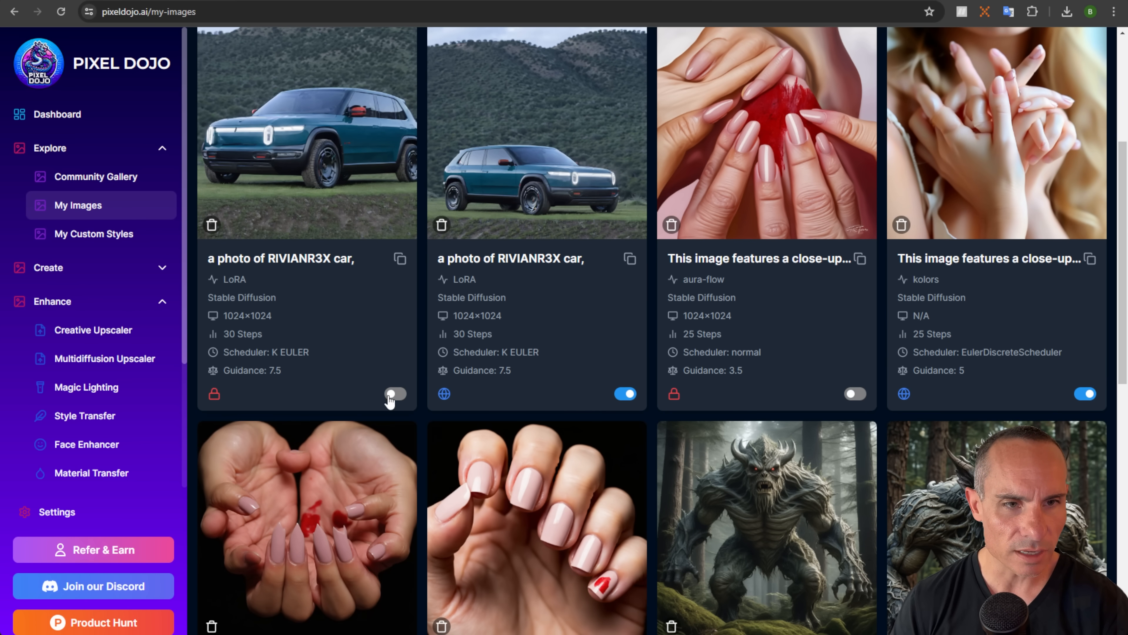
left_click(395, 393)
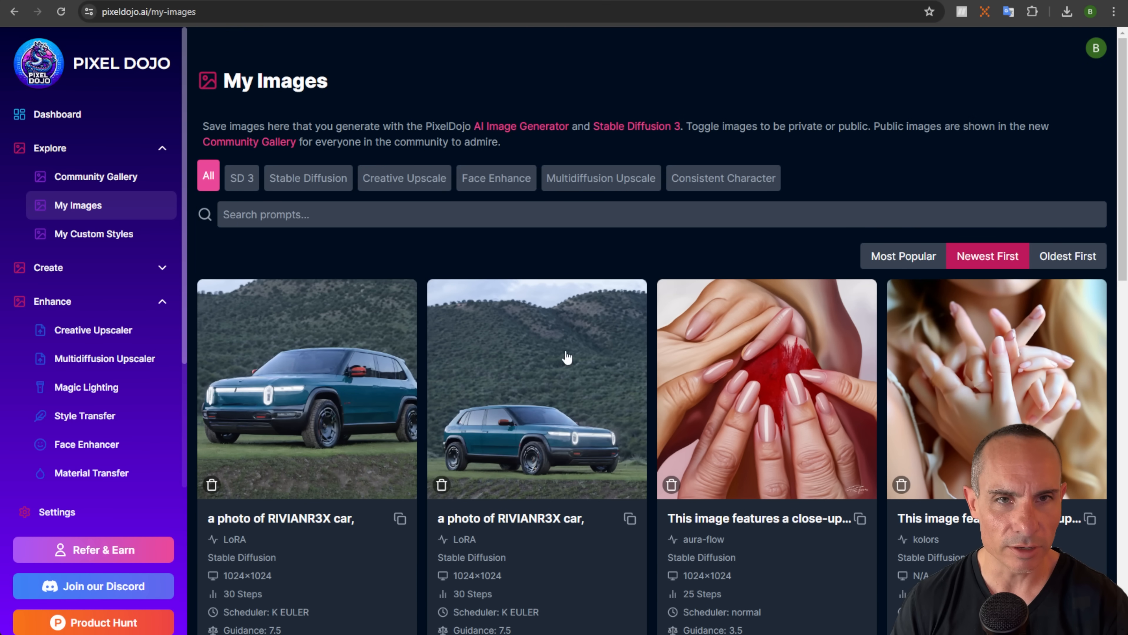
Filter to Creative Upscale images, then go to the Community Gallery
left_click(405, 177)
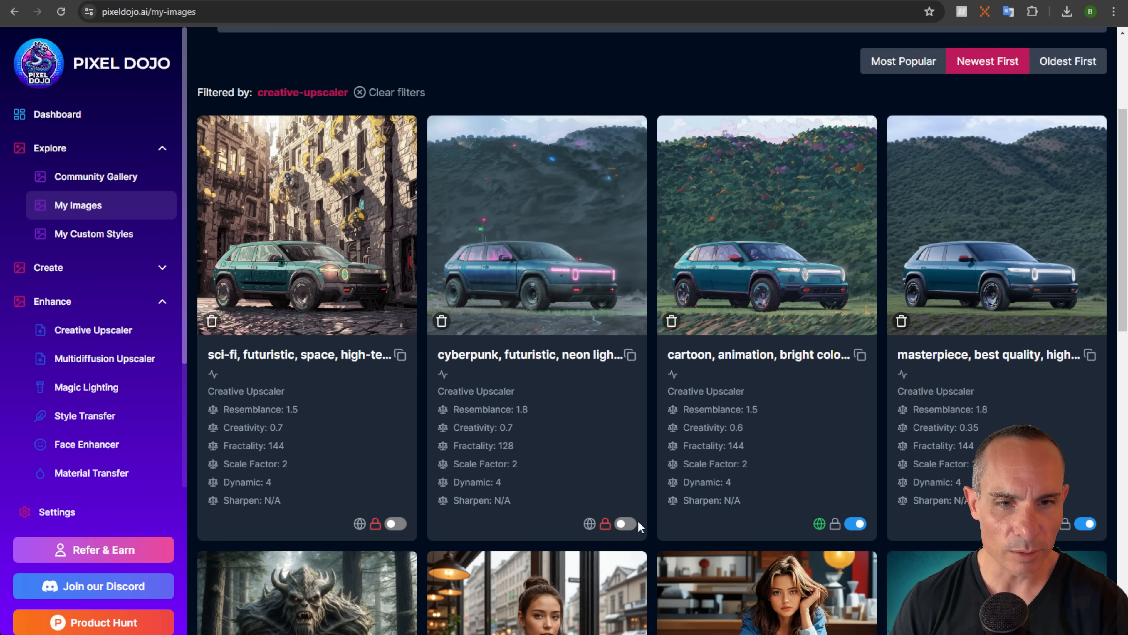
left_click(95, 176)
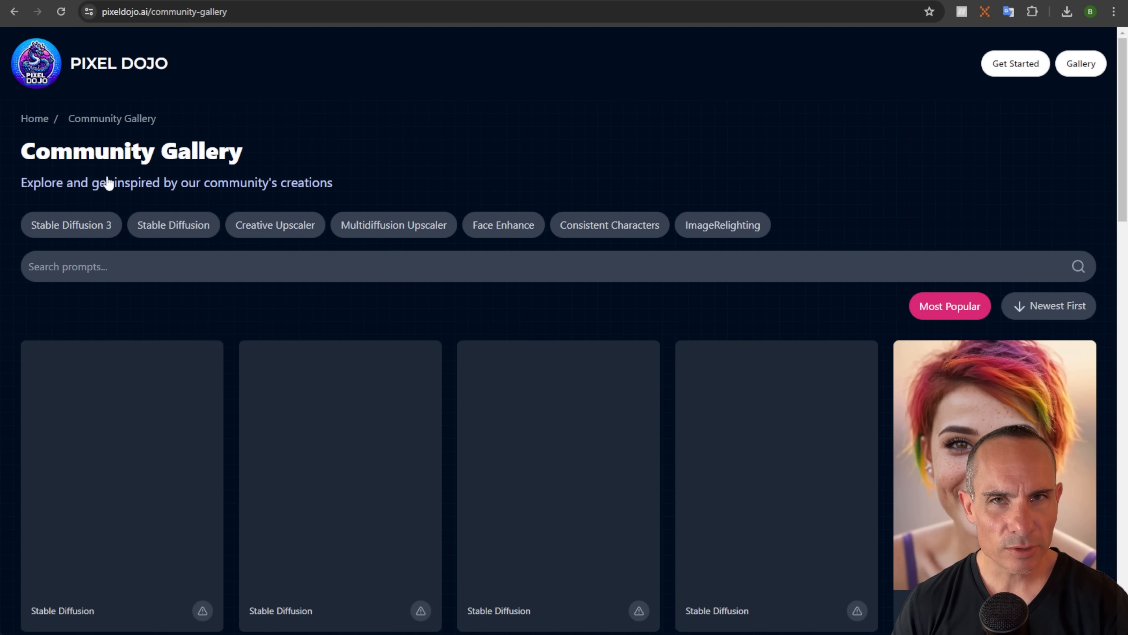
Sort the gallery Newest First and view the Rivian car photo's detail page with creator profile
left_click(1048, 305)
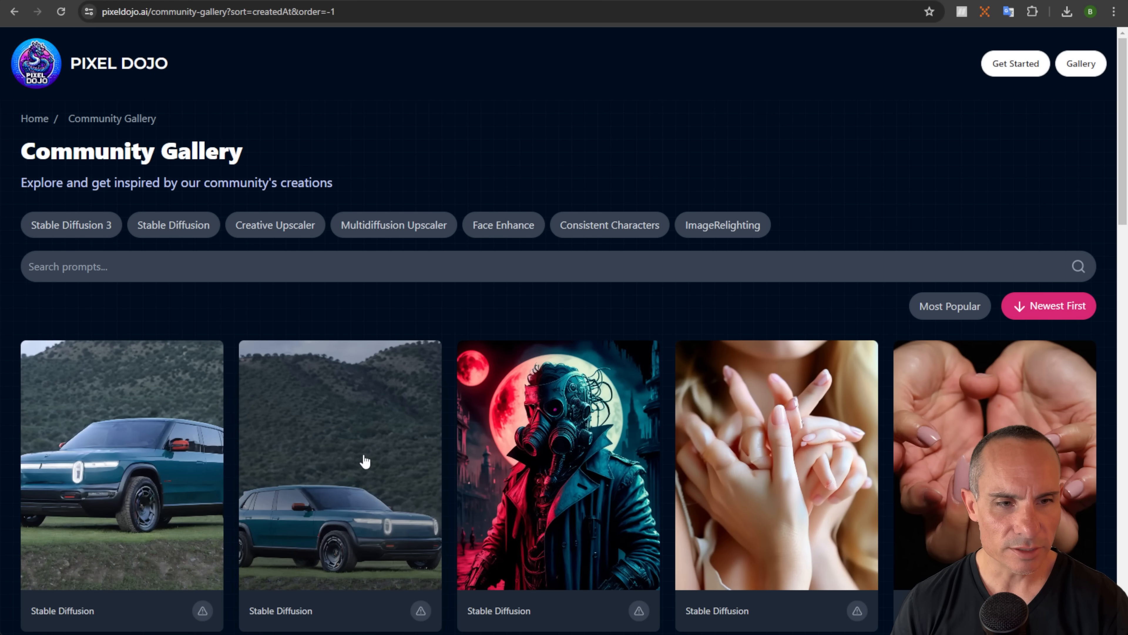
left_click(366, 462)
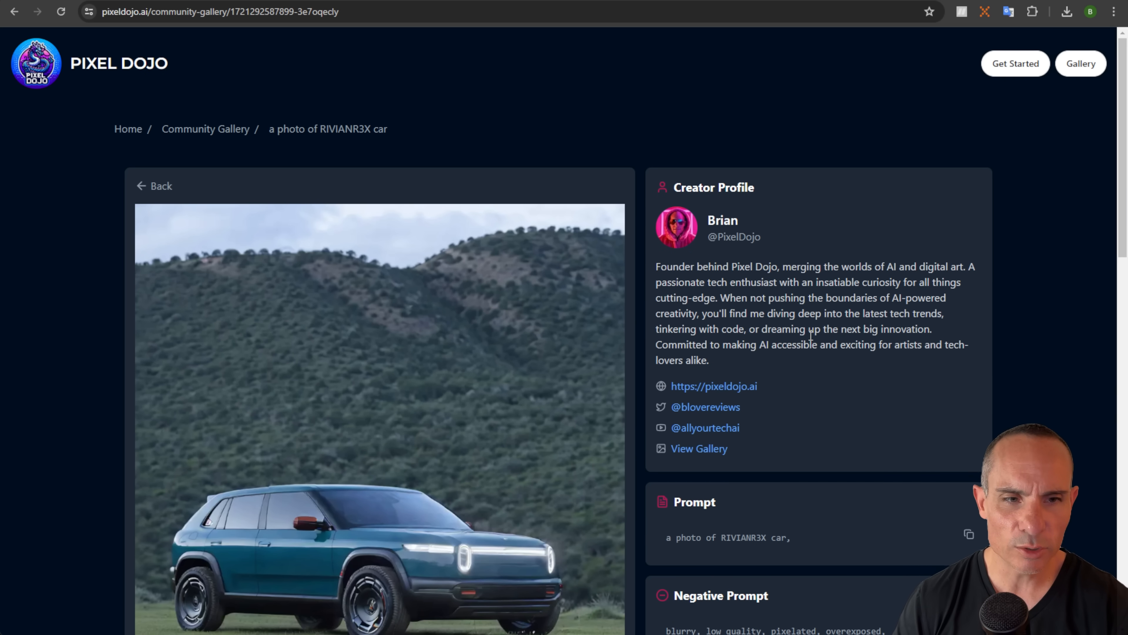
mouse_move(699, 454)
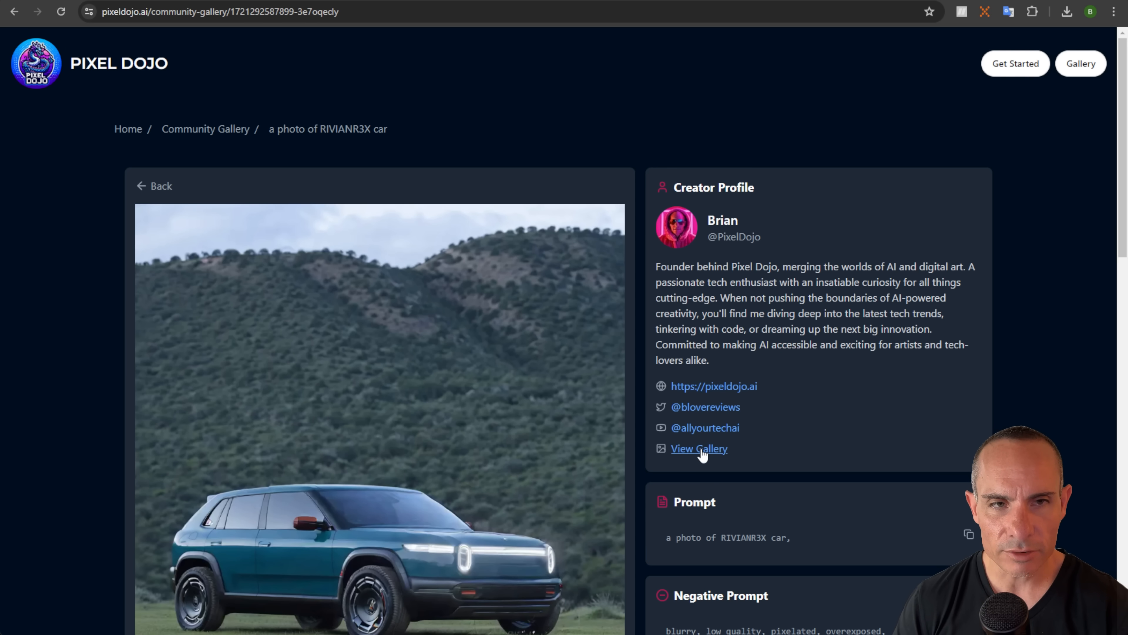
View PixelDojo's creator gallery and scroll to its end where the R3X images appear
left_click(700, 448)
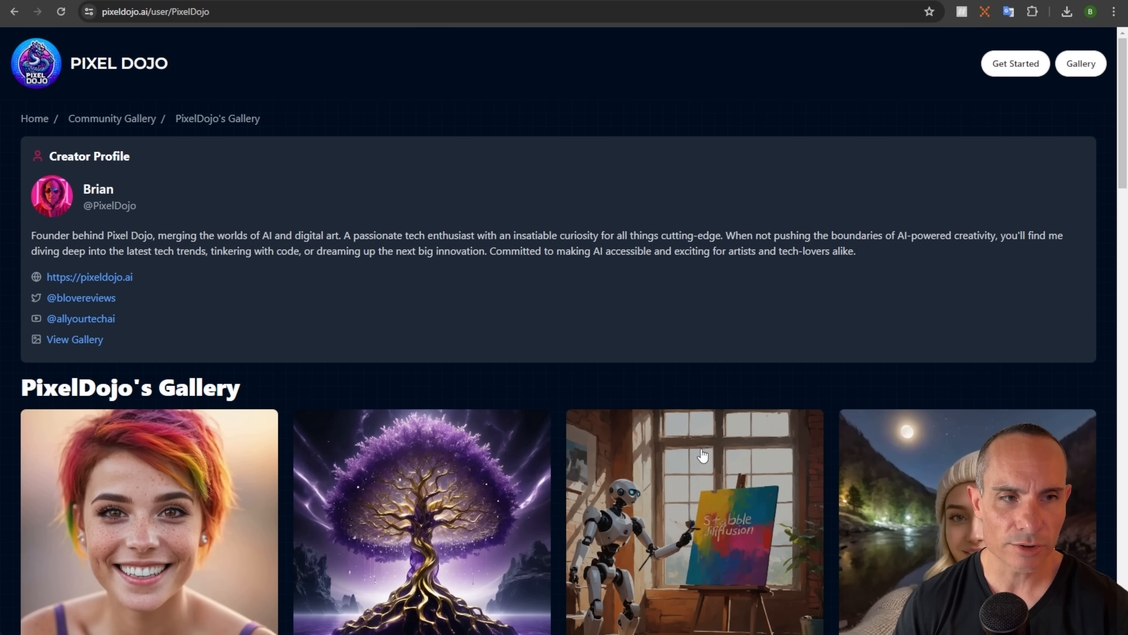
scroll("down", 3)
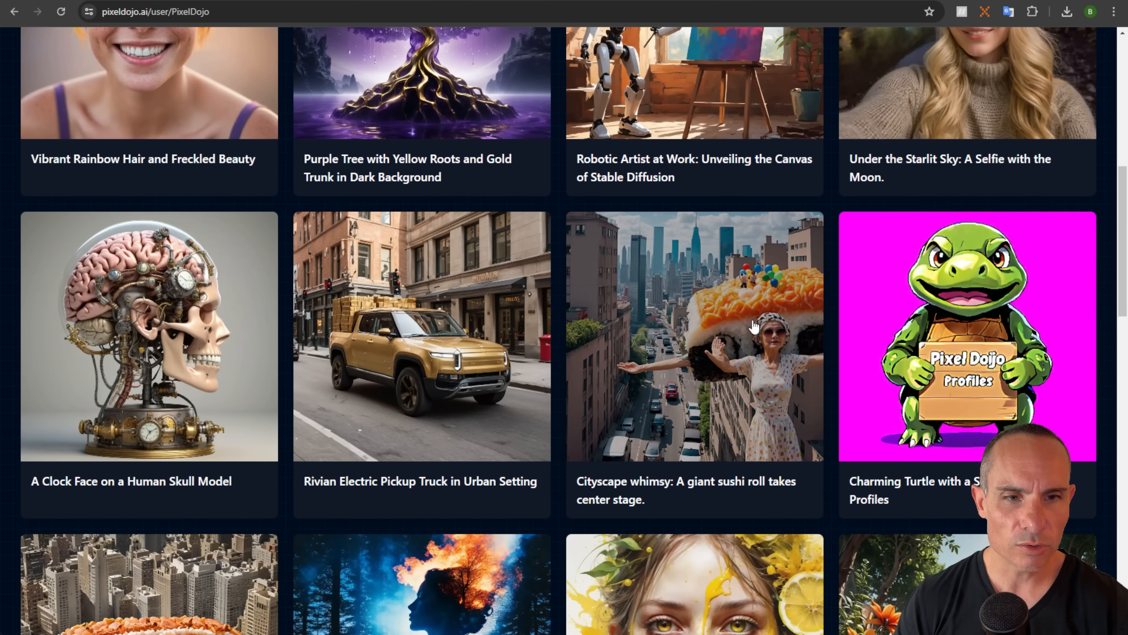
scroll("down", 3)
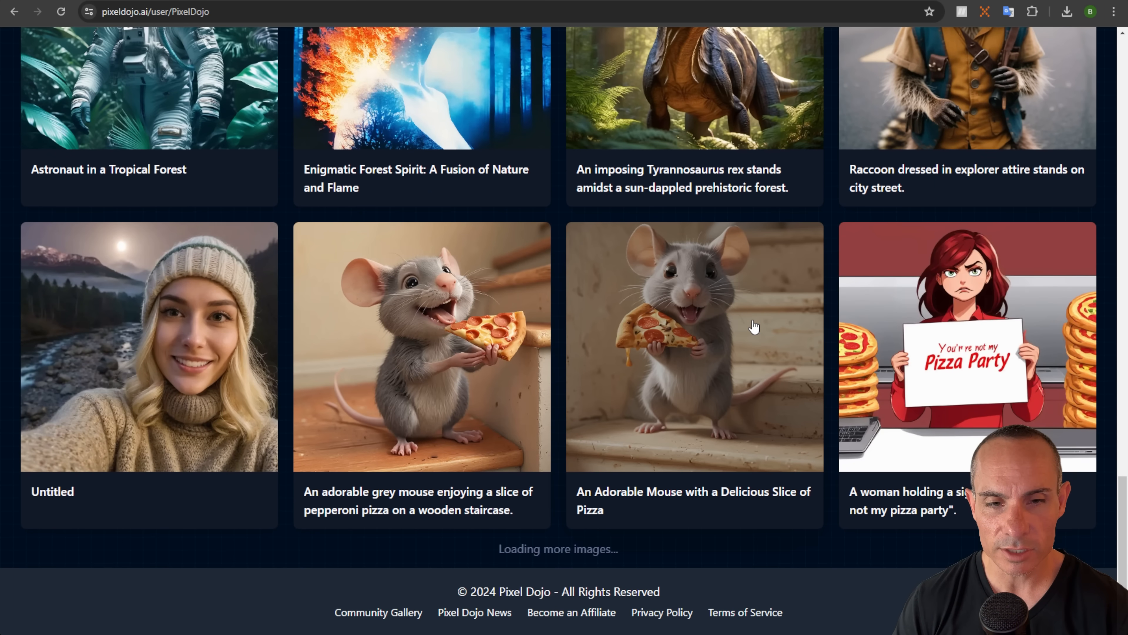
scroll("down", 3)
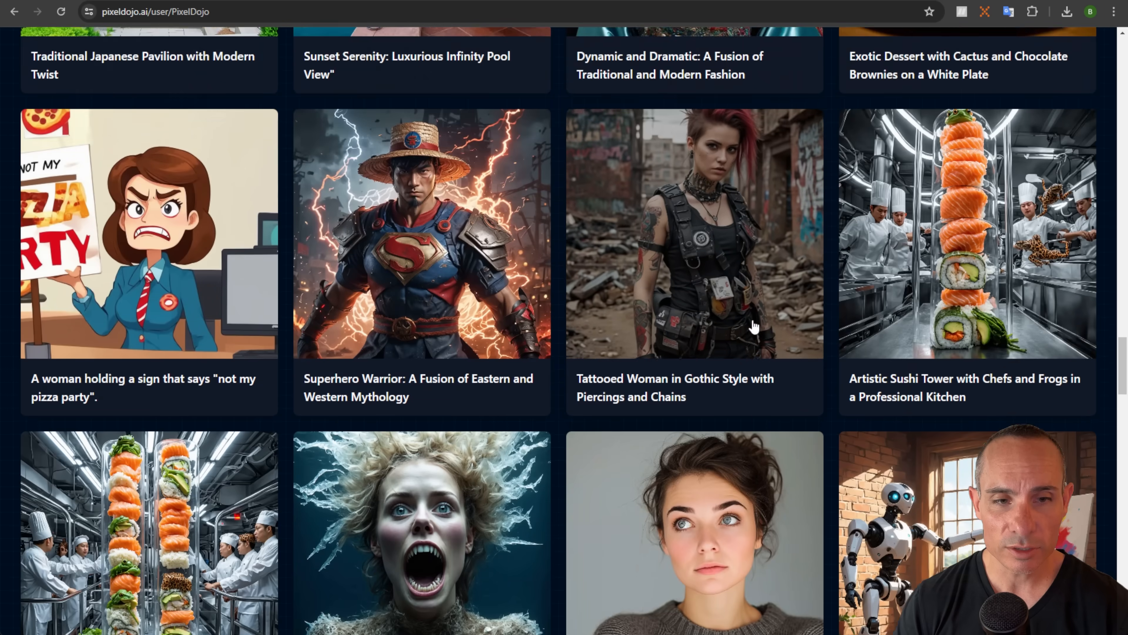
scroll("down", 3)
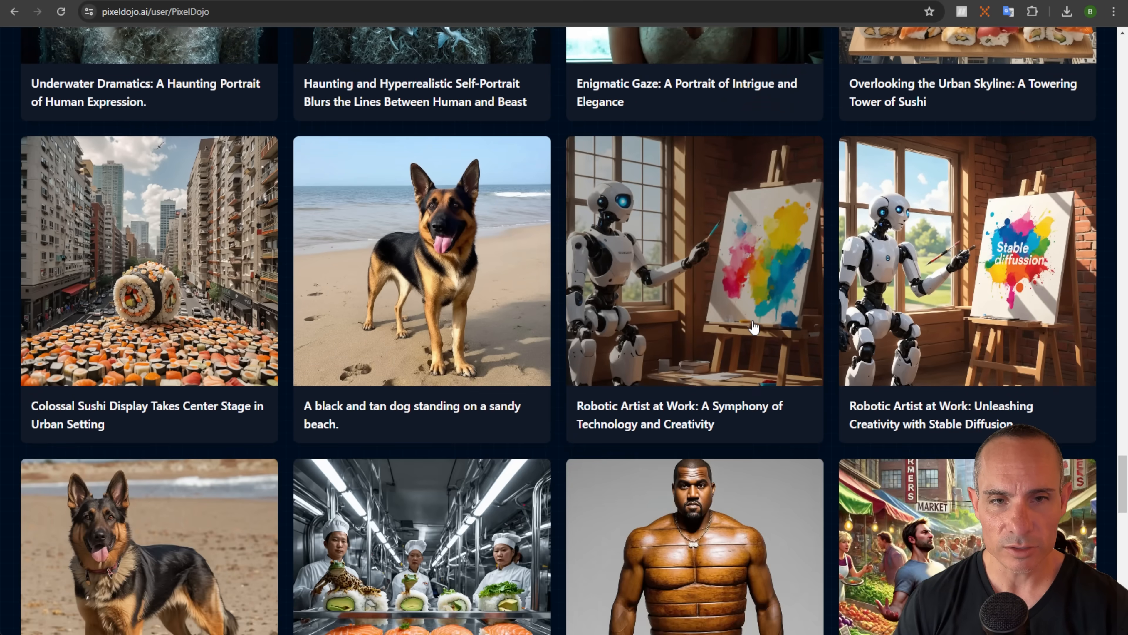
scroll("down", 3)
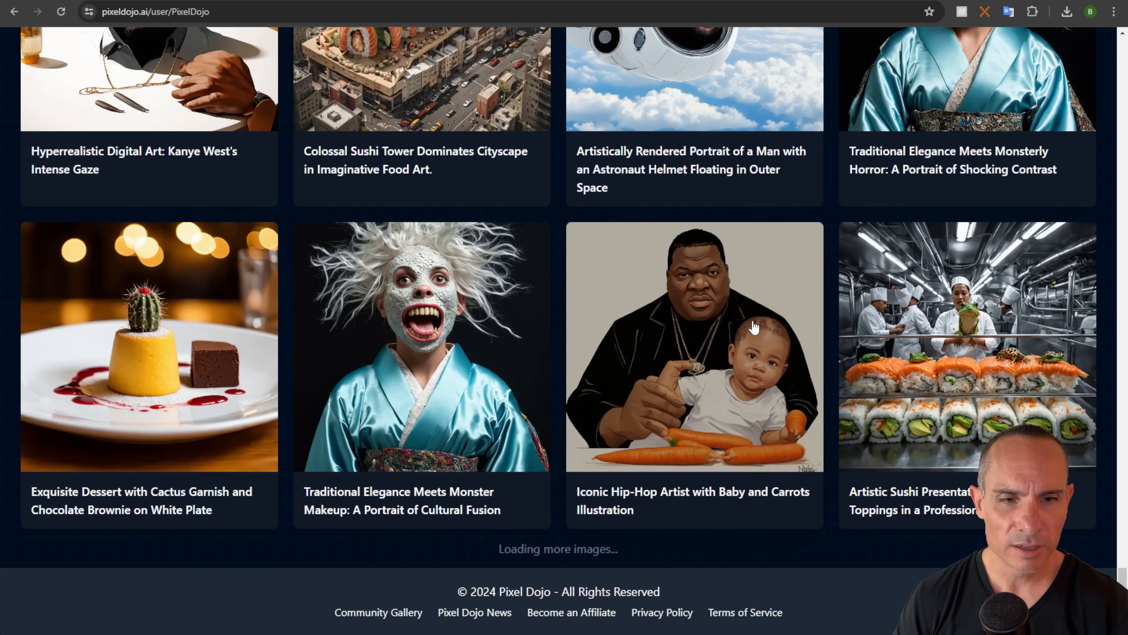
scroll("down", 3)
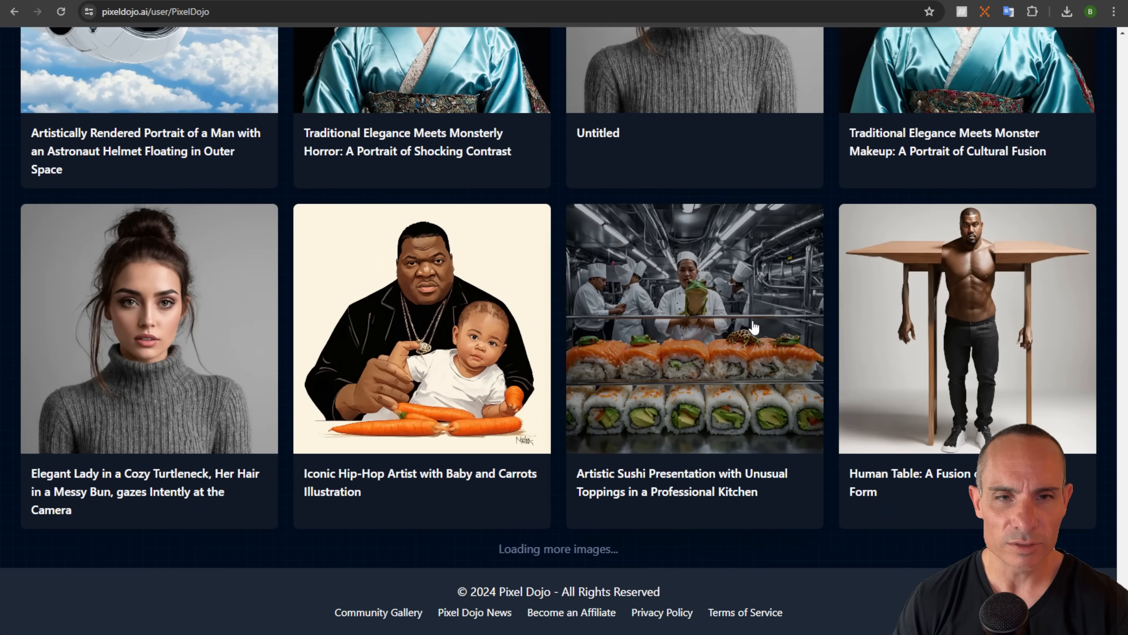
scroll("down", 3)
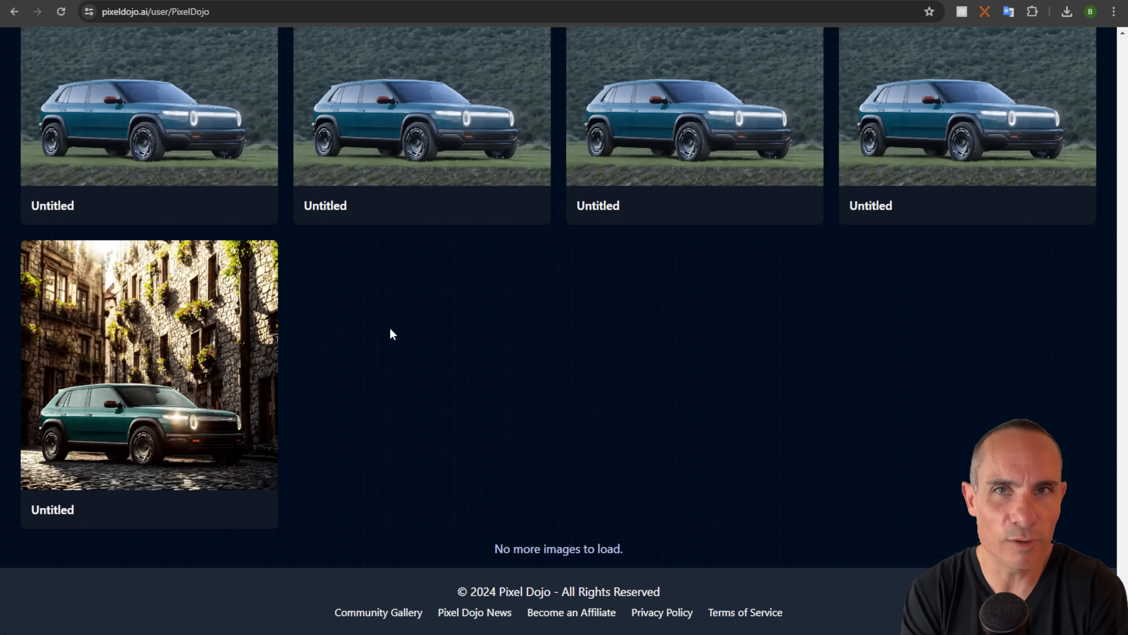
mouse_move(356, 327)
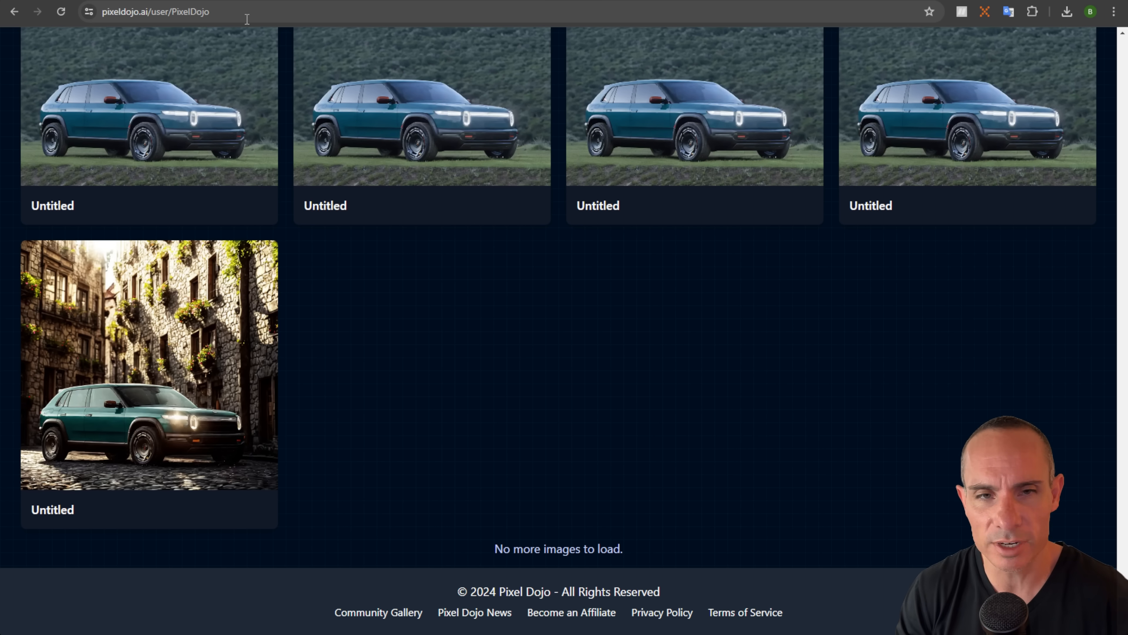
View the cobblestone Rivian image, slide the comparison between original and sci-fi version, and highlight 'sci-fi' in the prompt
left_click(149, 364)
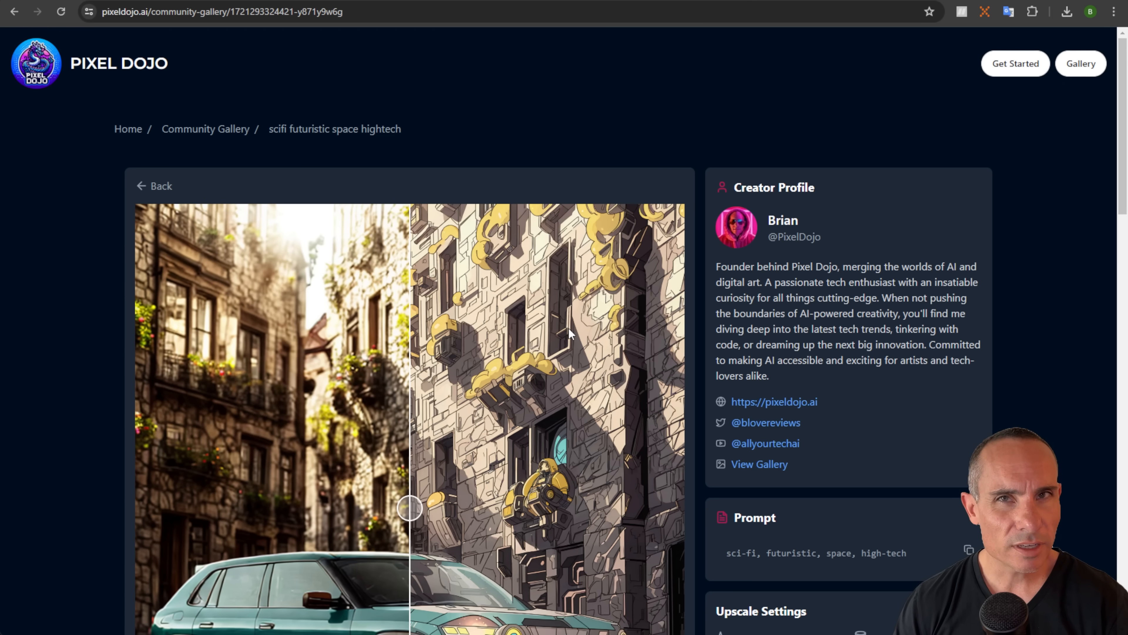
scroll("down", 3)
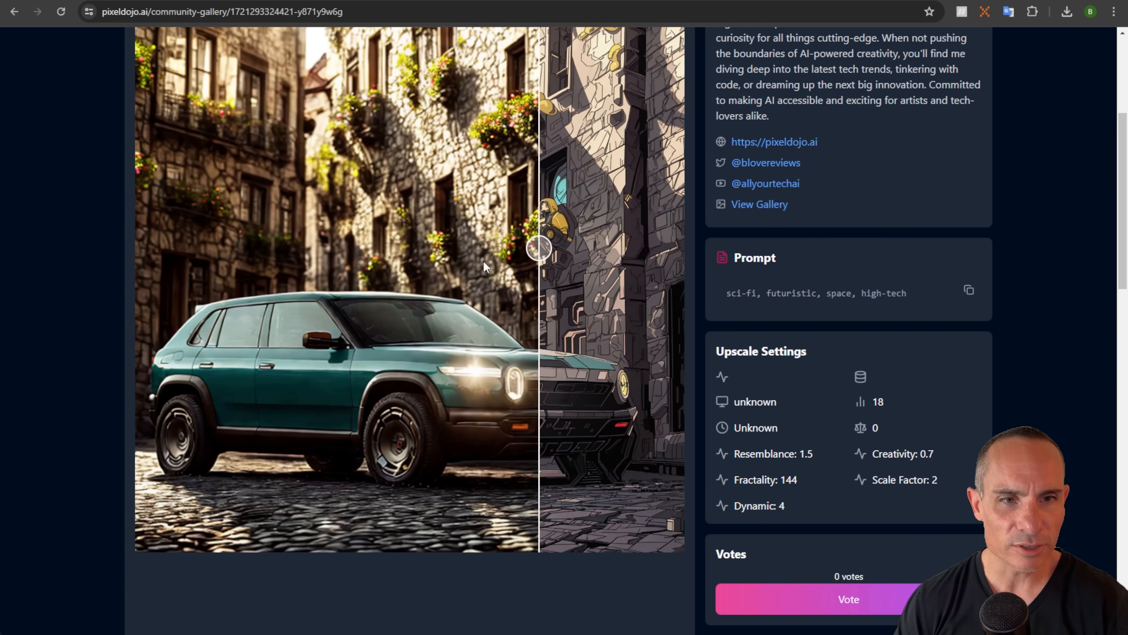
left_click_drag(539, 248, 658, 247)
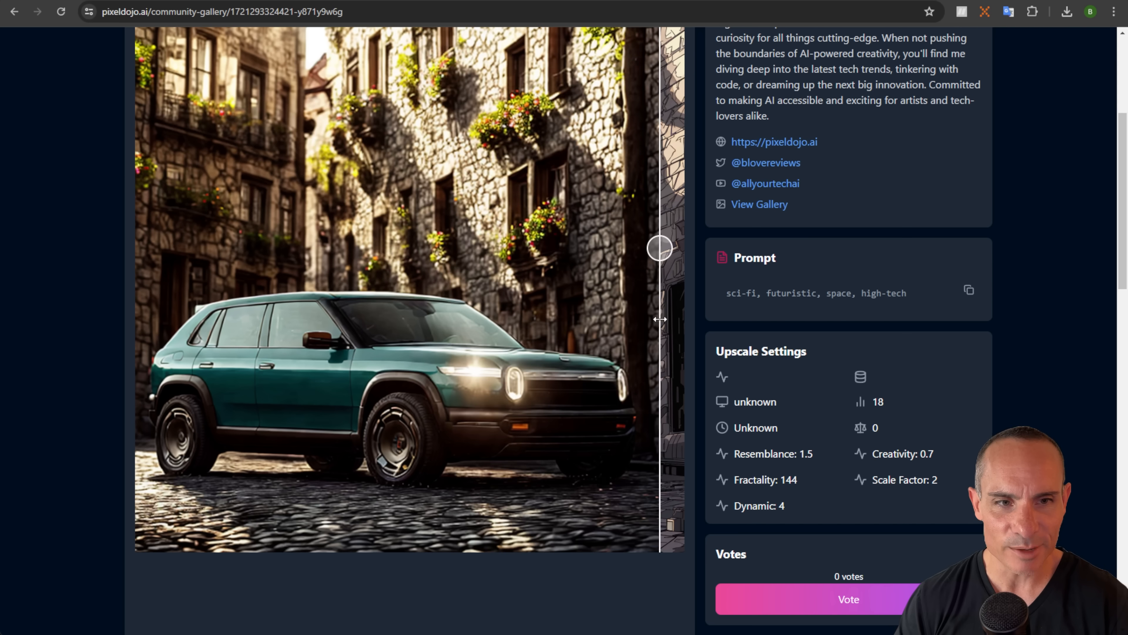
left_click_drag(660, 247, 253, 247)
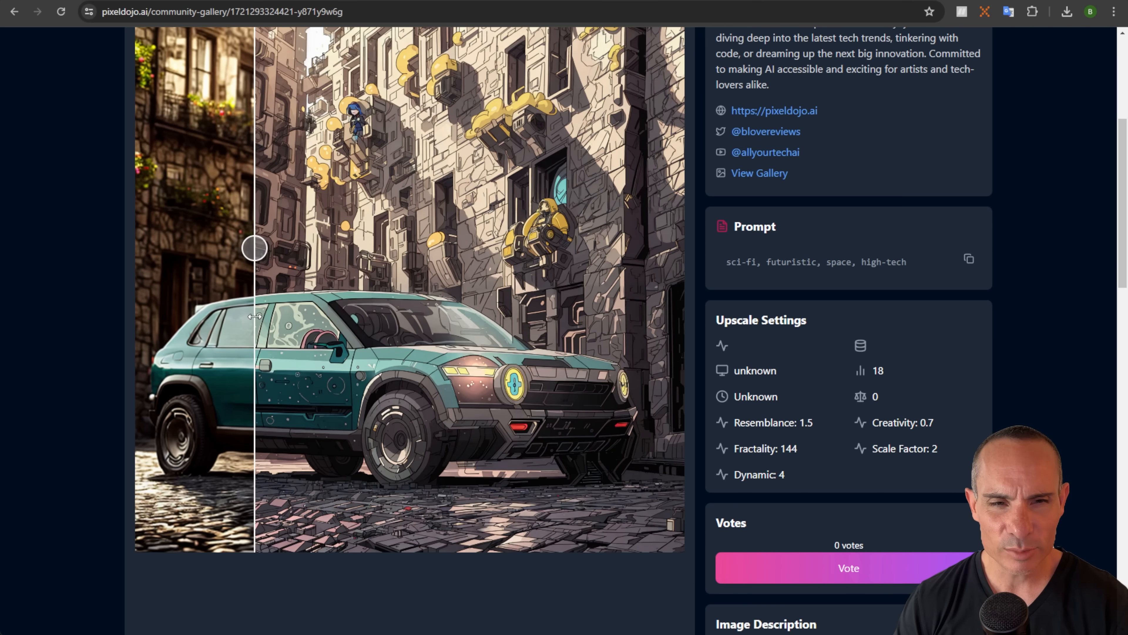
mouse_move(887, 368)
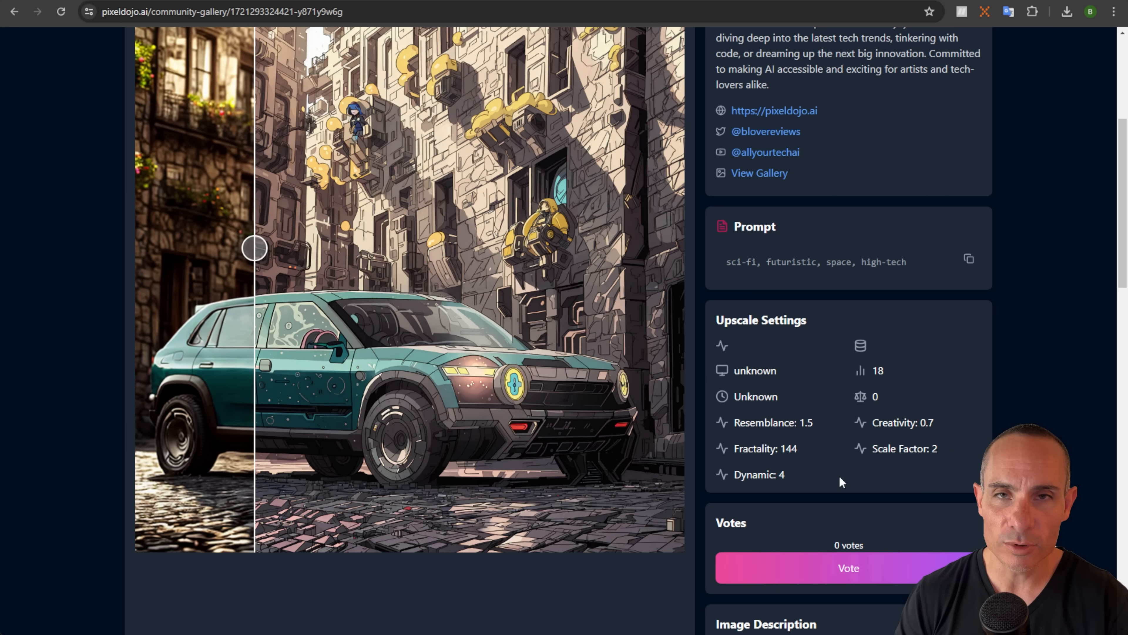
double_click(743, 262)
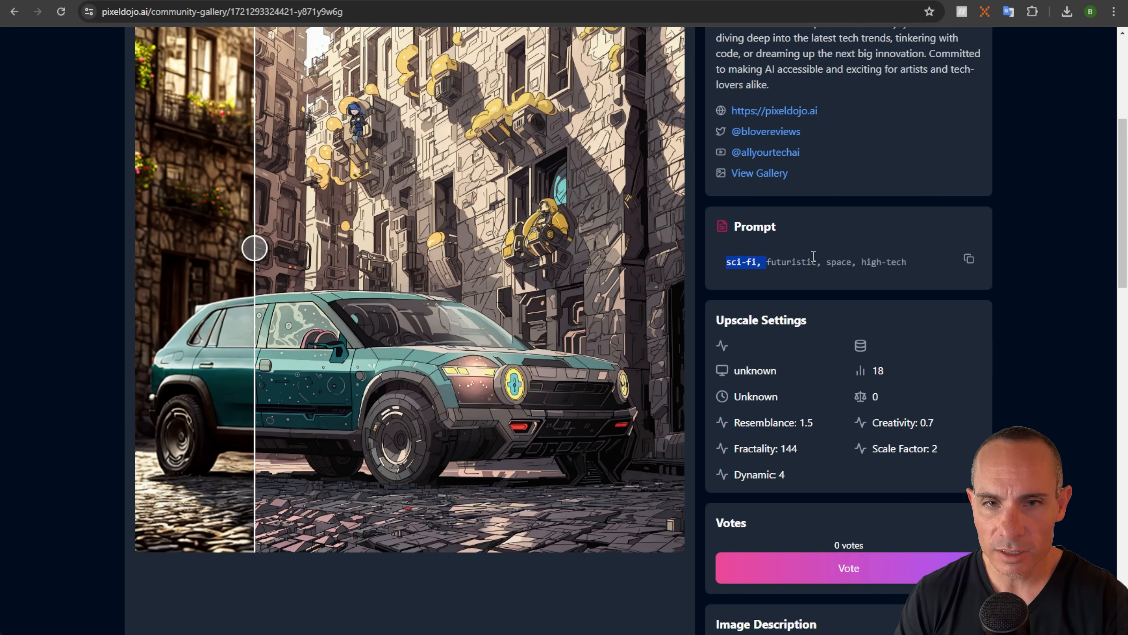